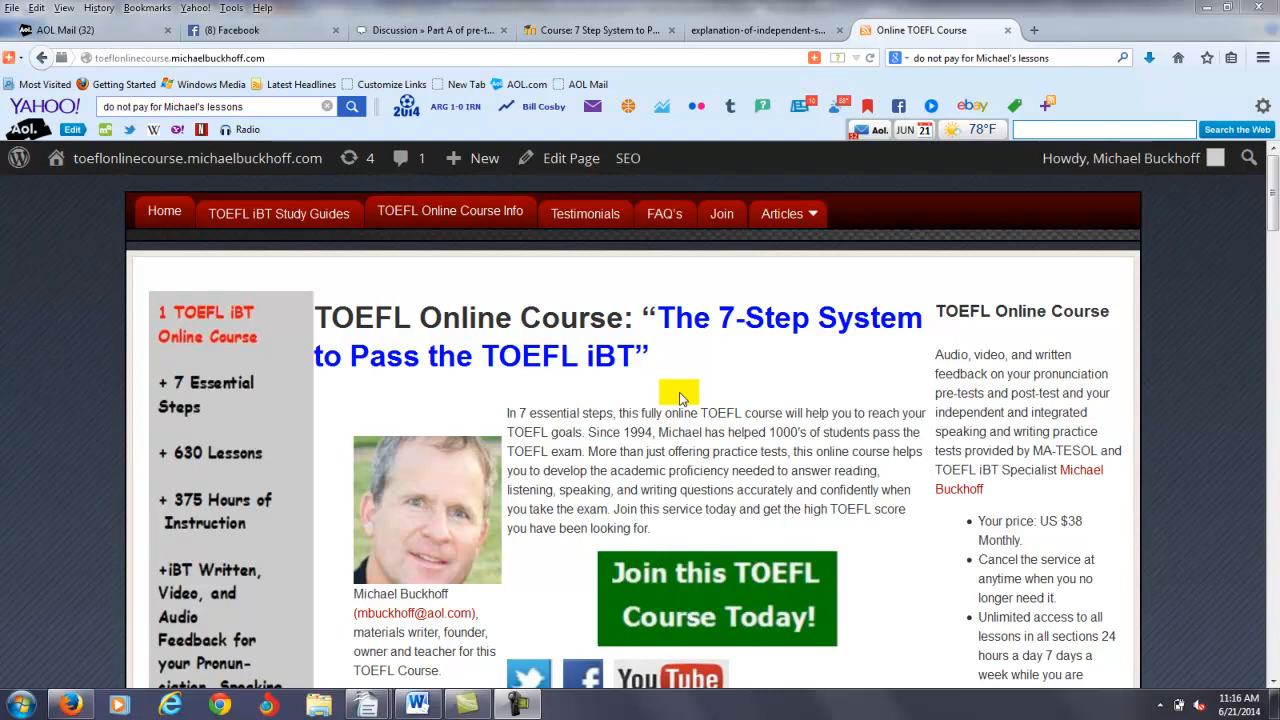
{"action": "mouse_move", "coordinate": [344, 584]}
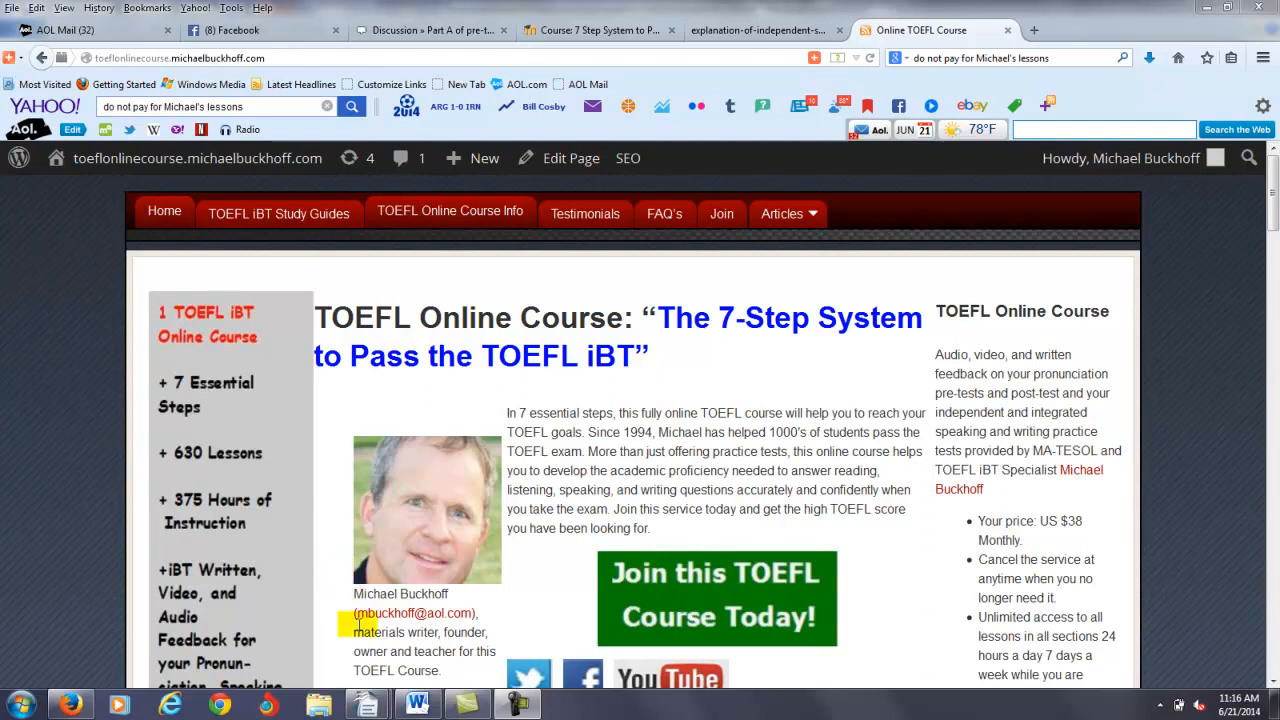
Switch from the WordPress course page to the Voxopop Part A pre-test discussion
{"action": "left_click", "coordinate": [516, 704]}
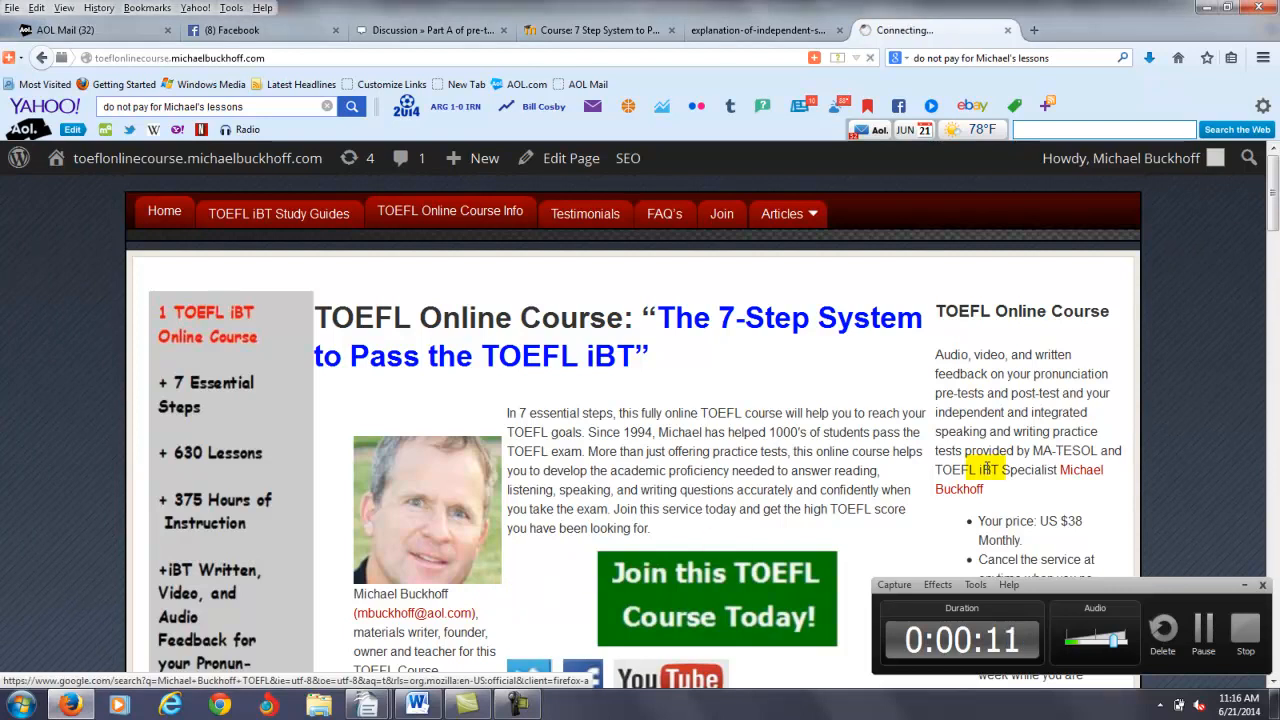
{"action": "left_click", "coordinate": [720, 212]}
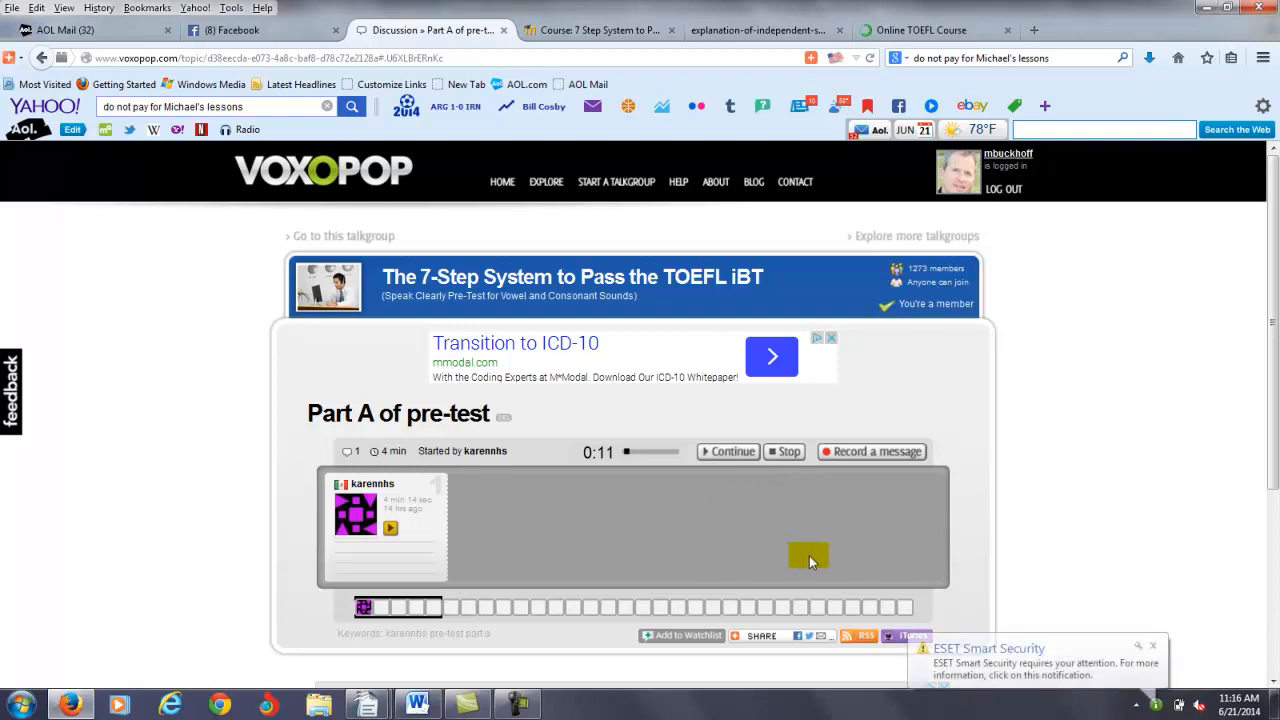
Launch a fresh Google Chrome window from the taskbar
{"action": "right_click", "coordinate": [856, 704]}
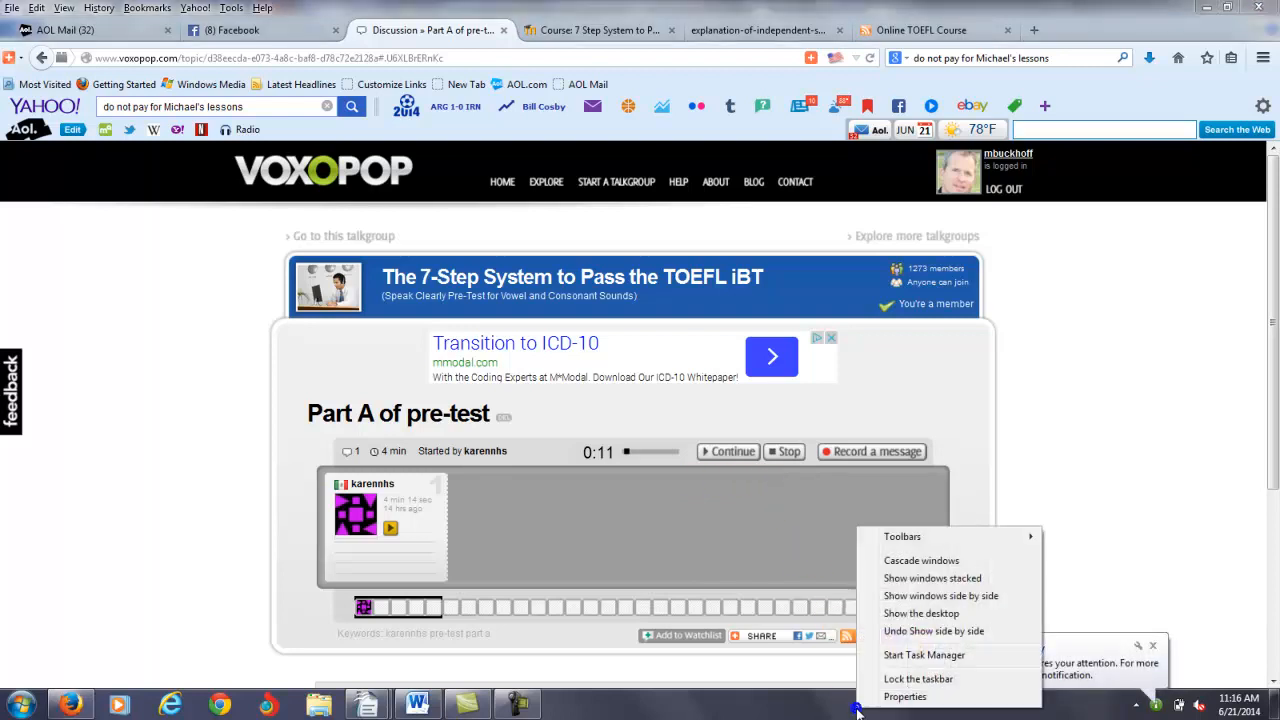
{"action": "left_click", "coordinate": [940, 596]}
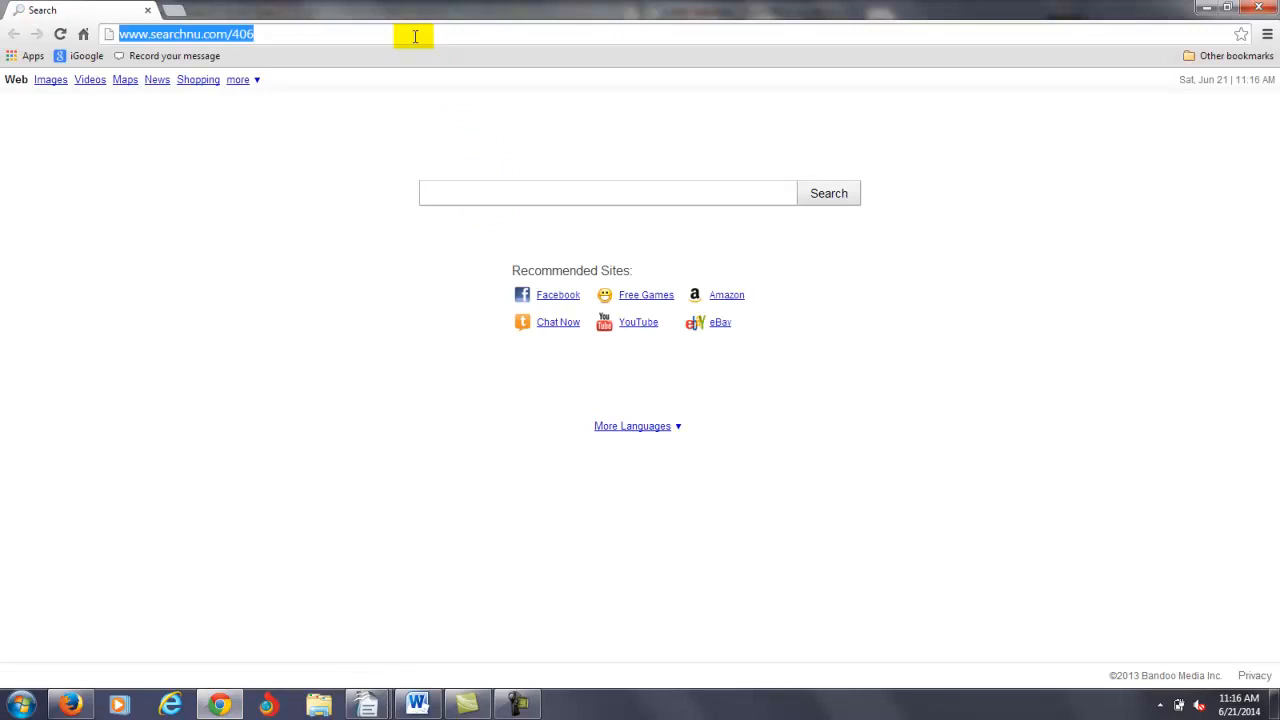
Navigate Chrome to the 7 Step System course site and continue past the access warning
{"action": "type", "text": "www.youtube.com"}
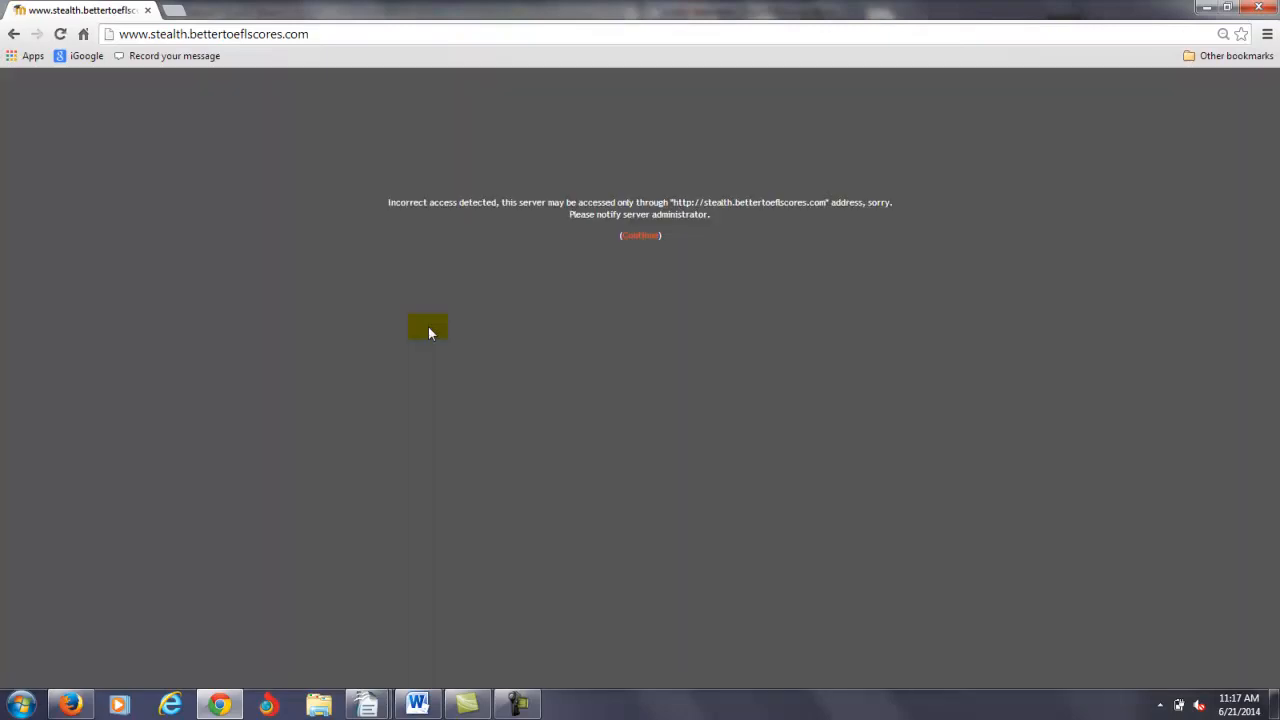
{"action": "left_click", "coordinate": [640, 236]}
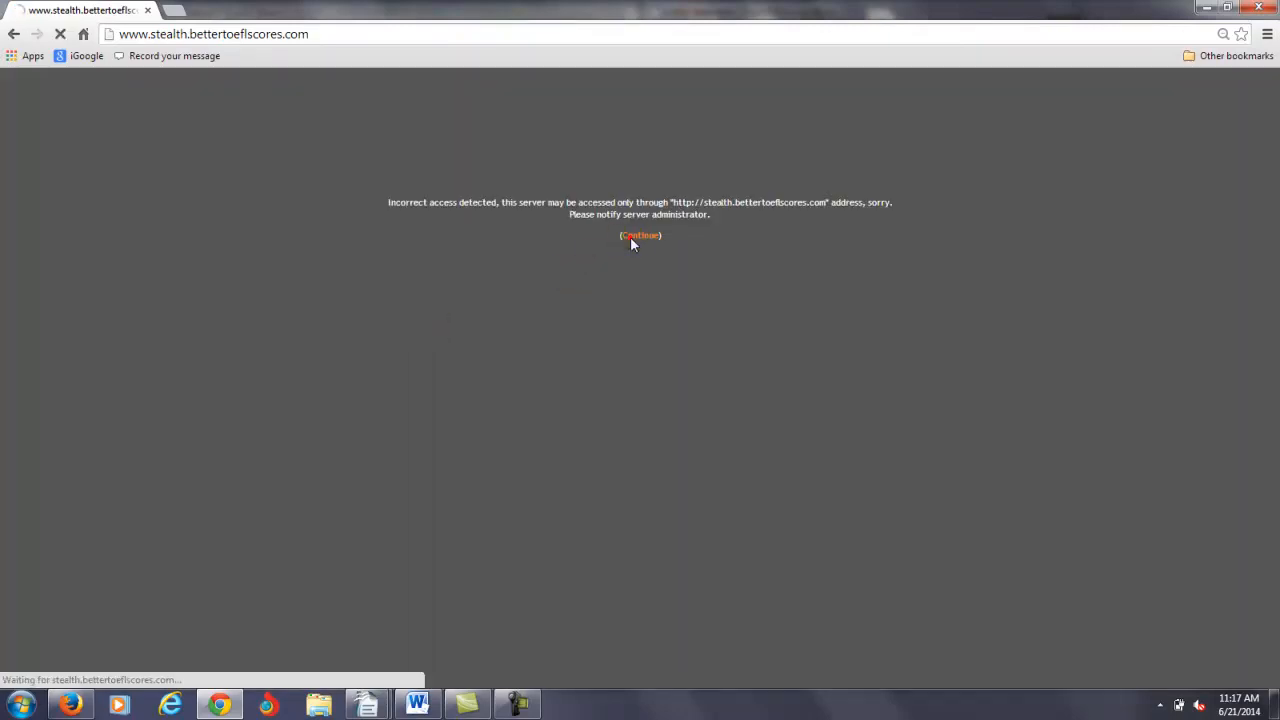
{"action": "left_click", "coordinate": [640, 236]}
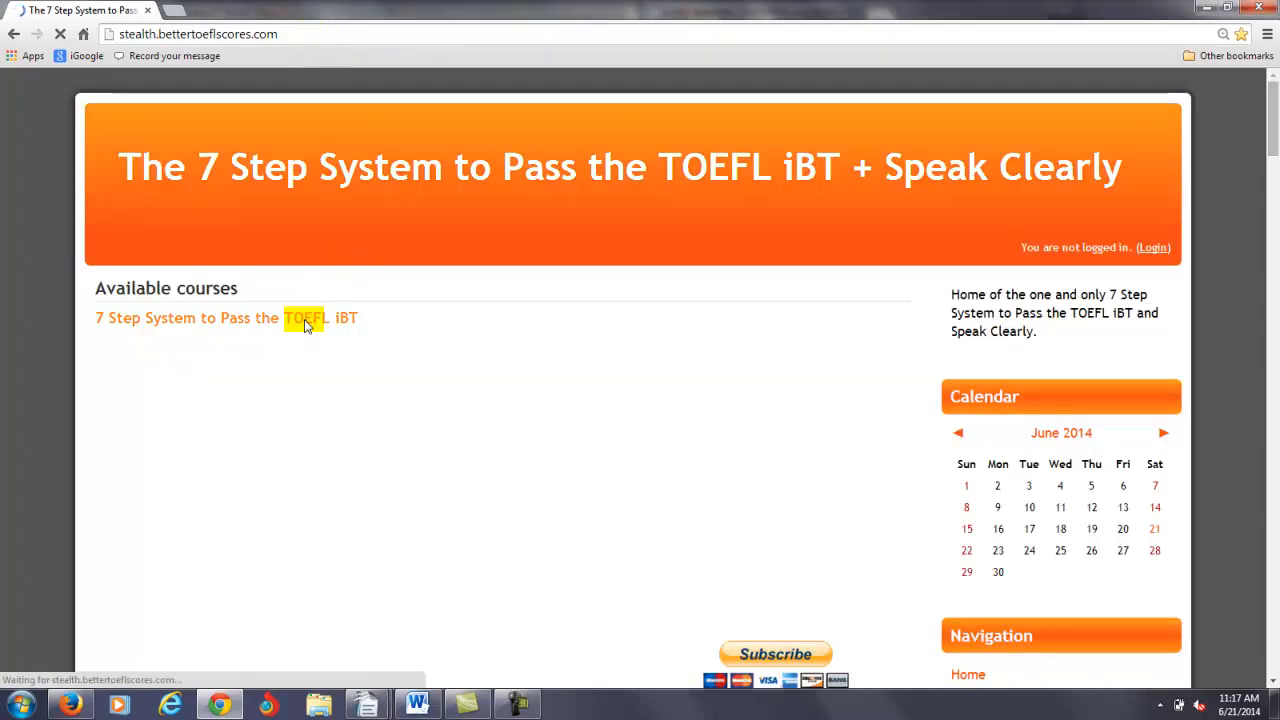
Enter username 'Mic' and the password on the Moodle login for the TOEFL iBT course
{"action": "left_click", "coordinate": [1152, 248]}
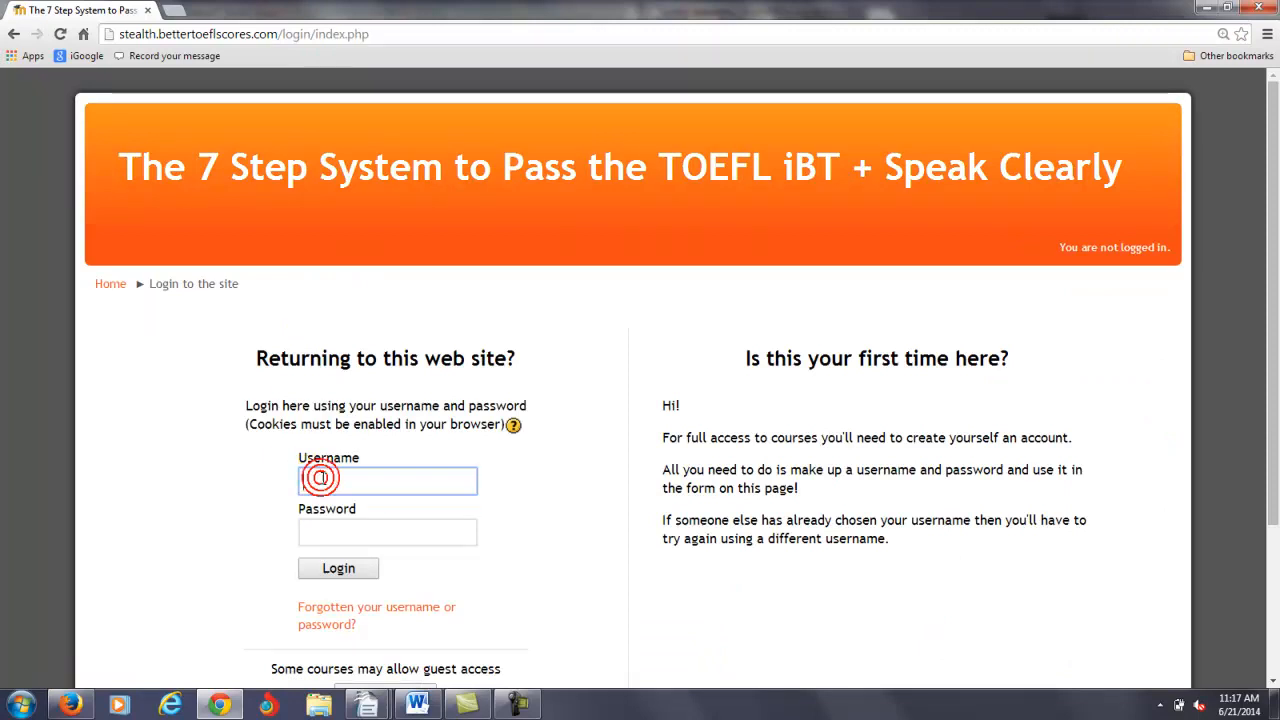
{"action": "type", "text": "Michael"}
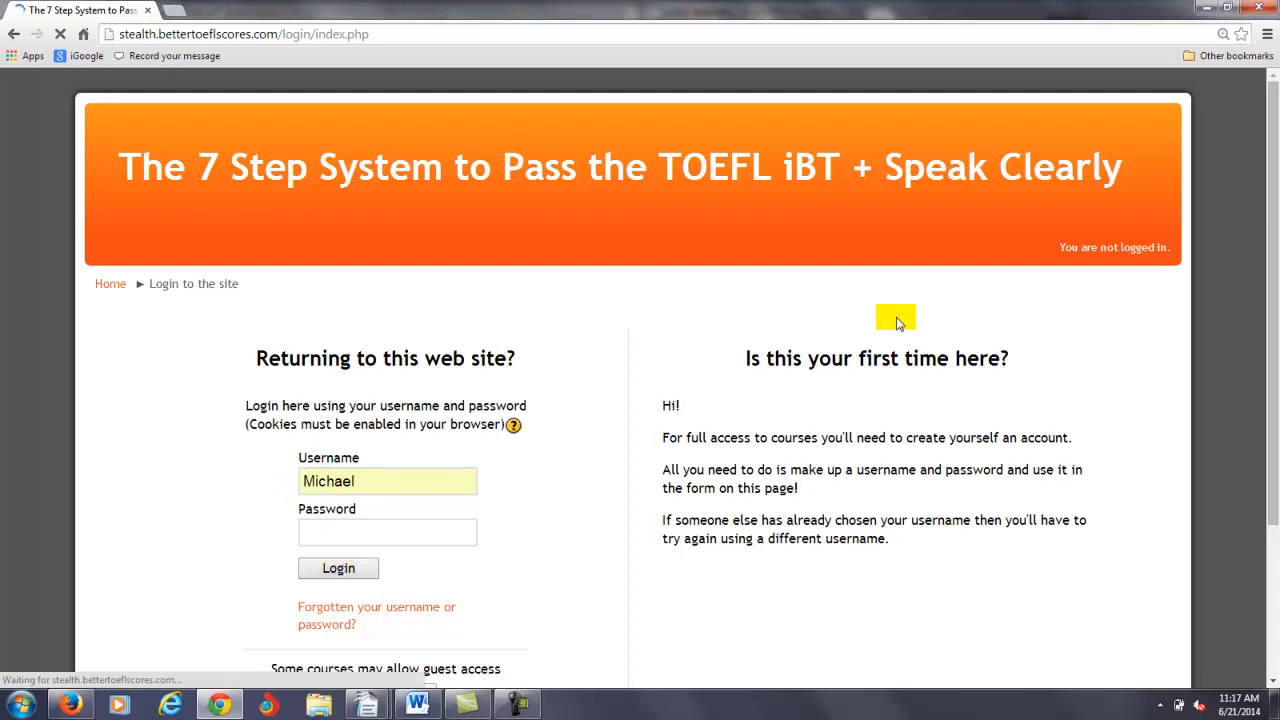
{"action": "left_click", "coordinate": [338, 568]}
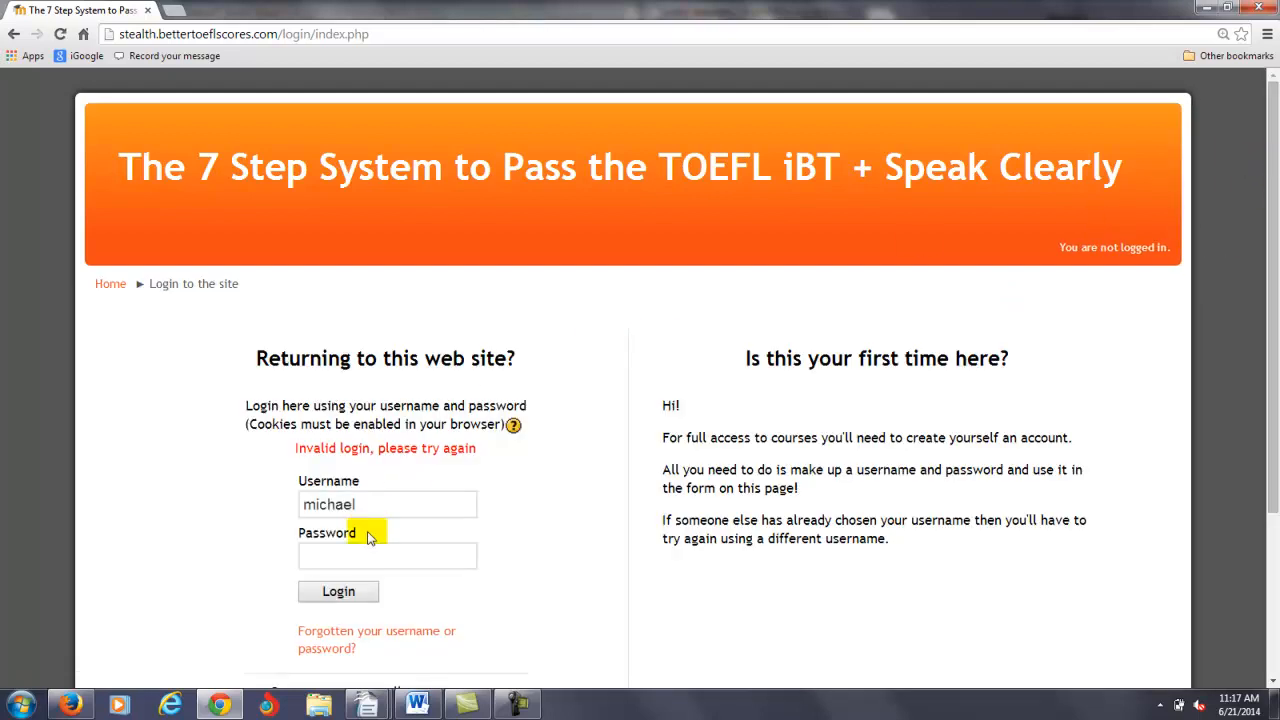
{"action": "left_click", "coordinate": [388, 556]}
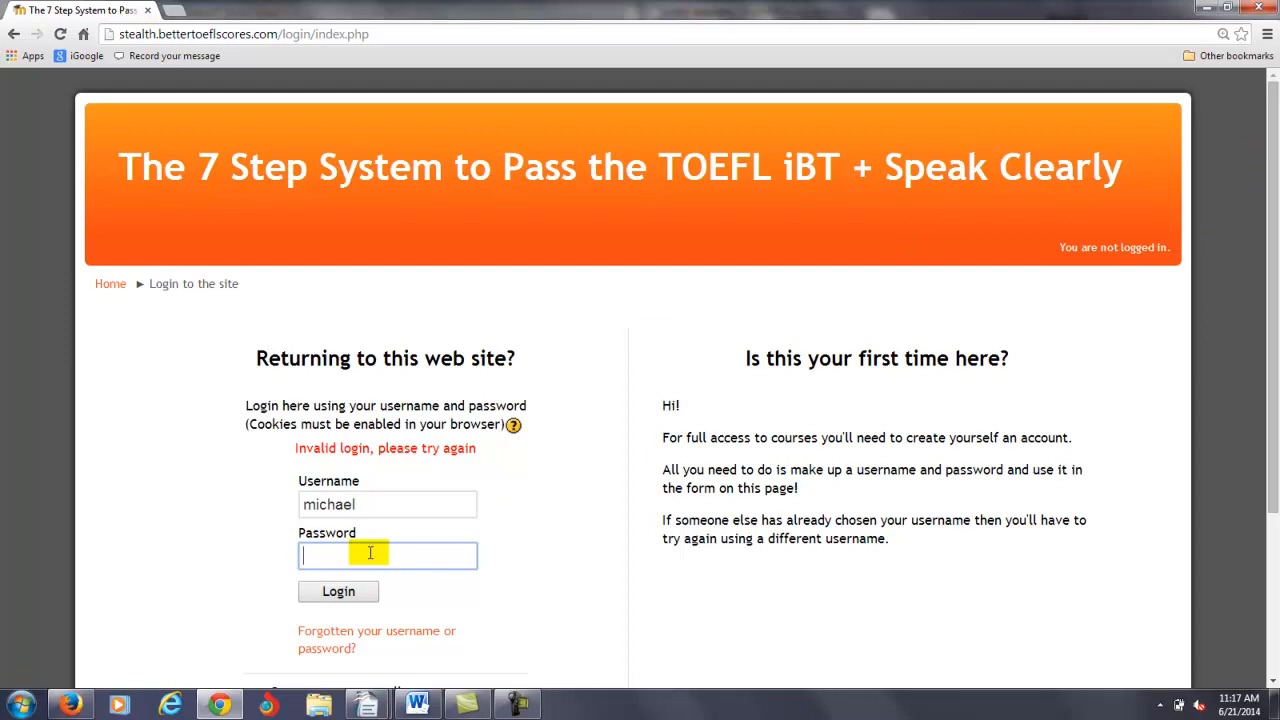
{"action": "type", "text": "password"}
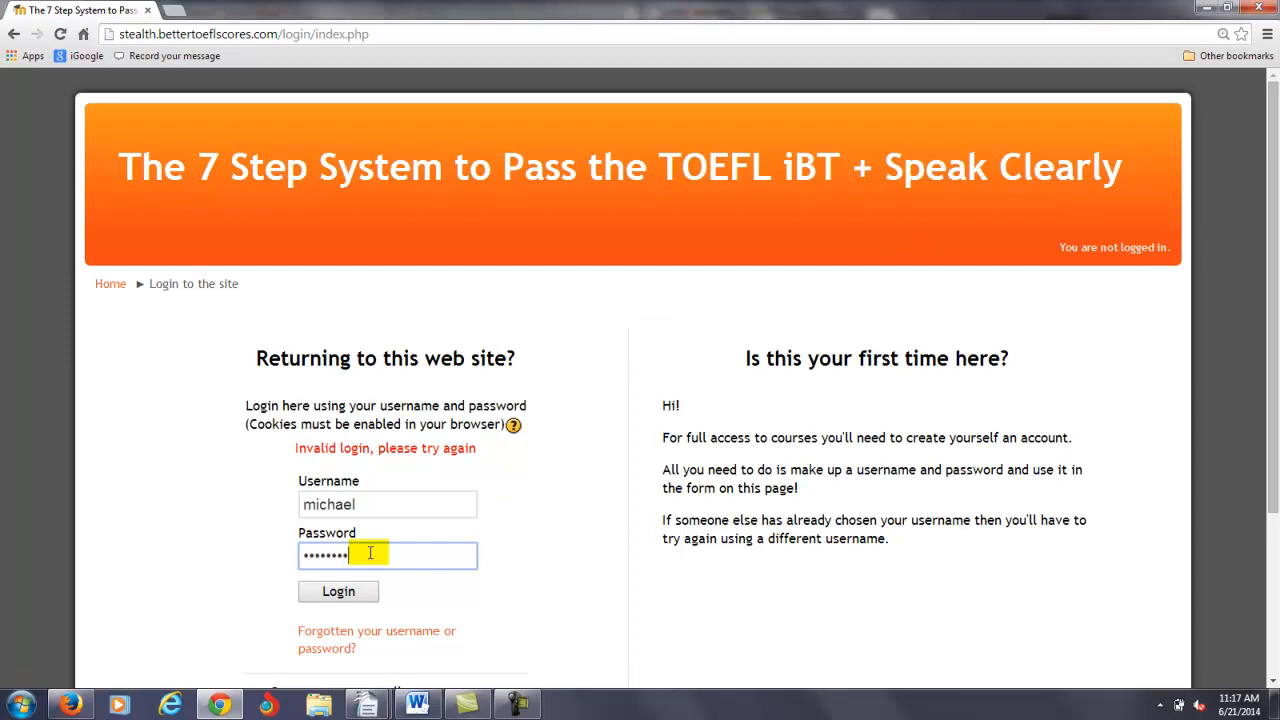
Submit the login, retrying until the 7 Step System course page loads
{"action": "left_click", "coordinate": [338, 592]}
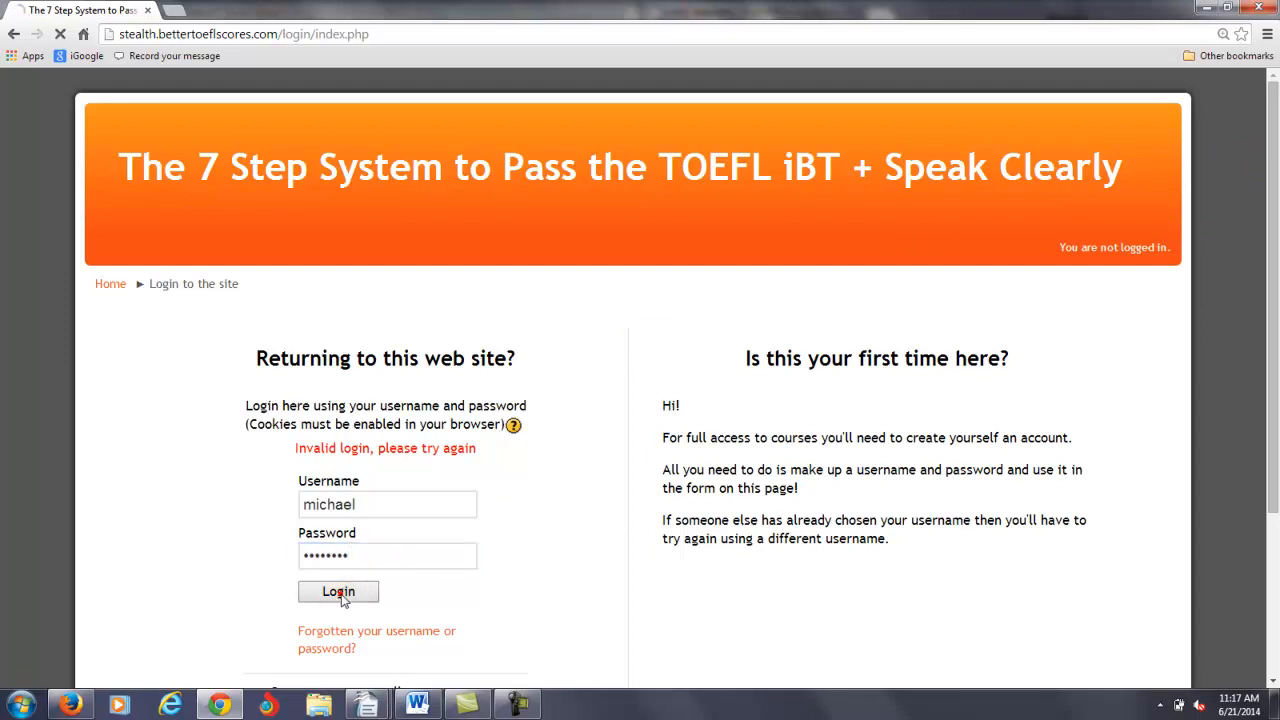
{"action": "left_click", "coordinate": [338, 592]}
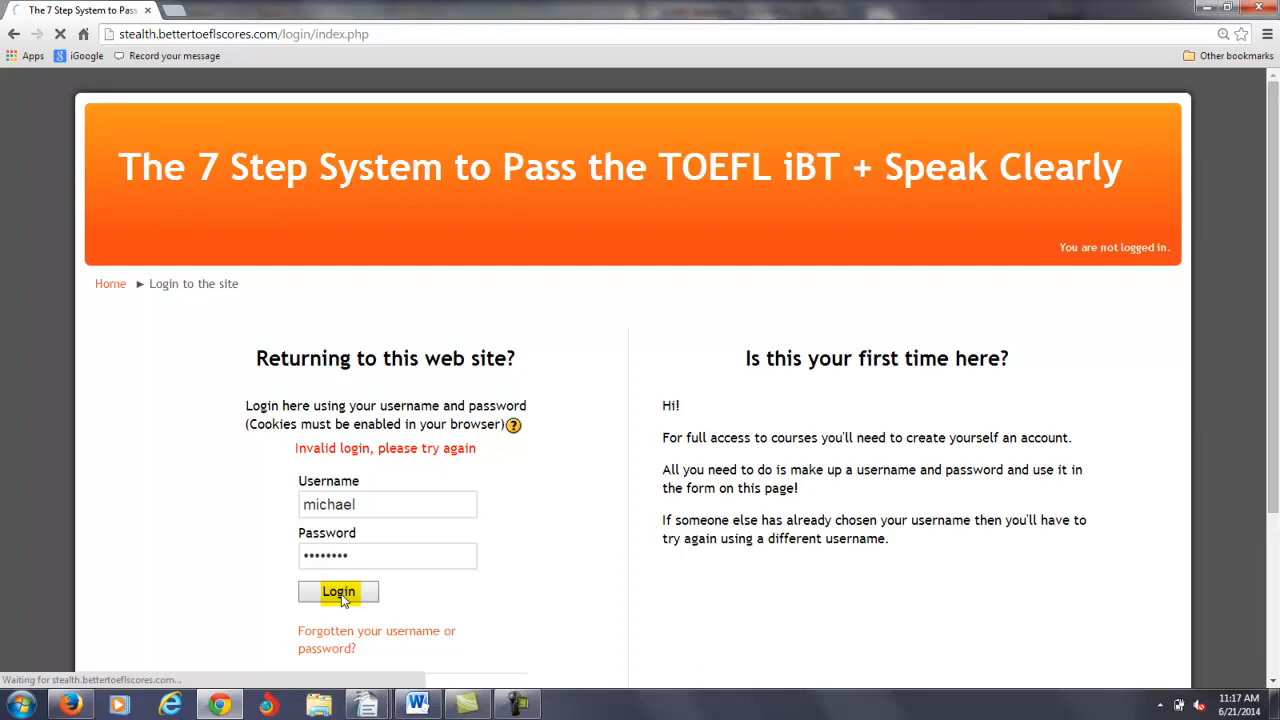
{"action": "left_click", "coordinate": [338, 592]}
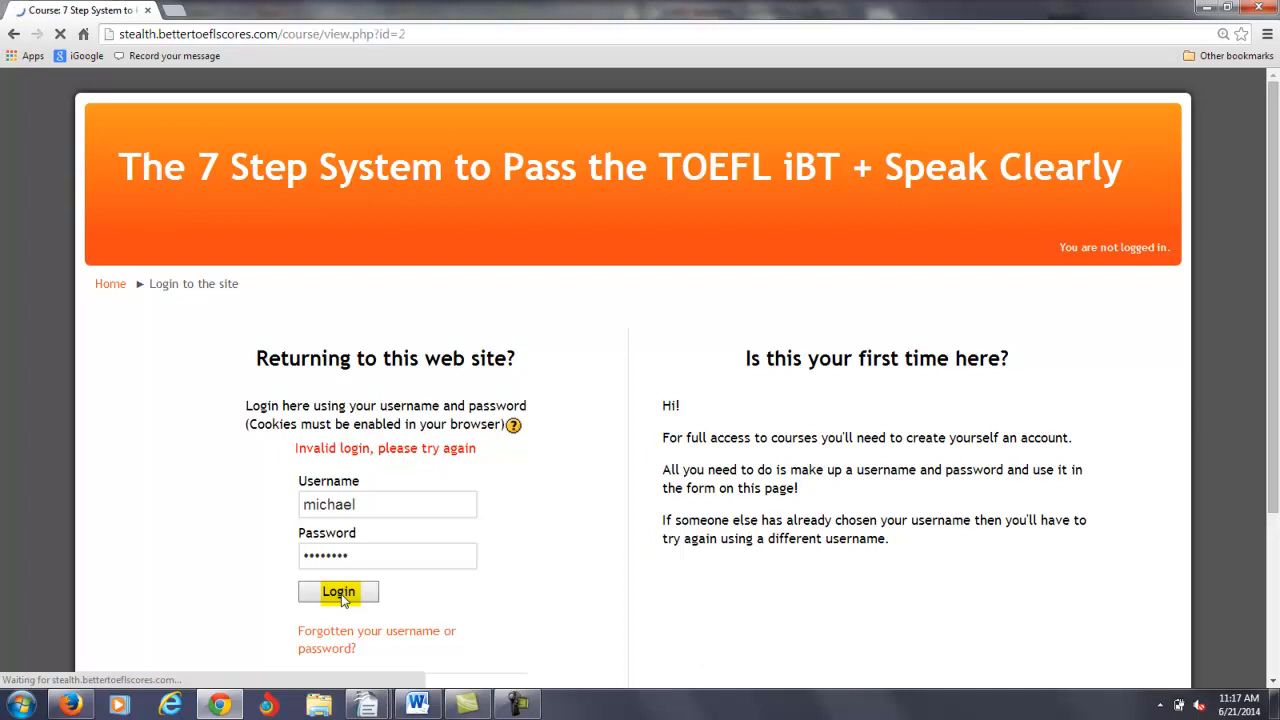
{"action": "left_click", "coordinate": [338, 592]}
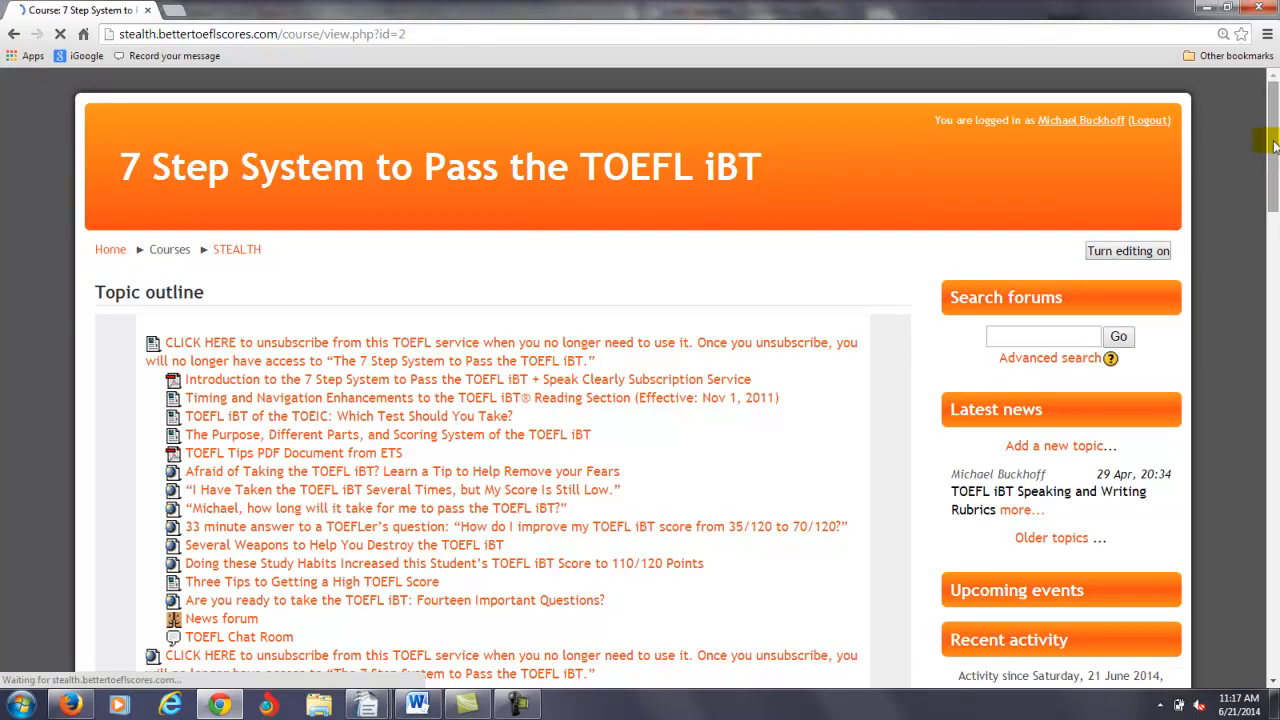
Load the Speak Clearly Lesson 1 Diagnostic Pre-Test assignment and dismiss the blocked-application warning
{"action": "scroll", "scroll_direction": "down", "scroll_amount": 3}
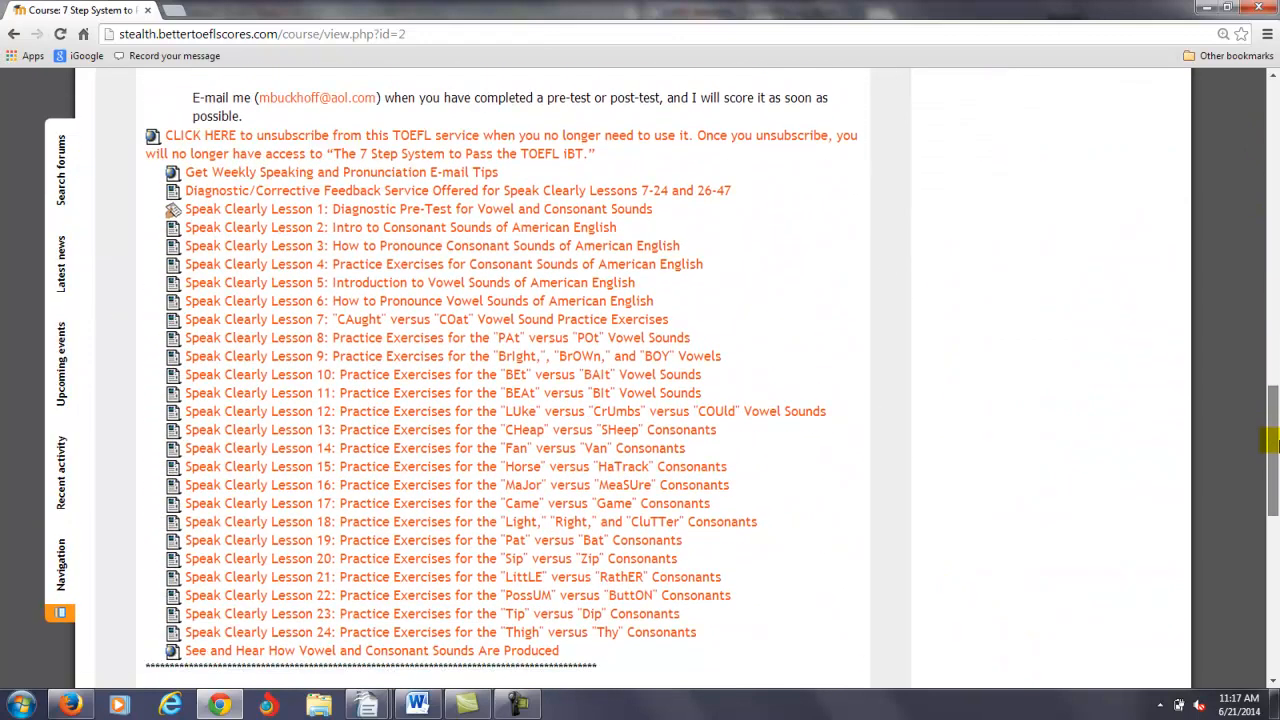
{"action": "left_click", "coordinate": [400, 208]}
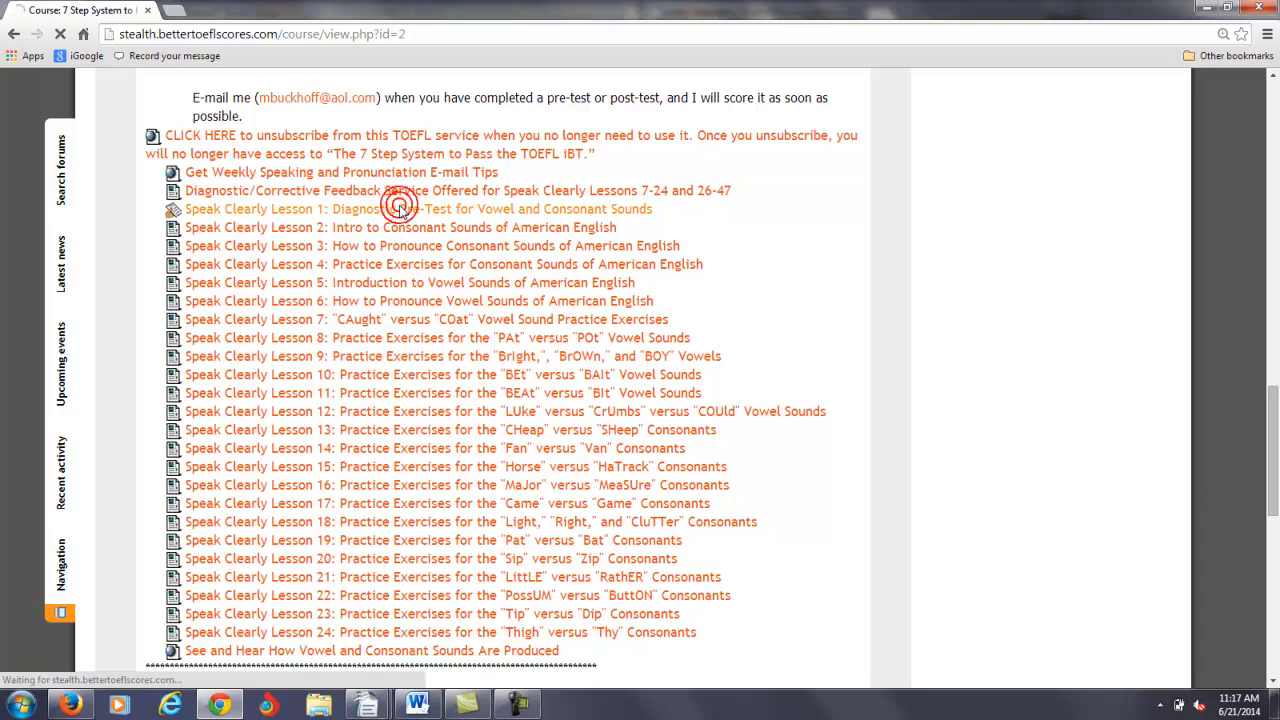
{"action": "left_click", "coordinate": [418, 210]}
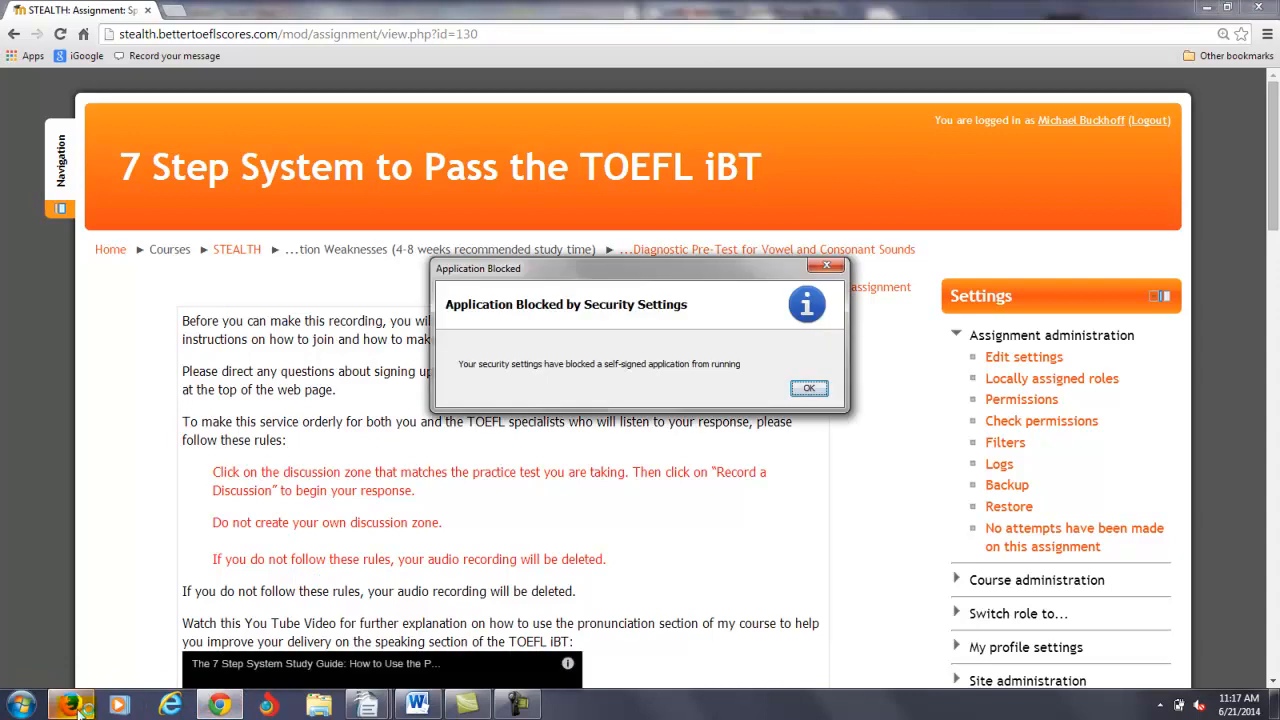
{"action": "left_click", "coordinate": [808, 388]}
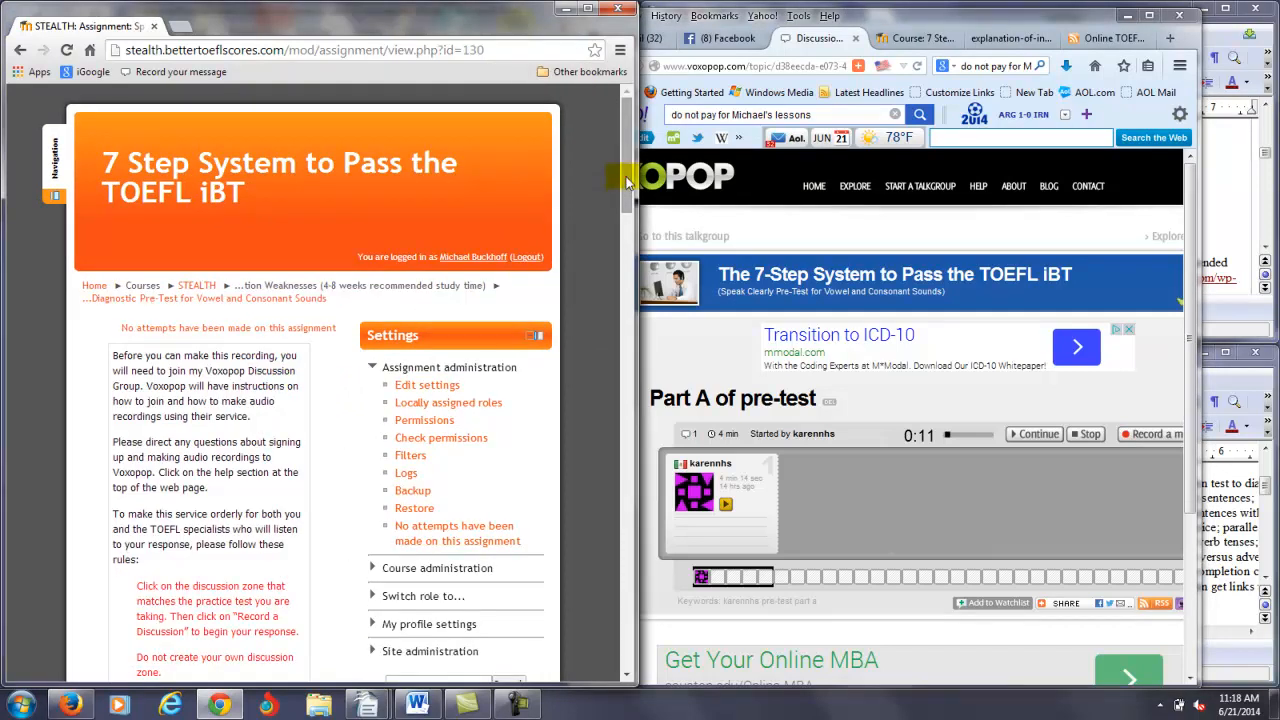
Scroll the Moodle assignment down to the Lesson 7–15 word tables
{"action": "scroll", "scroll_direction": "down", "scroll_amount": 3}
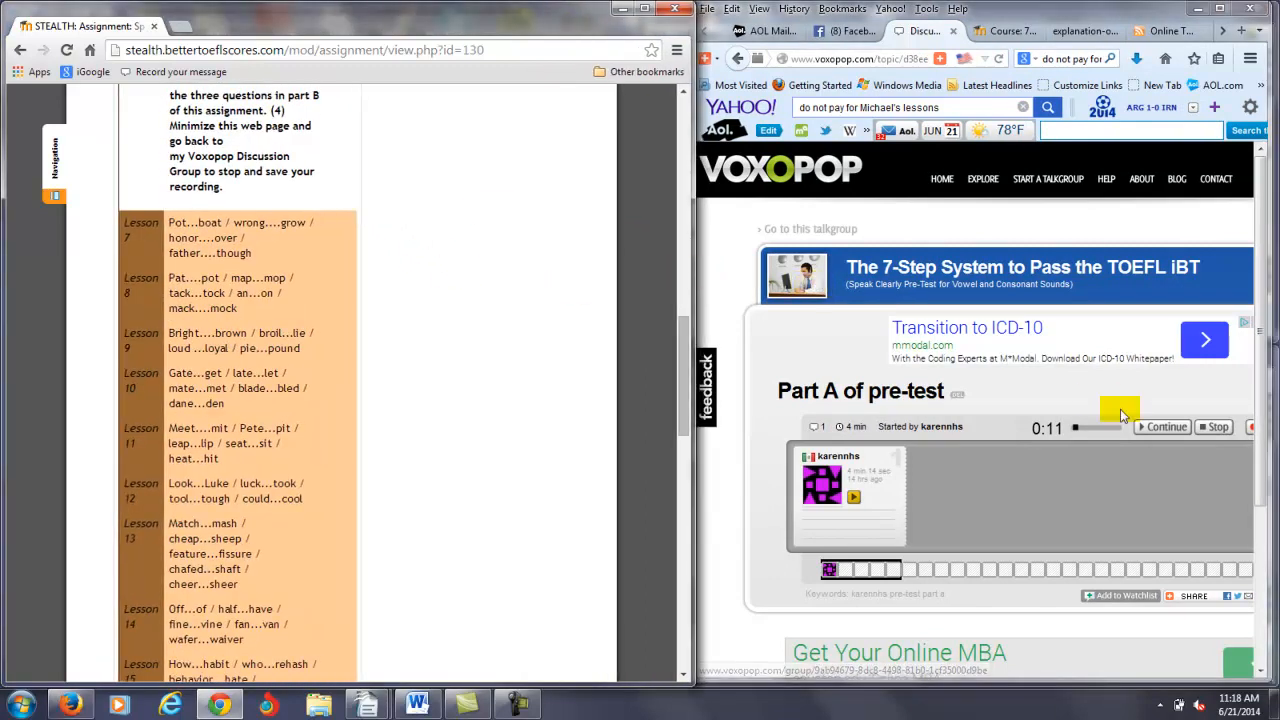
Play and pause the student's Part A recording, advancing it to about 23 seconds
{"action": "left_click", "coordinate": [1164, 428]}
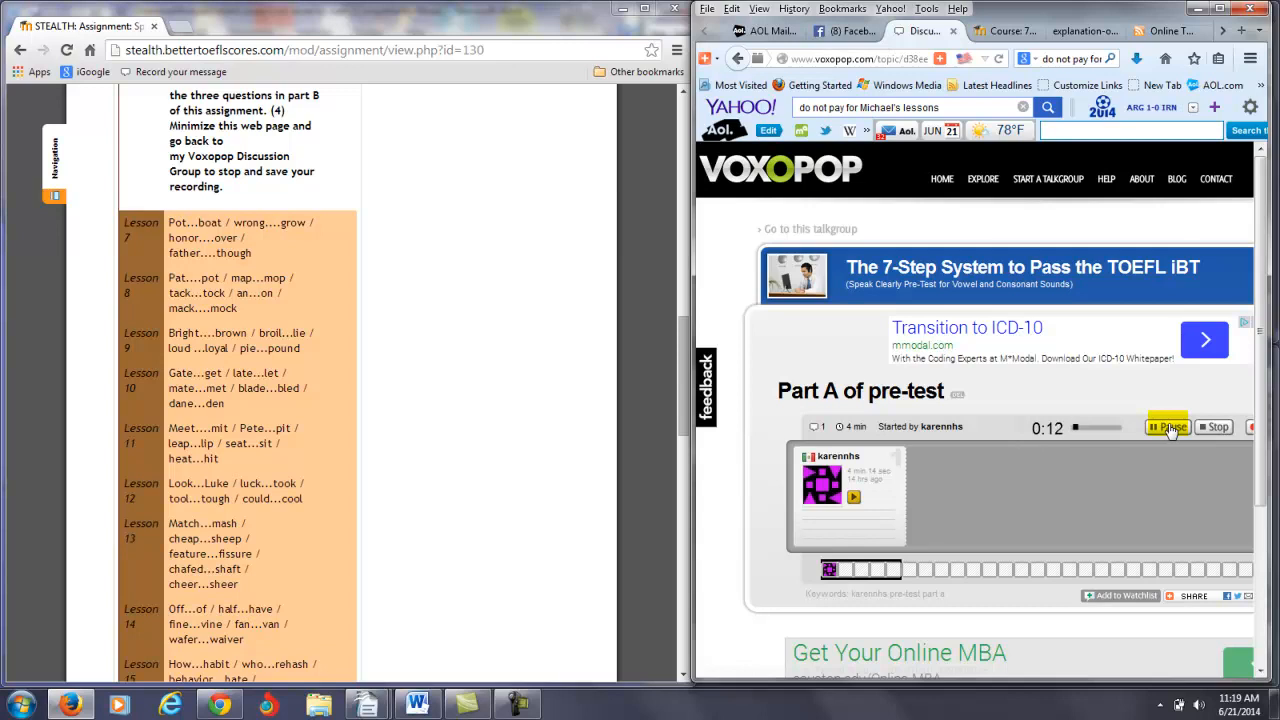
{"action": "left_click", "coordinate": [1168, 428]}
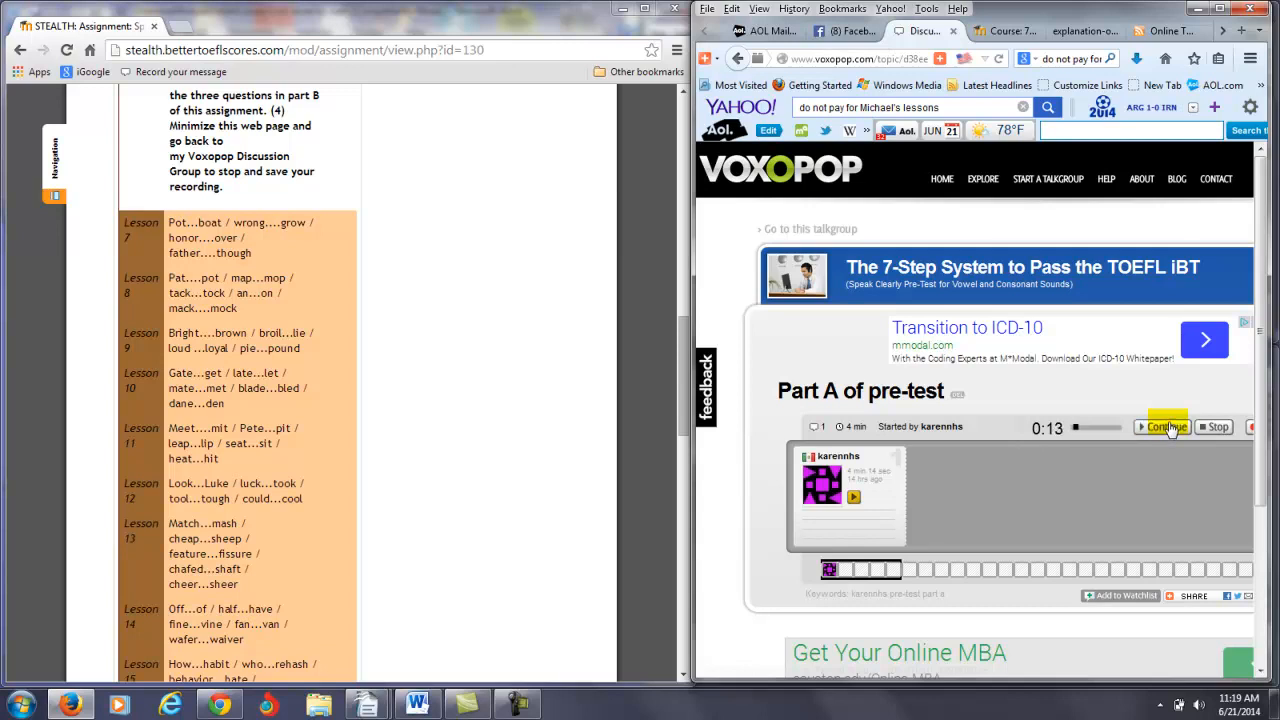
{"action": "left_click", "coordinate": [1164, 428]}
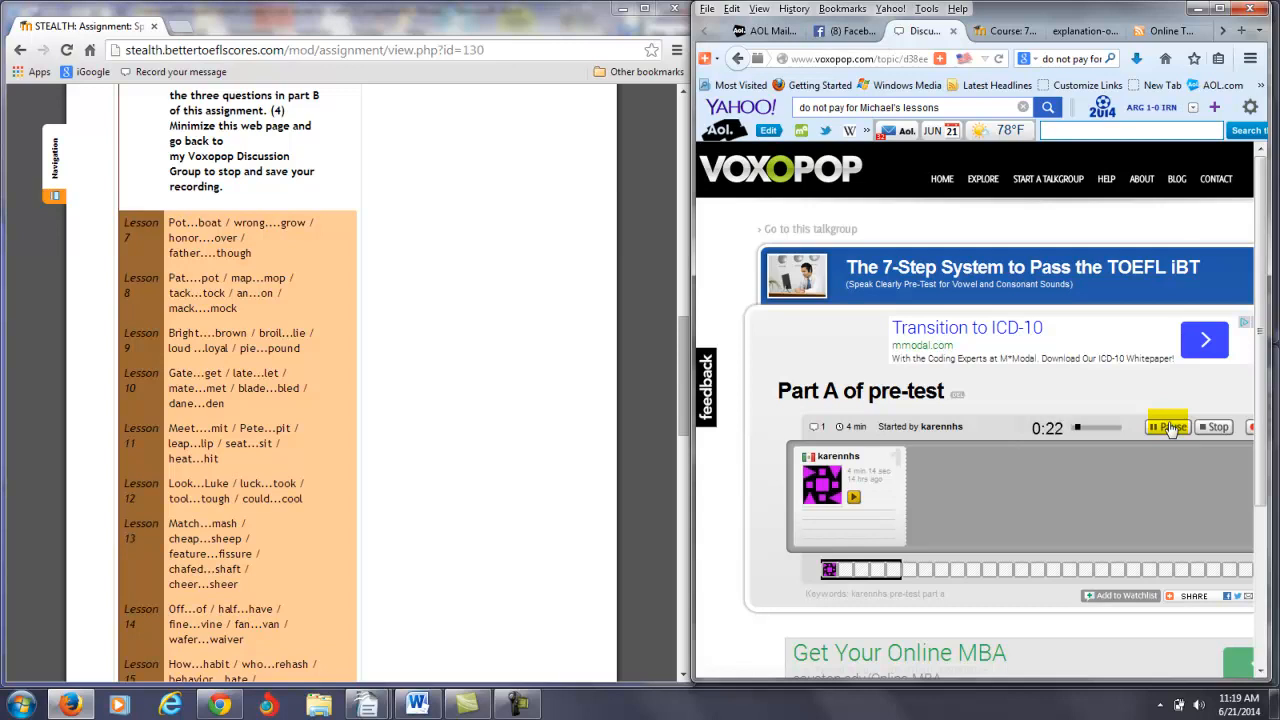
{"action": "left_click", "coordinate": [1168, 428]}
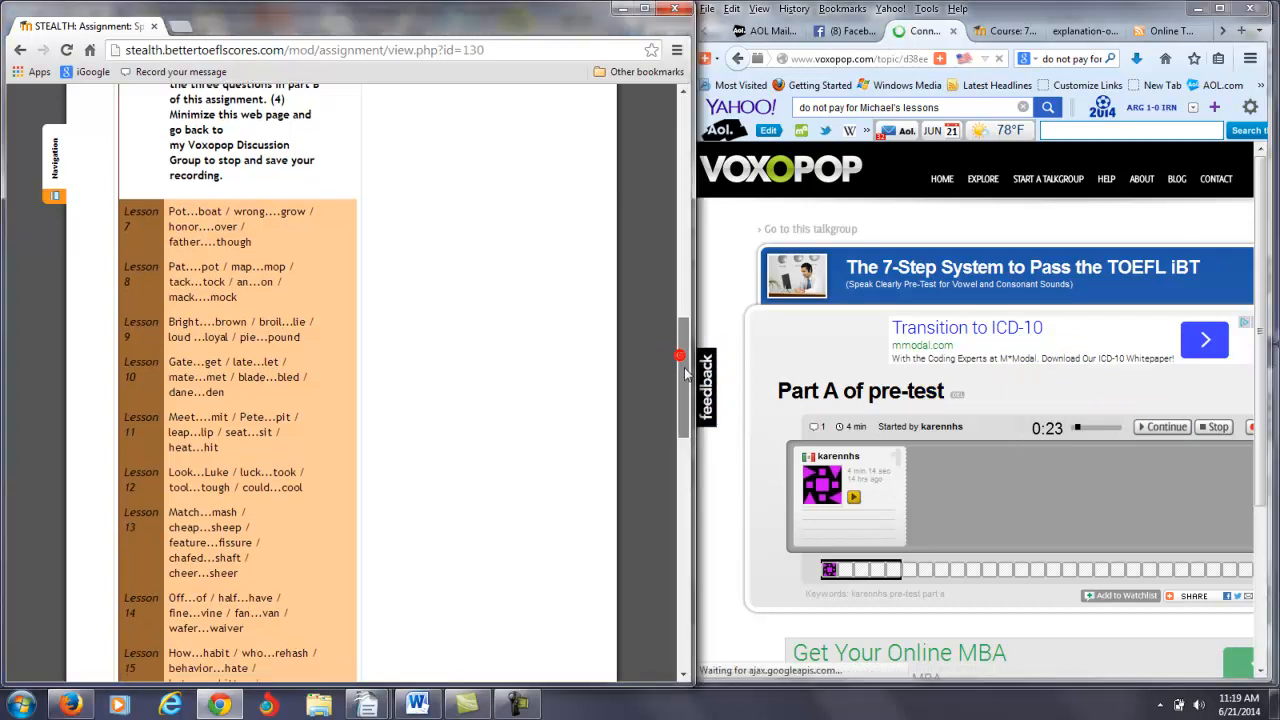
Play the Part A recording in short stretches while following the word list
{"action": "scroll", "scroll_direction": "down", "scroll_amount": 3}
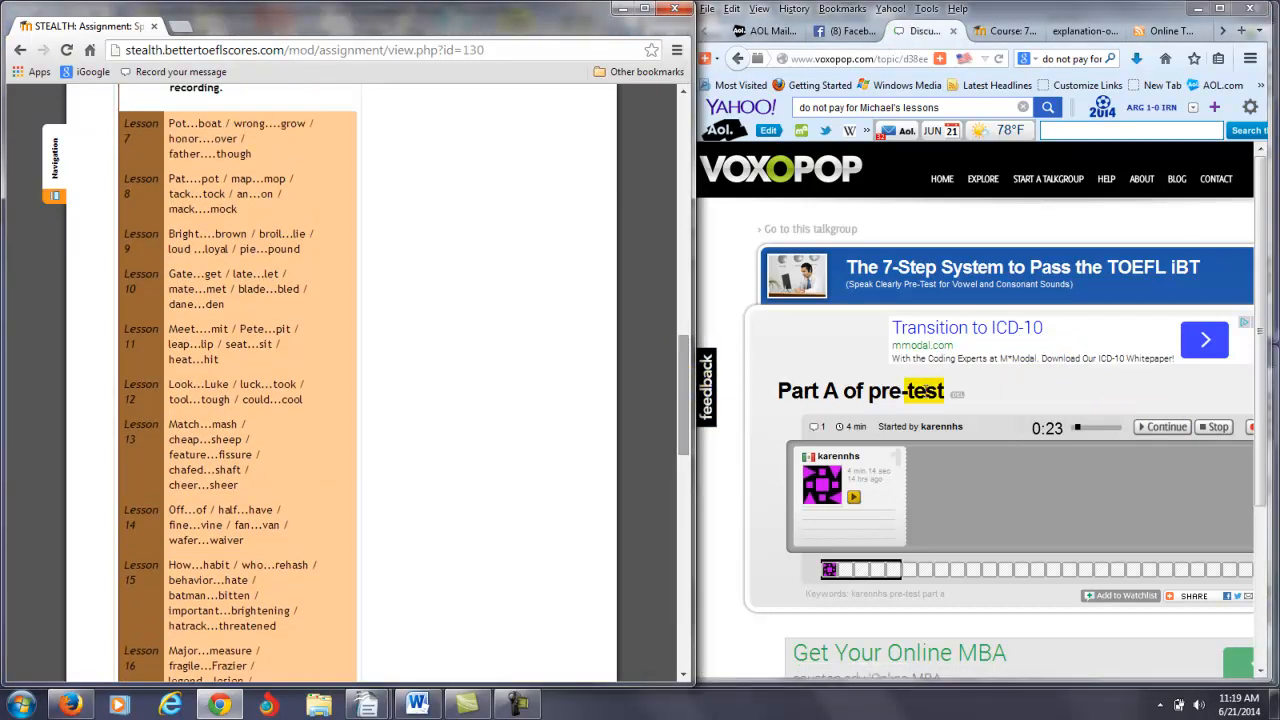
{"action": "left_click", "coordinate": [1164, 428]}
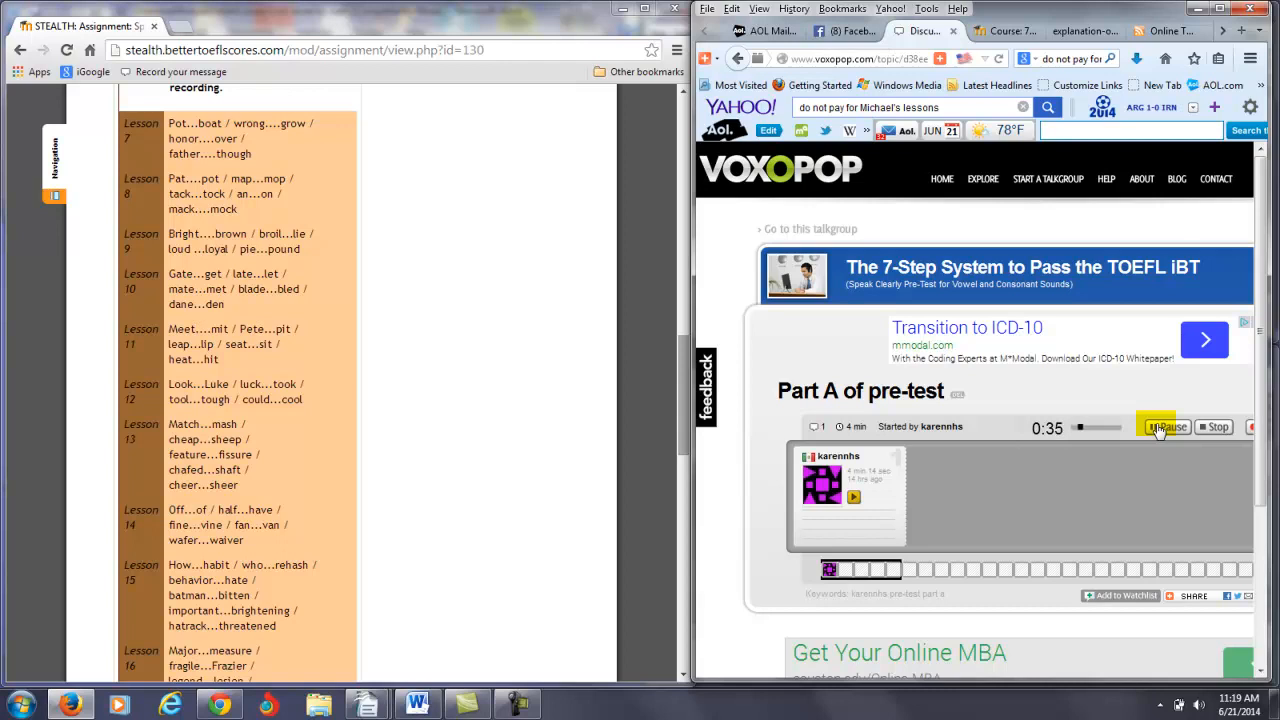
{"action": "left_click", "coordinate": [1164, 428]}
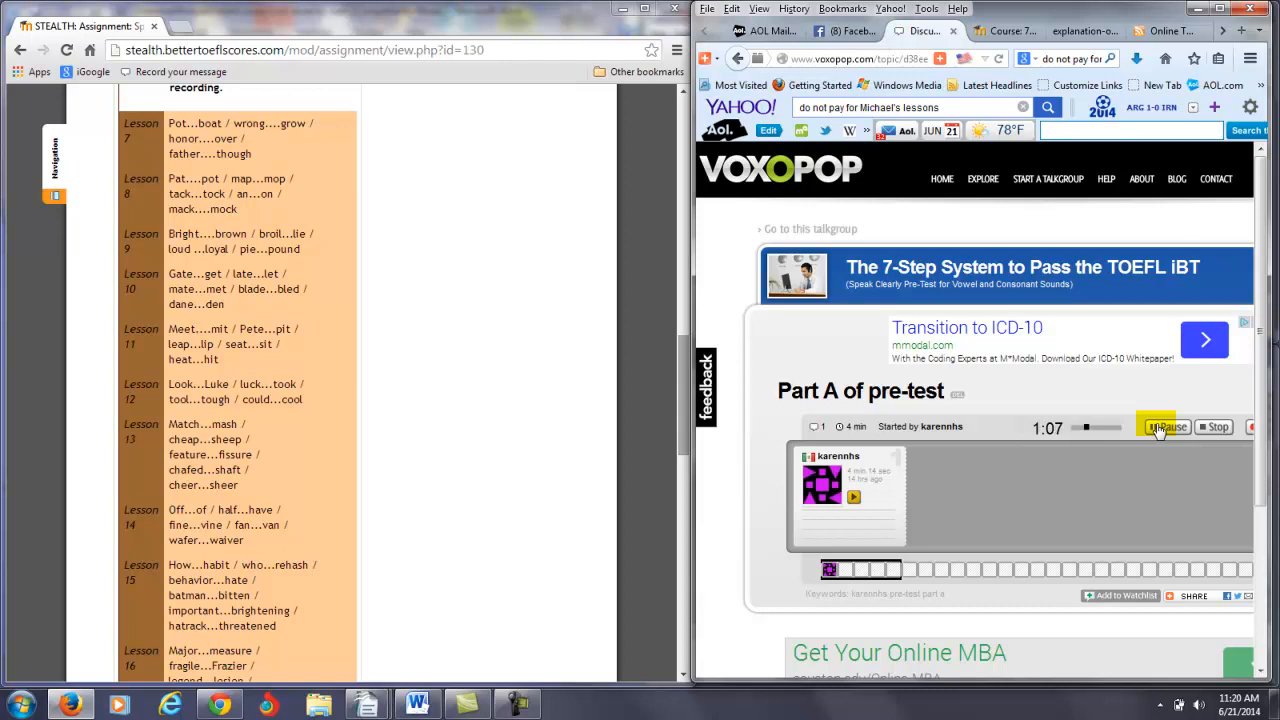
{"action": "left_click", "coordinate": [1162, 428]}
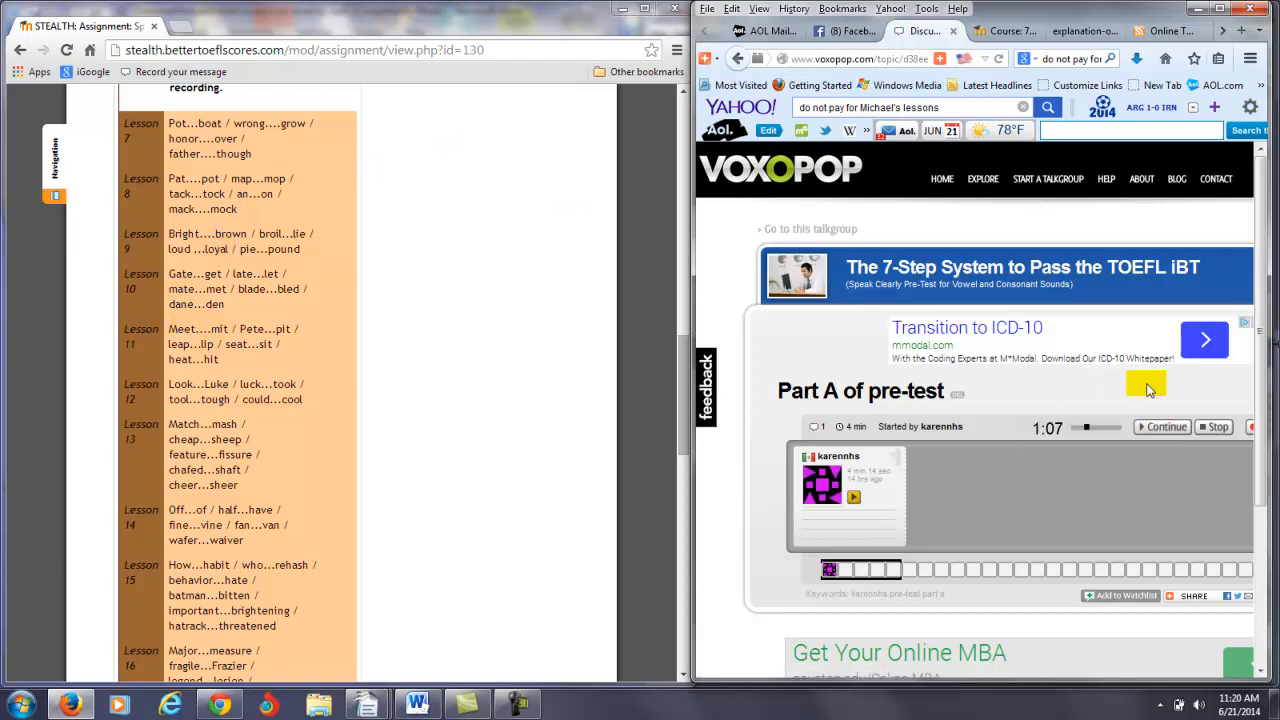
{"action": "left_click", "coordinate": [1164, 428]}
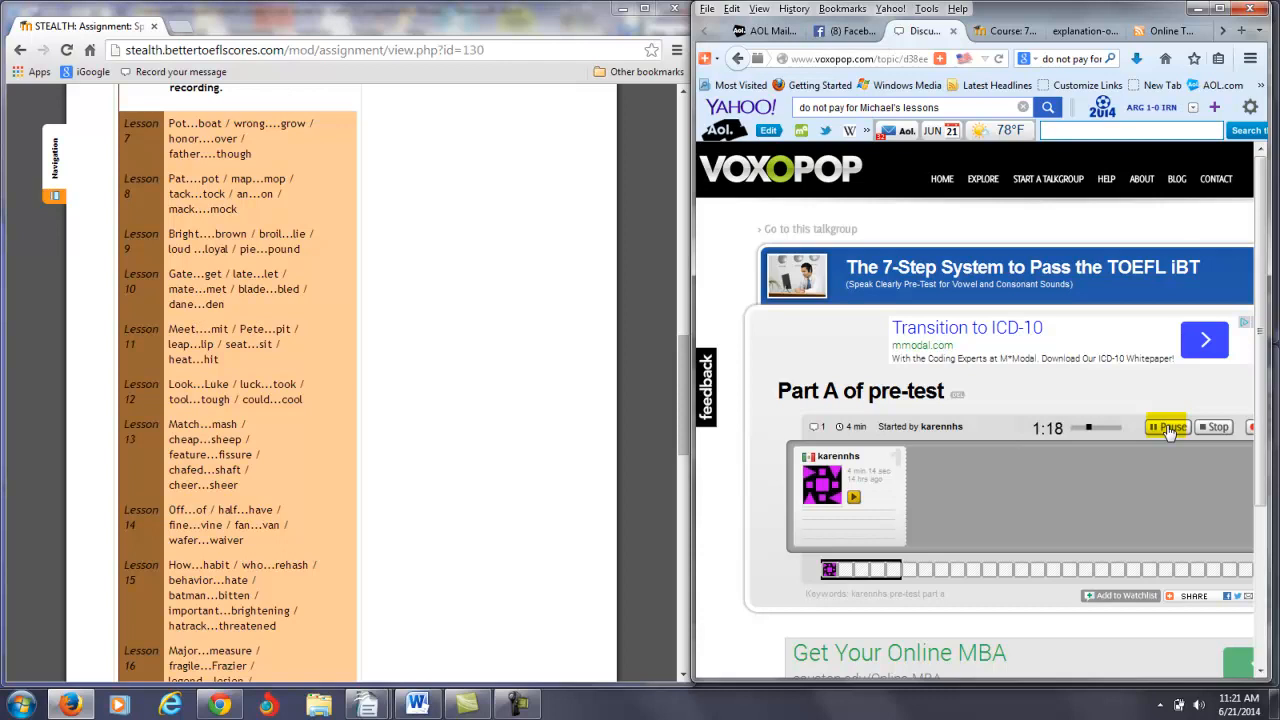
{"action": "left_click", "coordinate": [1168, 428]}
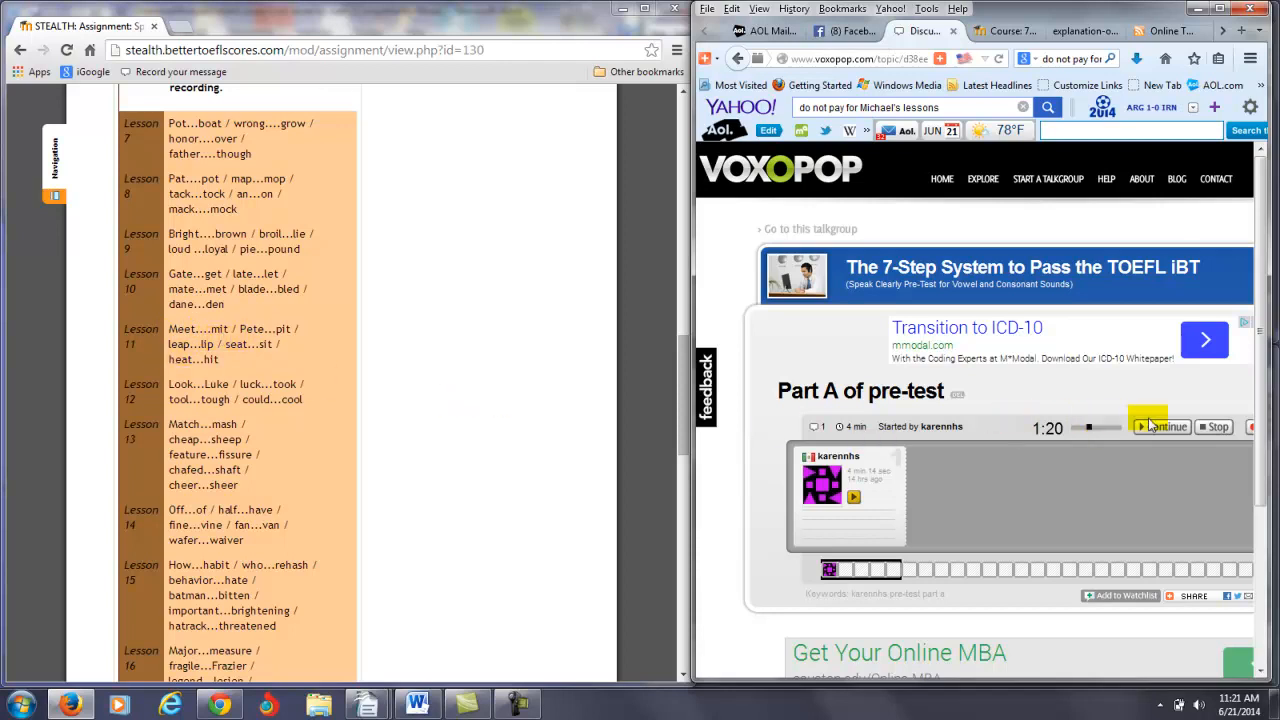
{"action": "left_click", "coordinate": [1162, 428]}
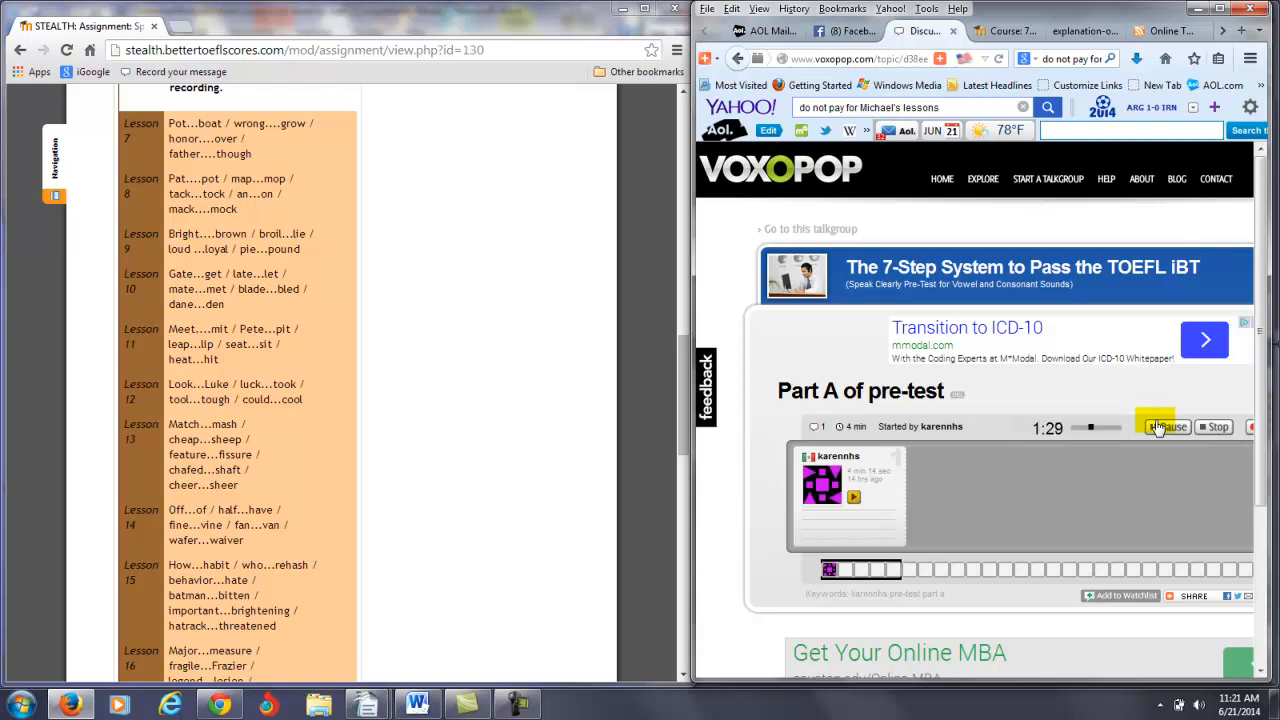
Continue alternating pause and play until playback reaches about 1:49
{"action": "left_click", "coordinate": [1164, 428]}
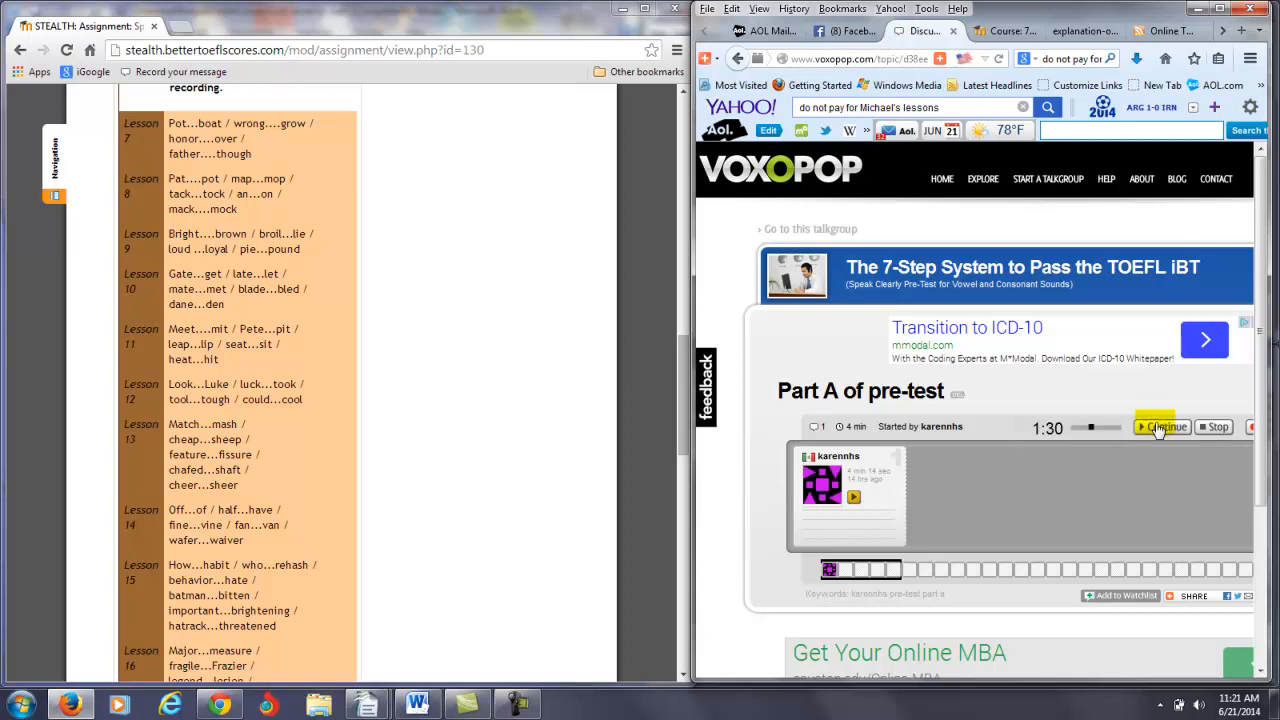
{"action": "left_click", "coordinate": [1162, 428]}
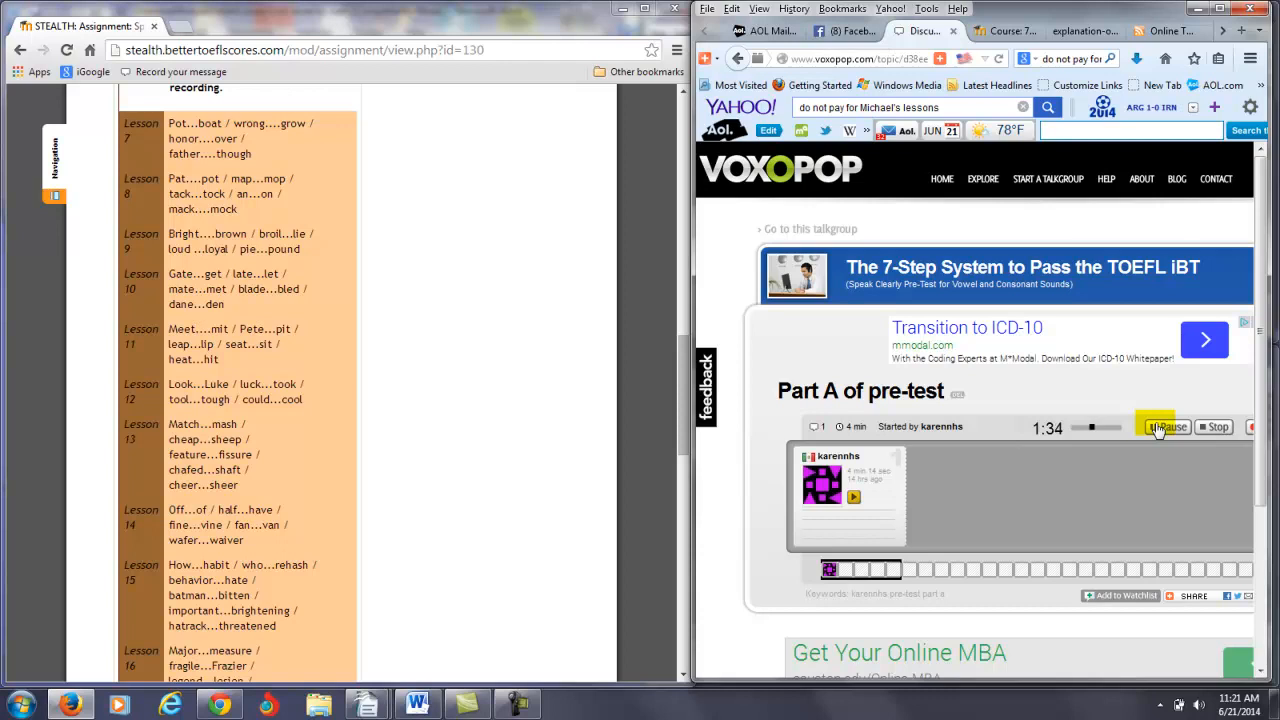
{"action": "left_click", "coordinate": [1168, 428]}
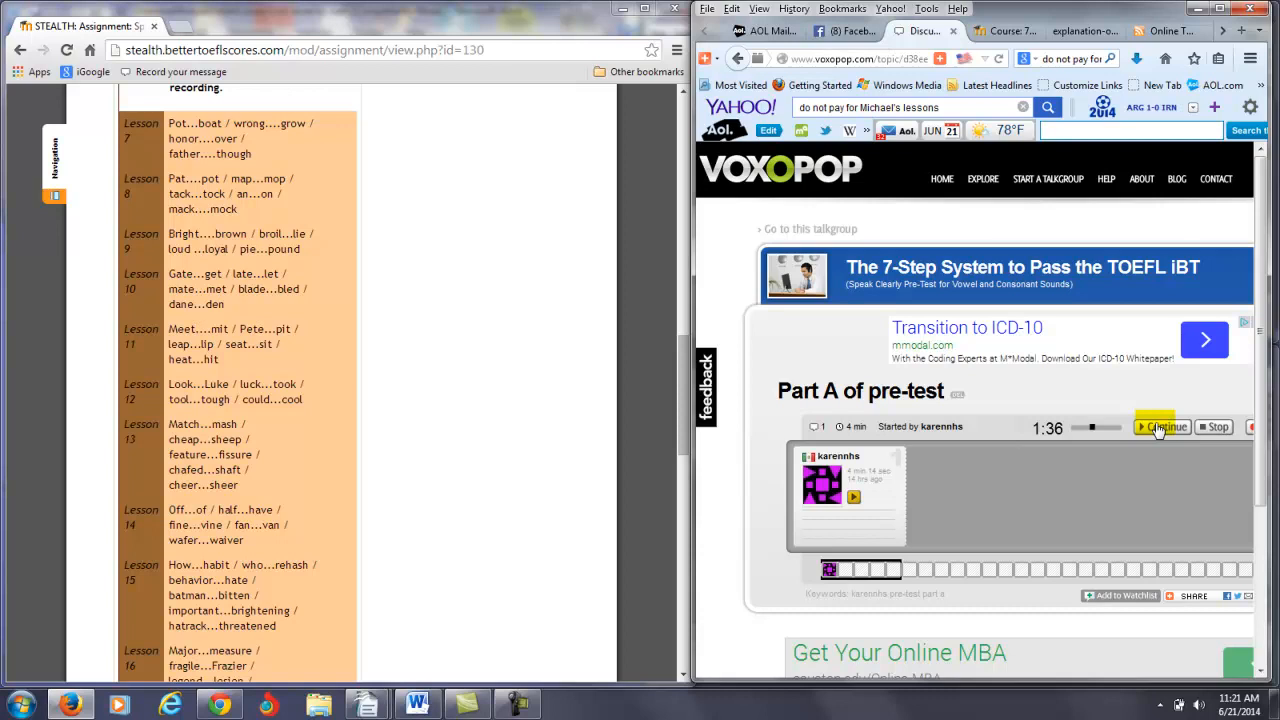
{"action": "left_click", "coordinate": [1160, 428]}
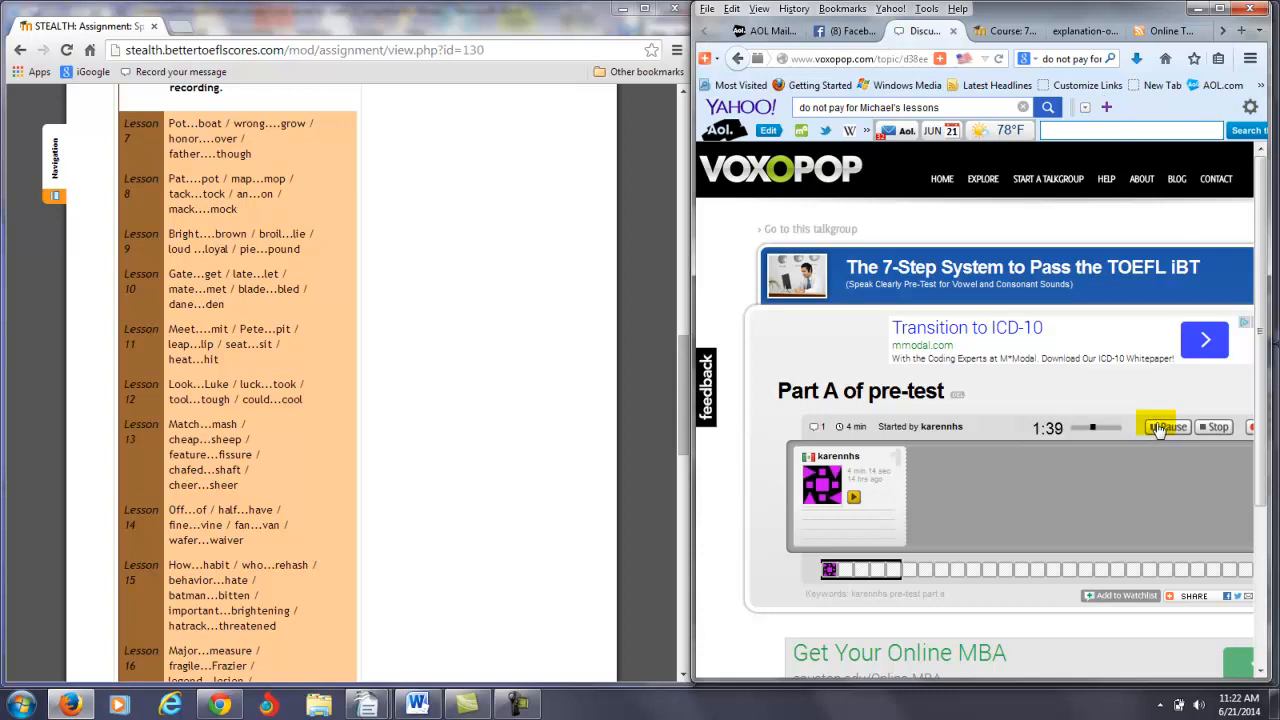
{"action": "left_click", "coordinate": [1168, 428]}
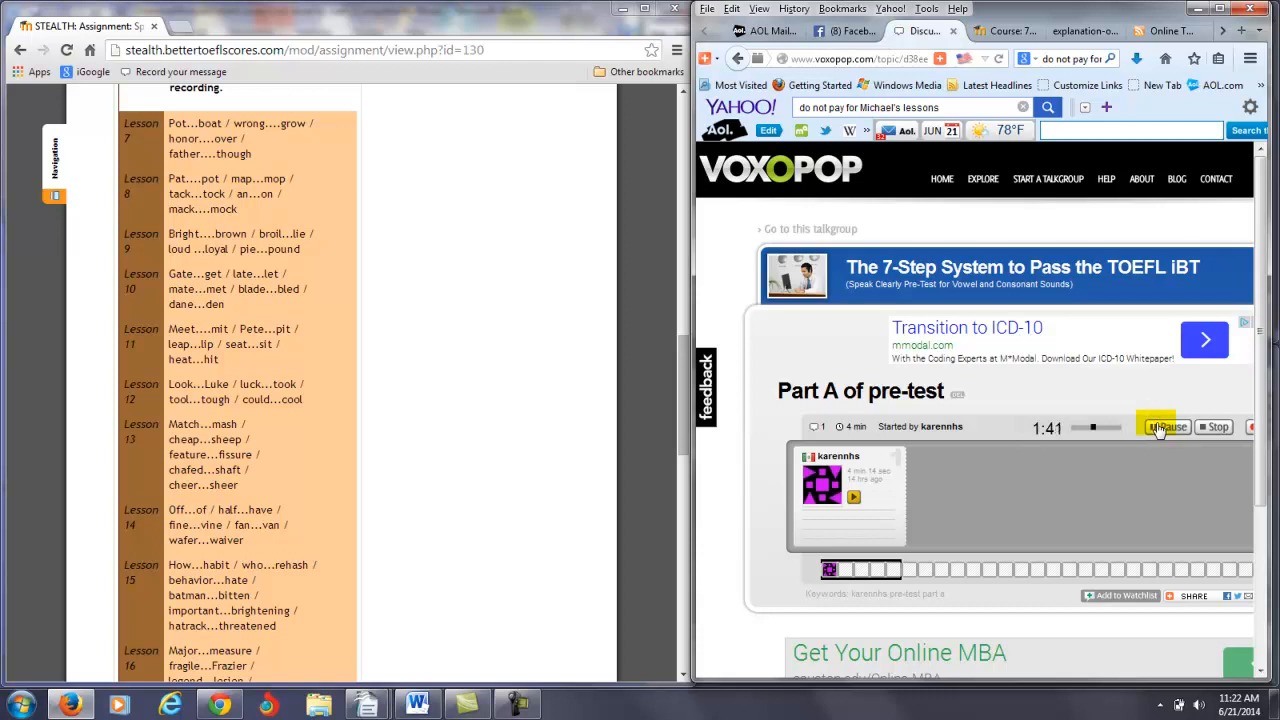
{"action": "left_click", "coordinate": [1162, 428]}
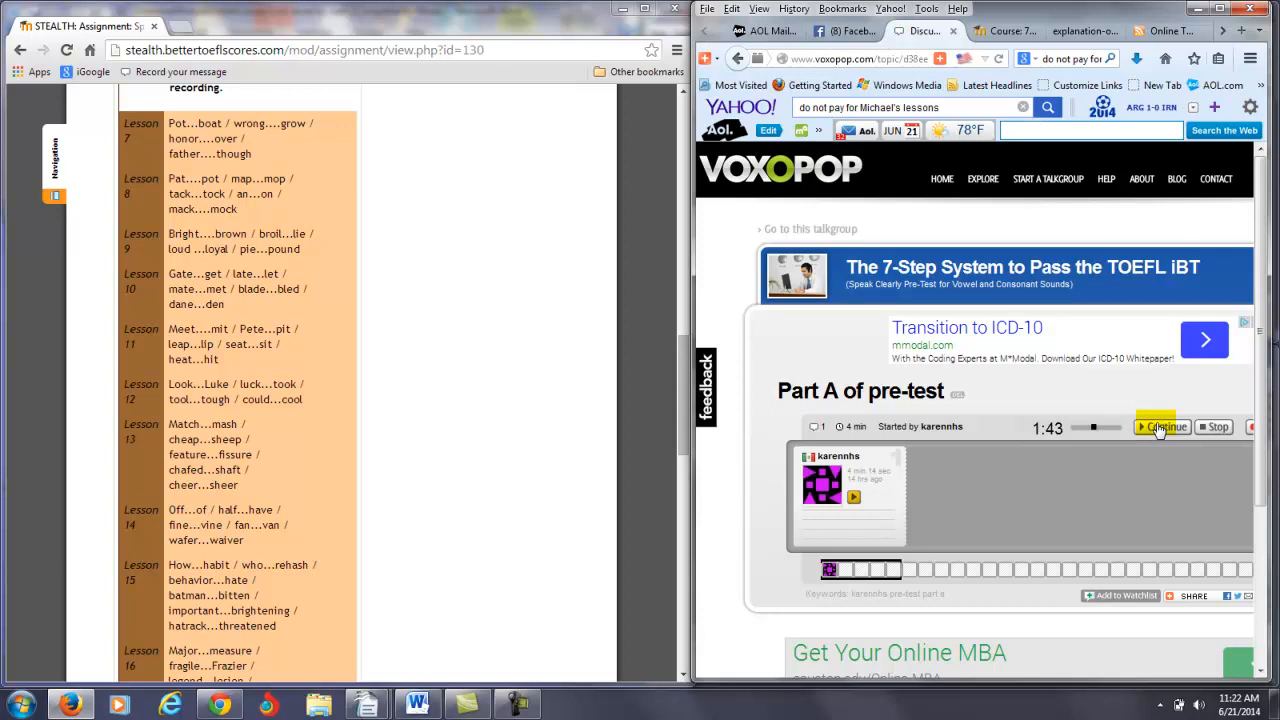
{"action": "left_click", "coordinate": [1162, 428]}
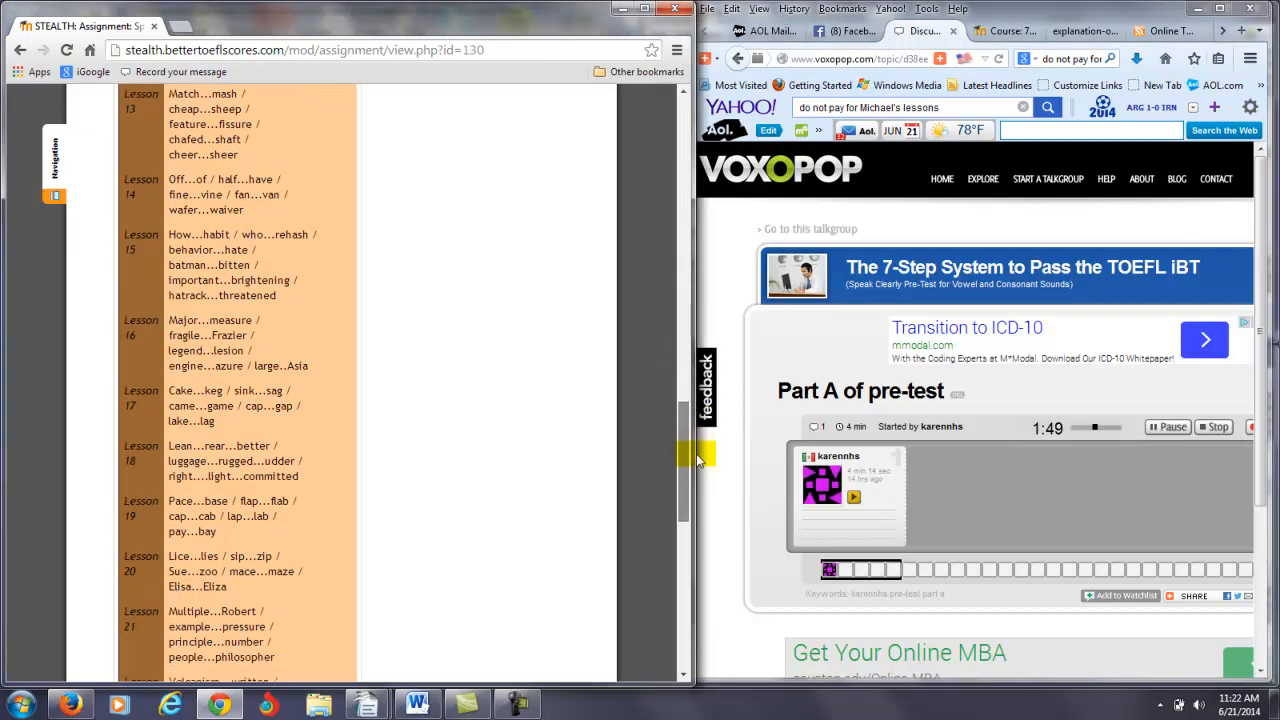
Hear more of the Part A recording piece by piece against the lessons 13–21 word pairs
{"action": "scroll", "scroll_direction": "down", "scroll_amount": 3}
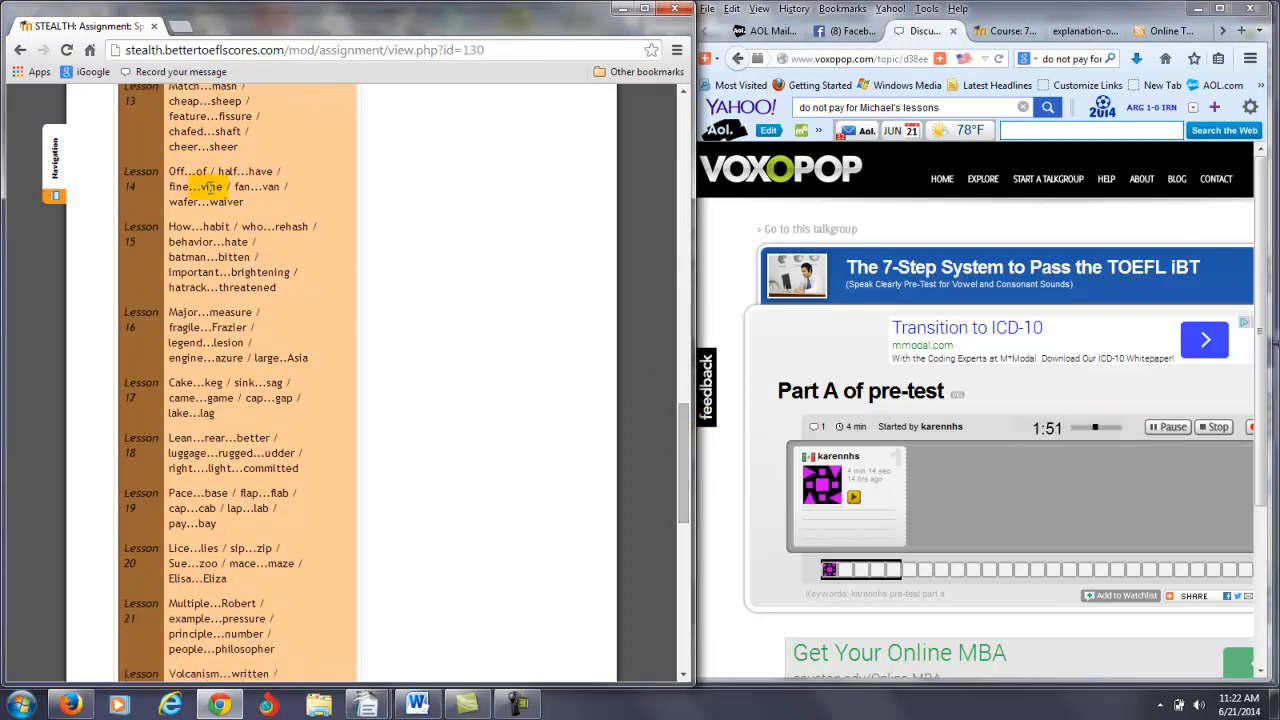
{"action": "mouse_move", "coordinate": [1112, 420]}
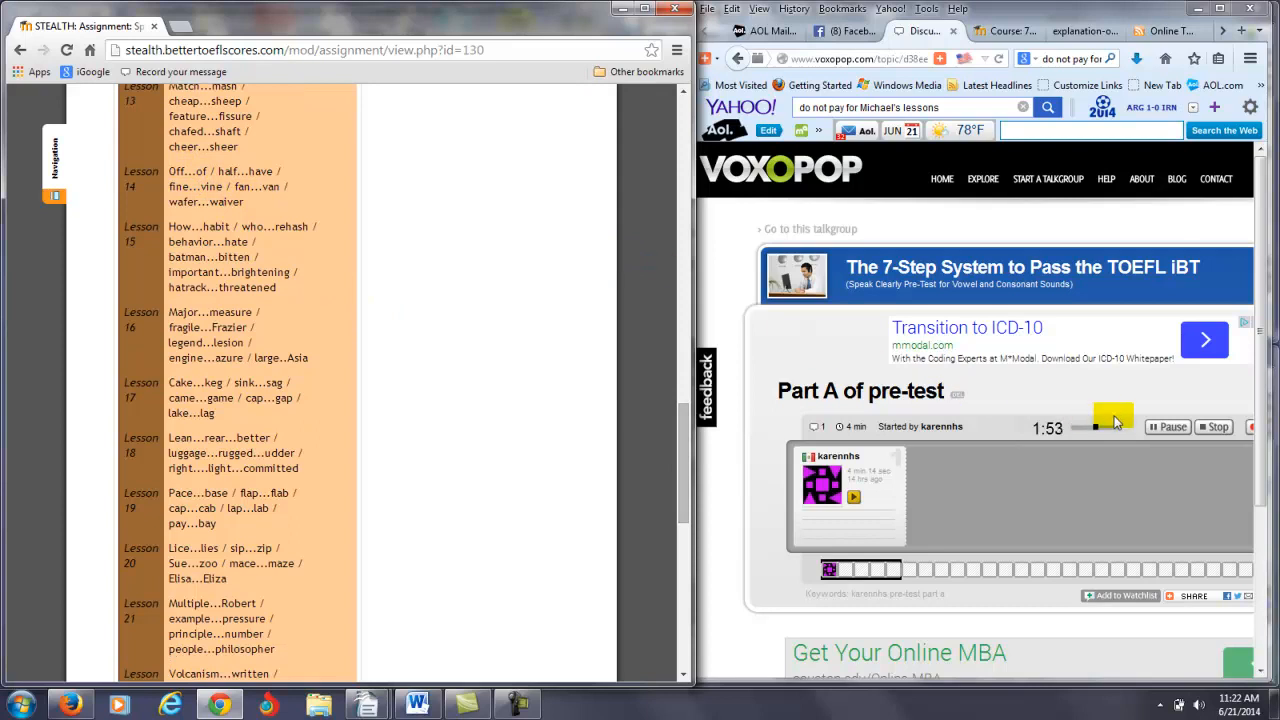
{"action": "left_click", "coordinate": [1168, 428]}
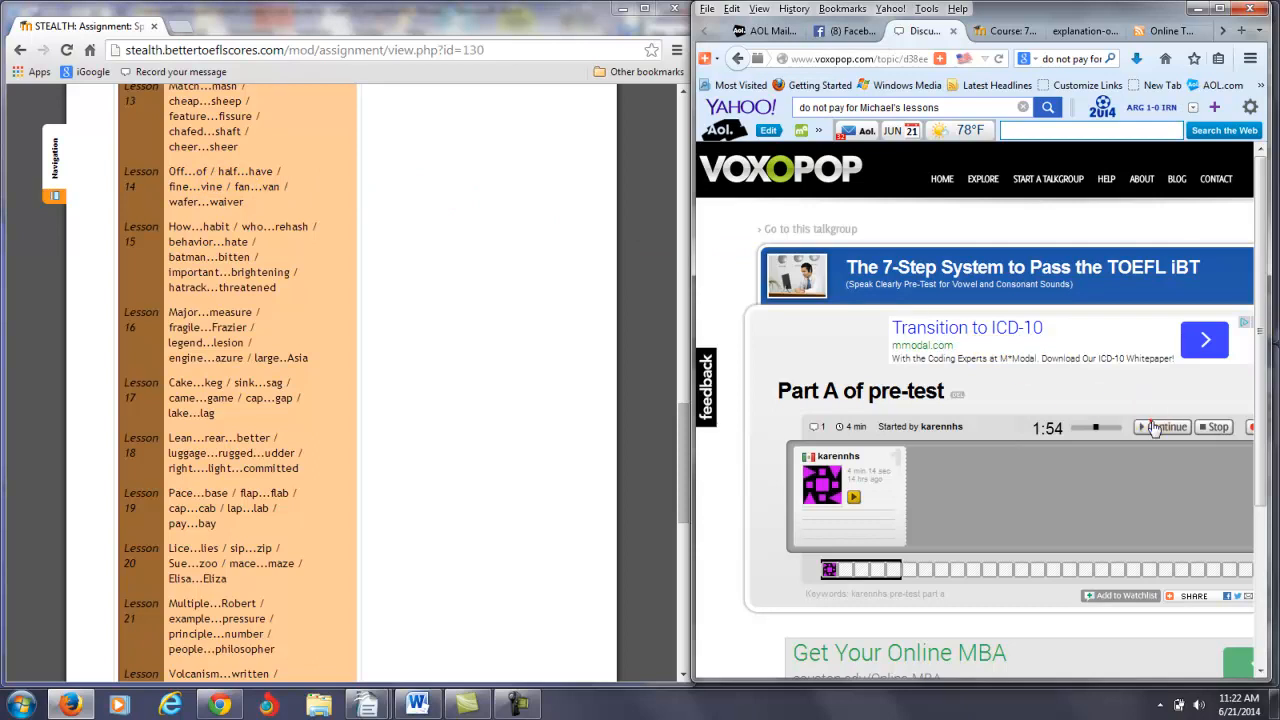
{"action": "left_click", "coordinate": [1162, 428]}
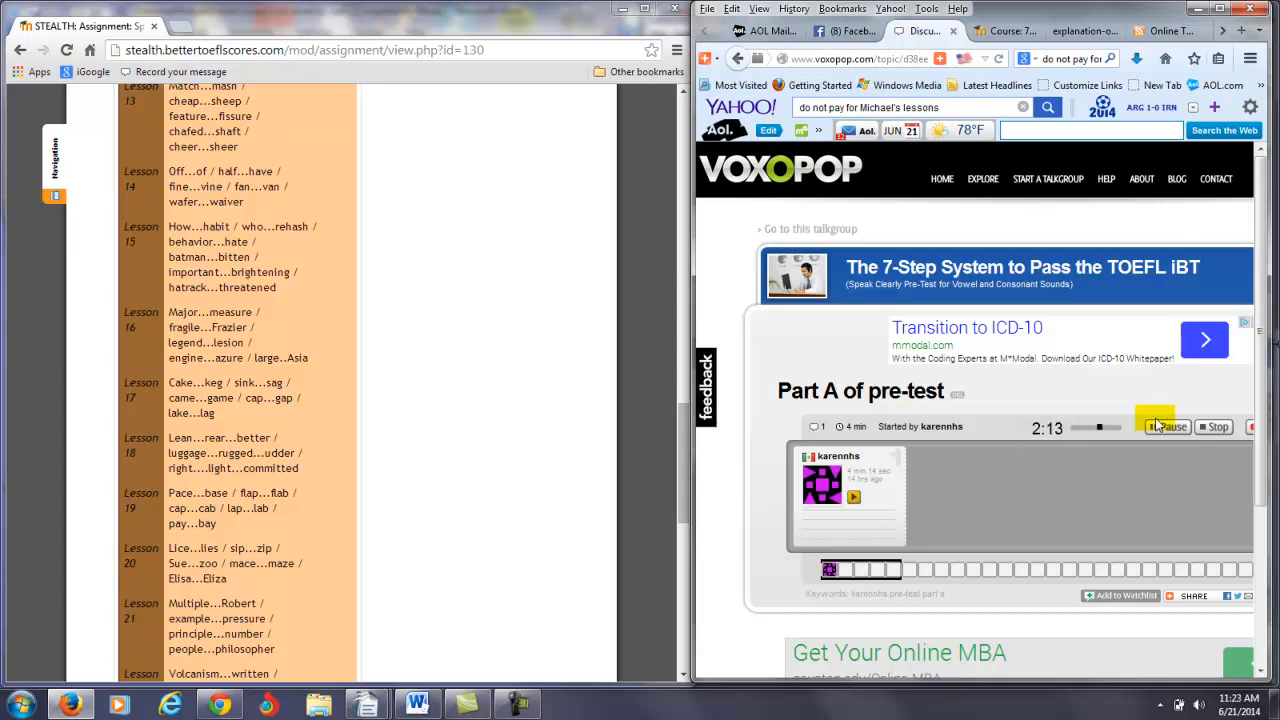
{"action": "left_click", "coordinate": [1168, 428]}
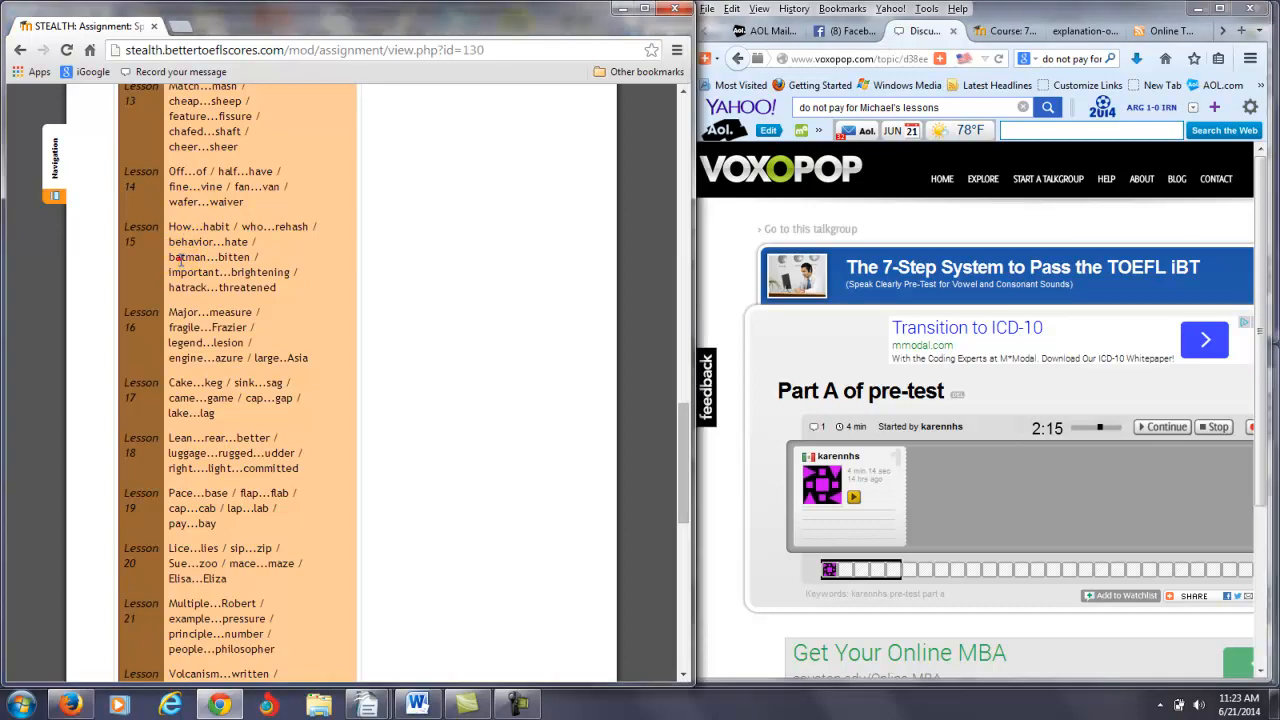
{"action": "double_click", "coordinate": [184, 256]}
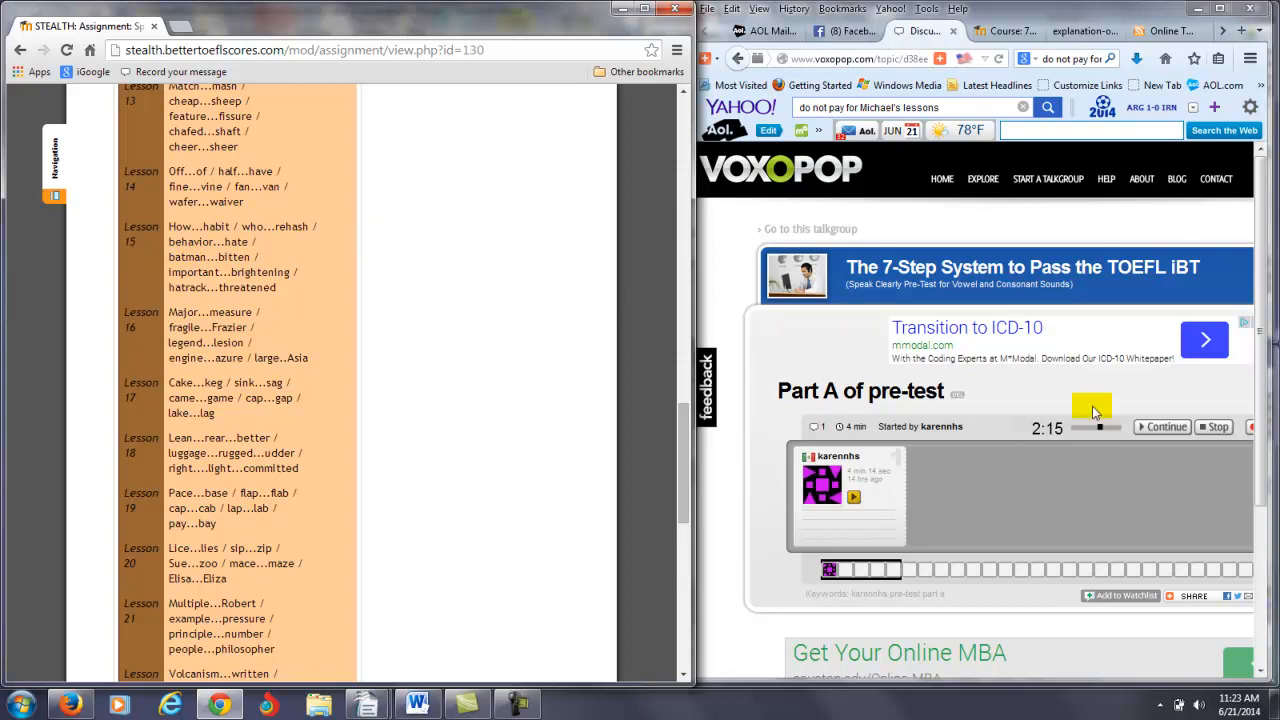
Keep pausing and resuming, leaving the recording stopped at about 2:27
{"action": "left_click", "coordinate": [1164, 428]}
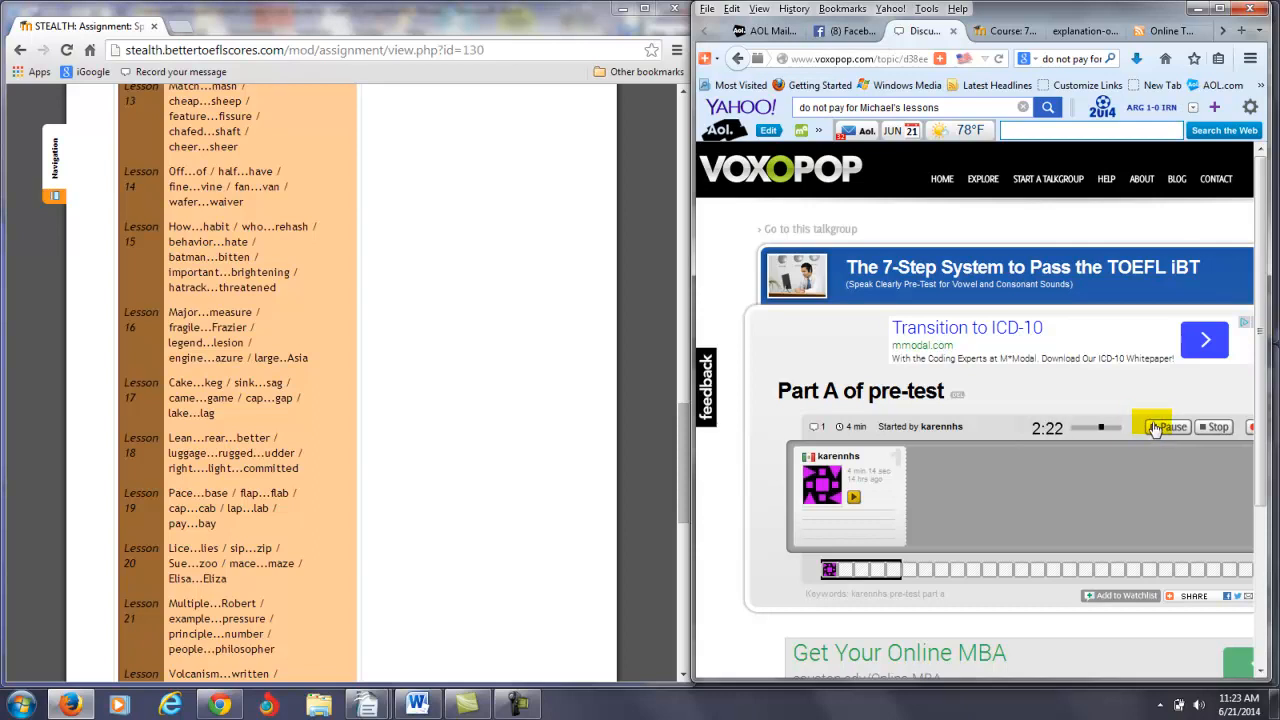
{"action": "left_click", "coordinate": [1164, 428]}
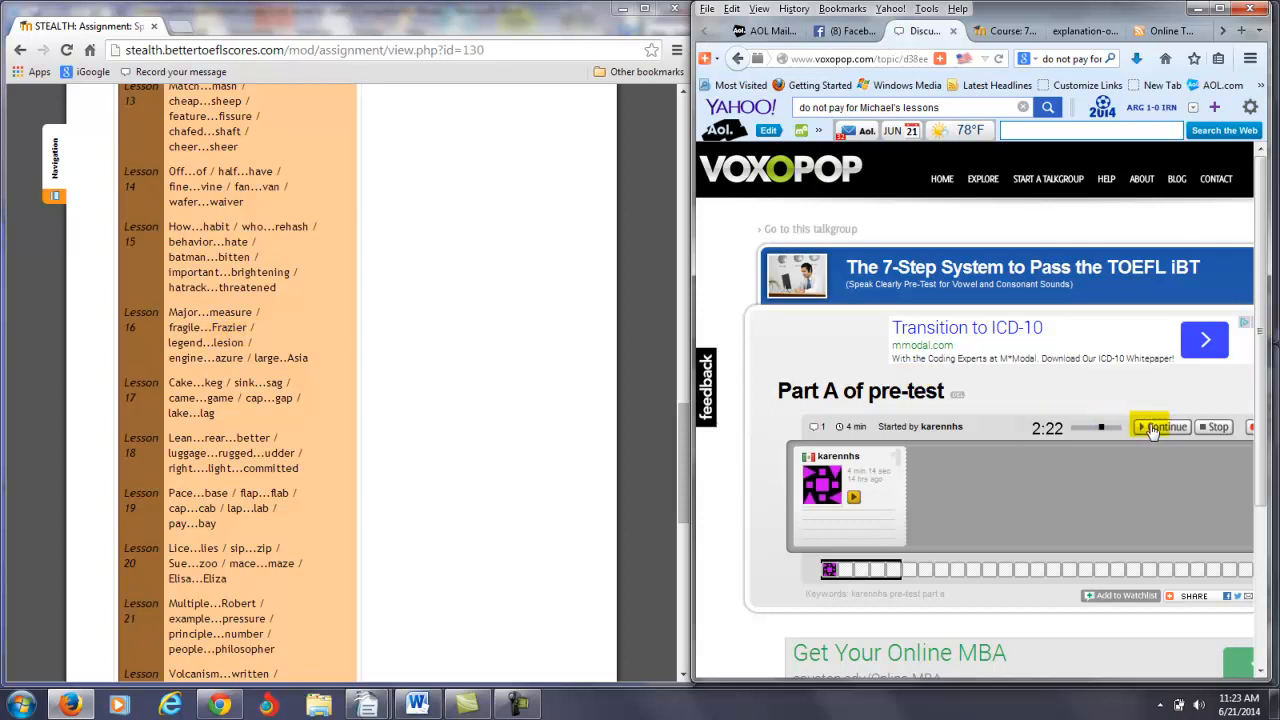
{"action": "left_click", "coordinate": [1164, 428]}
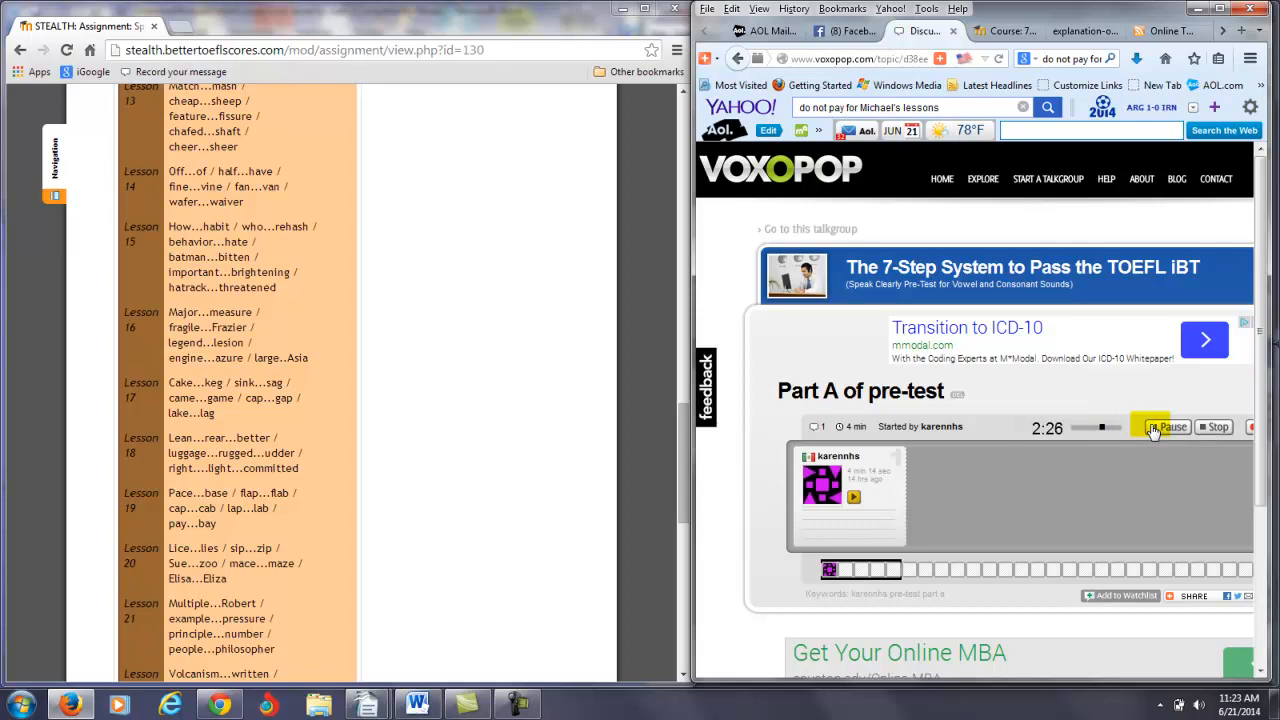
{"action": "left_click", "coordinate": [1164, 428]}
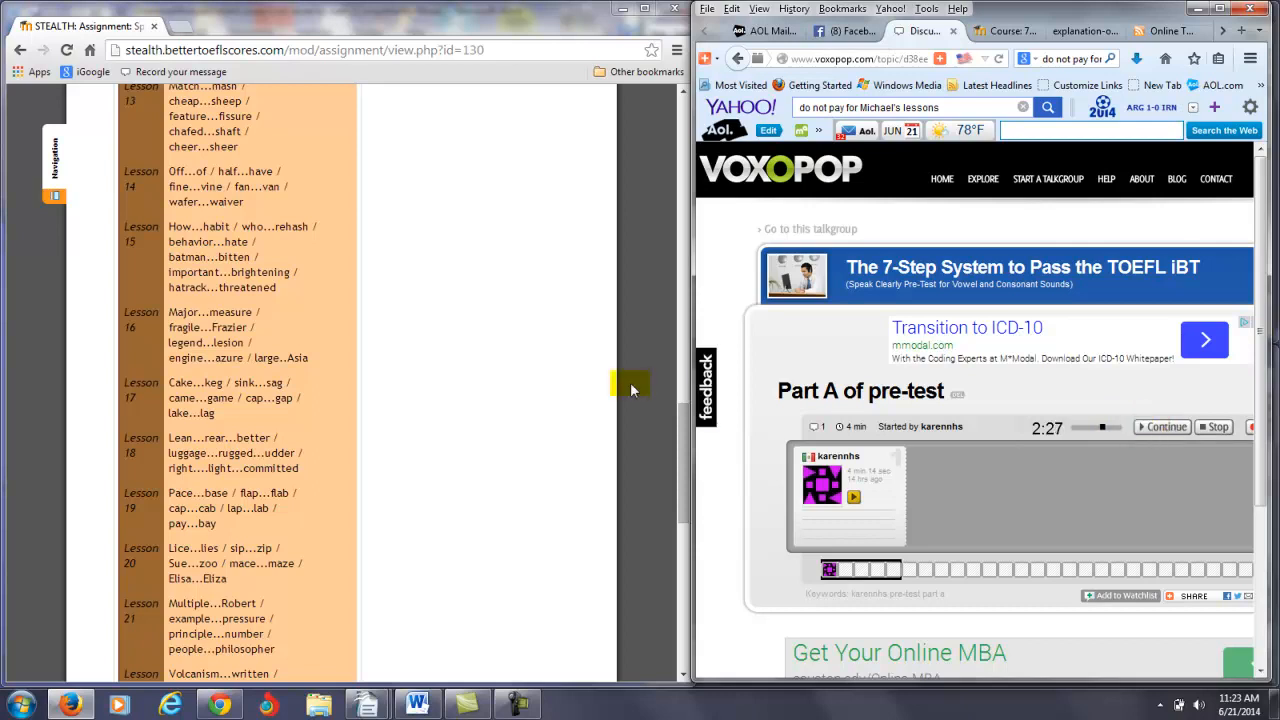
Highlight lesson 16's word pairs such as Major–measure in the Moodle word list
{"action": "double_click", "coordinate": [288, 356]}
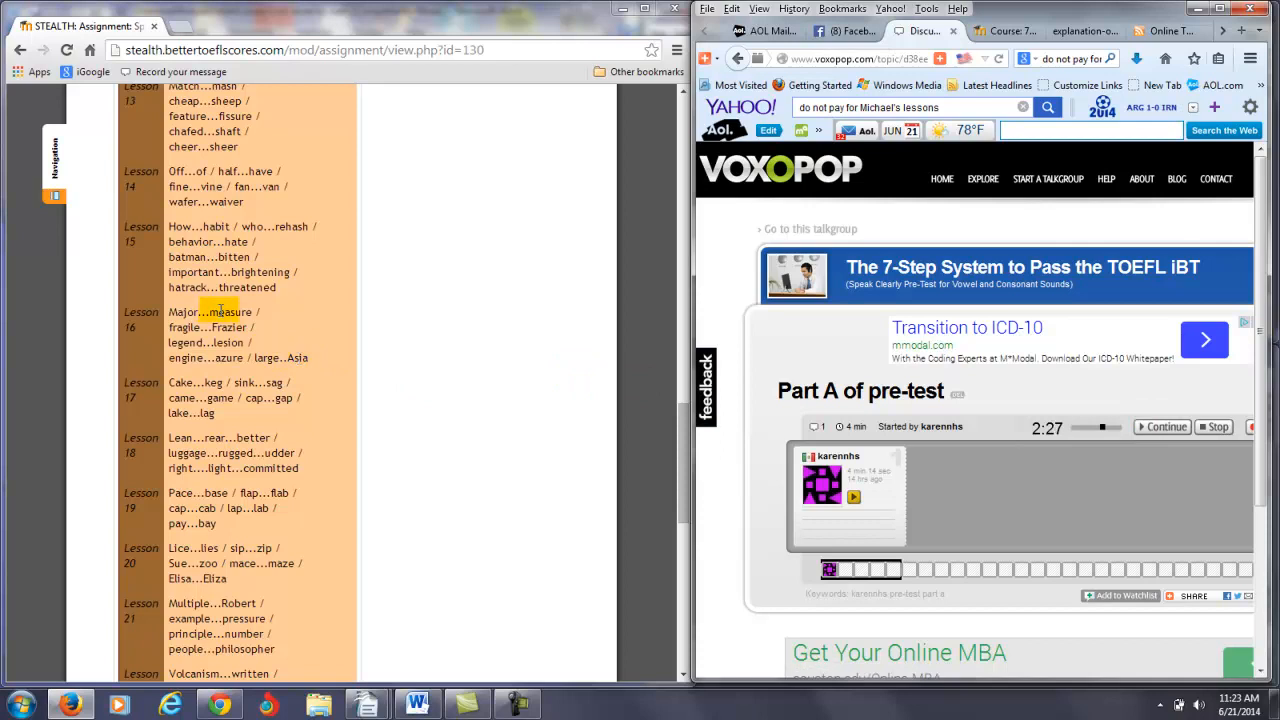
{"action": "left_click_drag", "start_coordinate": [200, 328], "coordinate": [248, 342]}
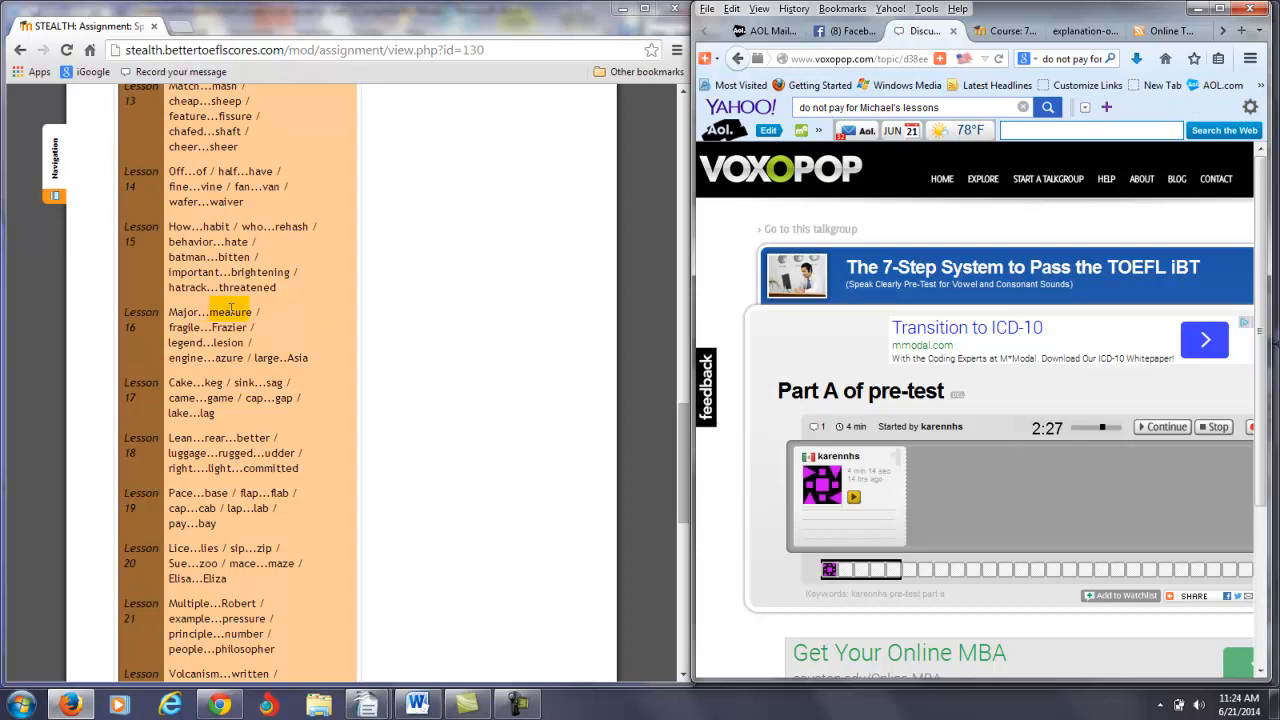
{"action": "mouse_move", "coordinate": [762, 404]}
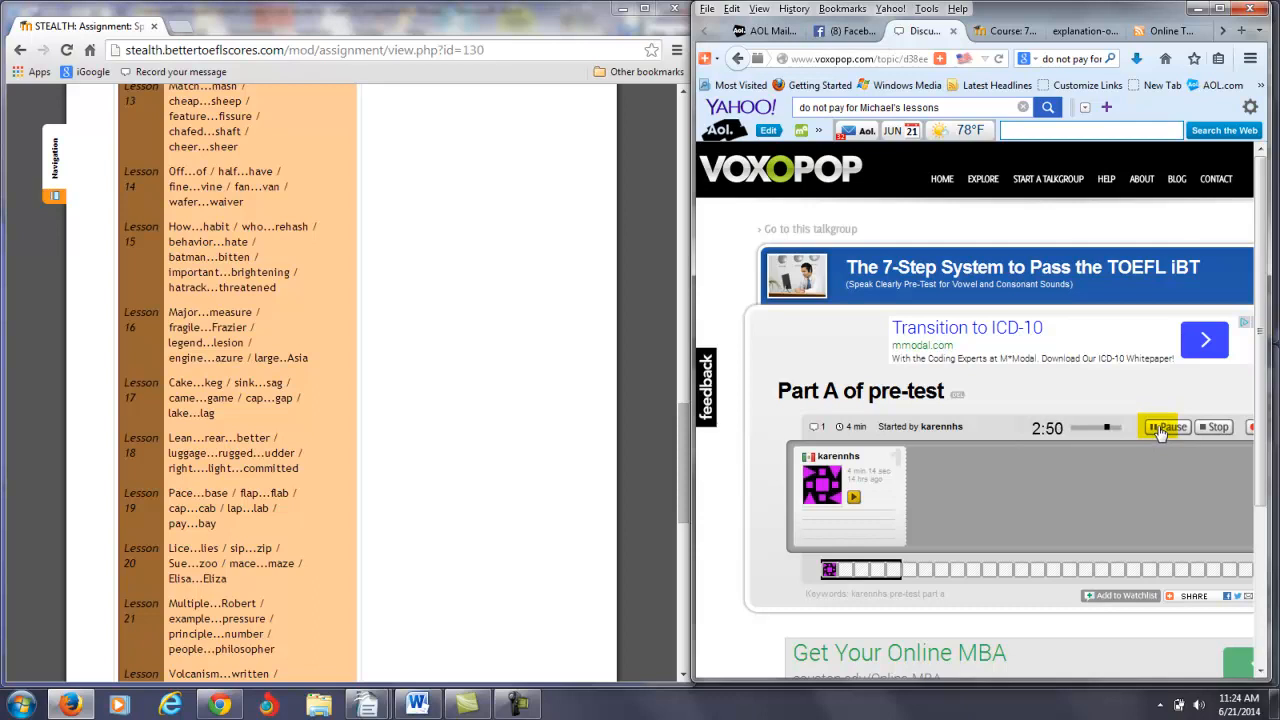
Pause, resume and pause the Part A recording again, leaving it stopped at about 2:57
{"action": "left_click", "coordinate": [1164, 428]}
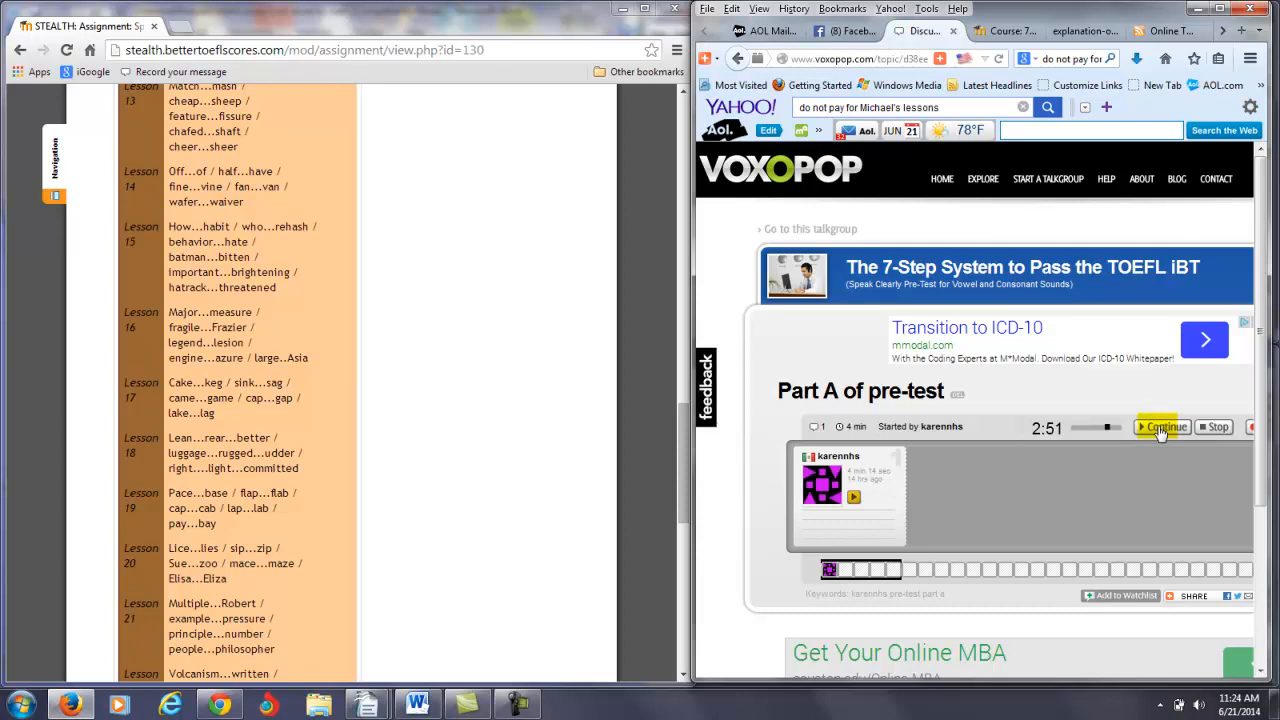
{"action": "left_click", "coordinate": [1164, 428]}
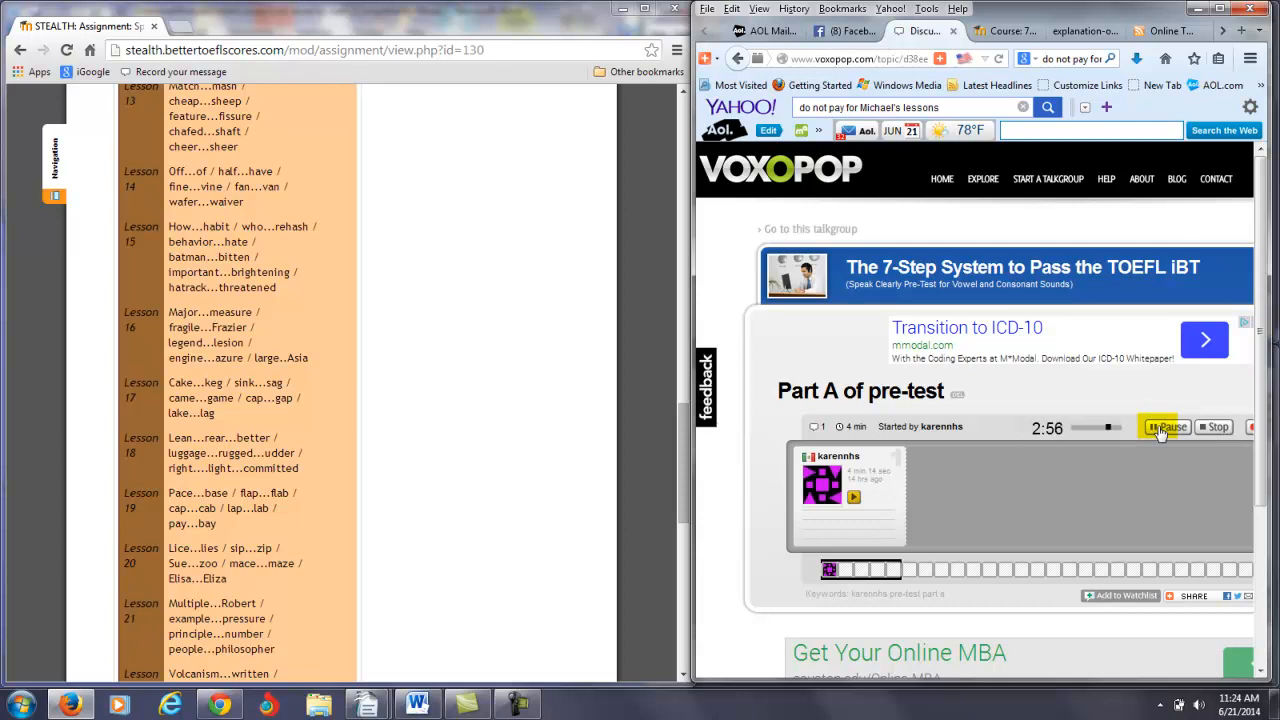
{"action": "left_click", "coordinate": [1166, 428]}
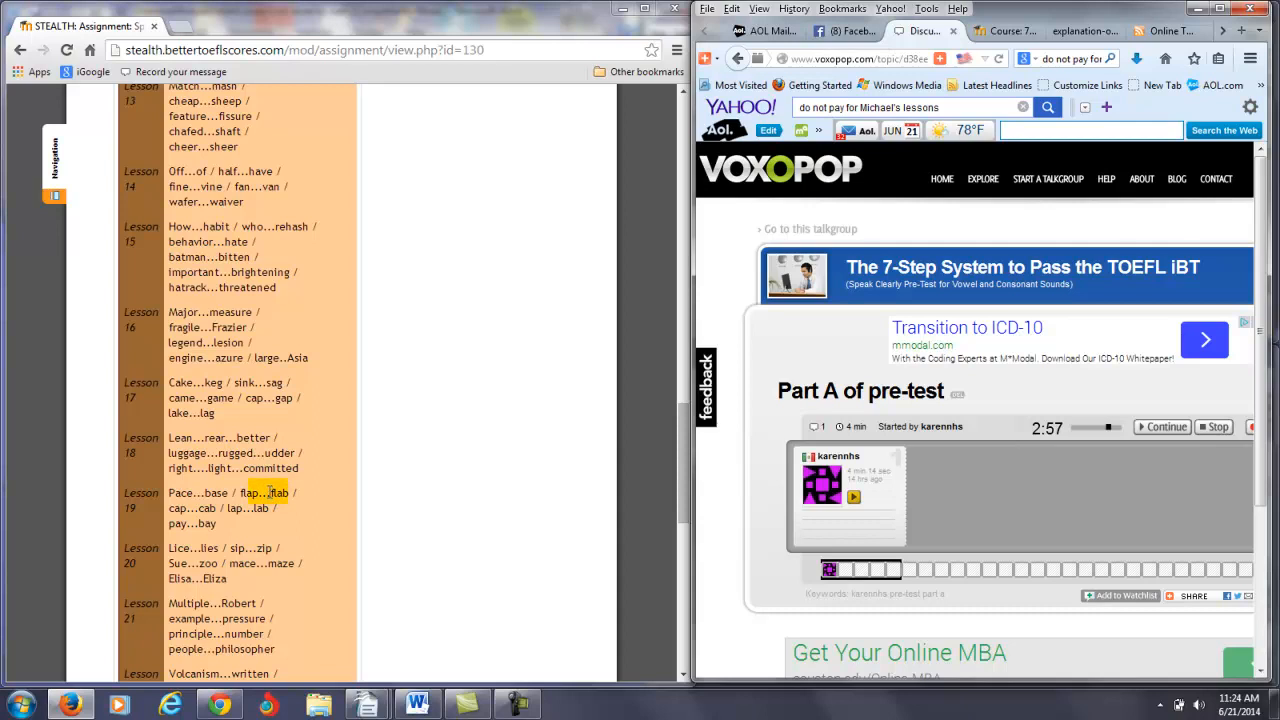
Resume the Part A recording, pause briefly, then let it play on past 3:20
{"action": "double_click", "coordinate": [264, 492]}
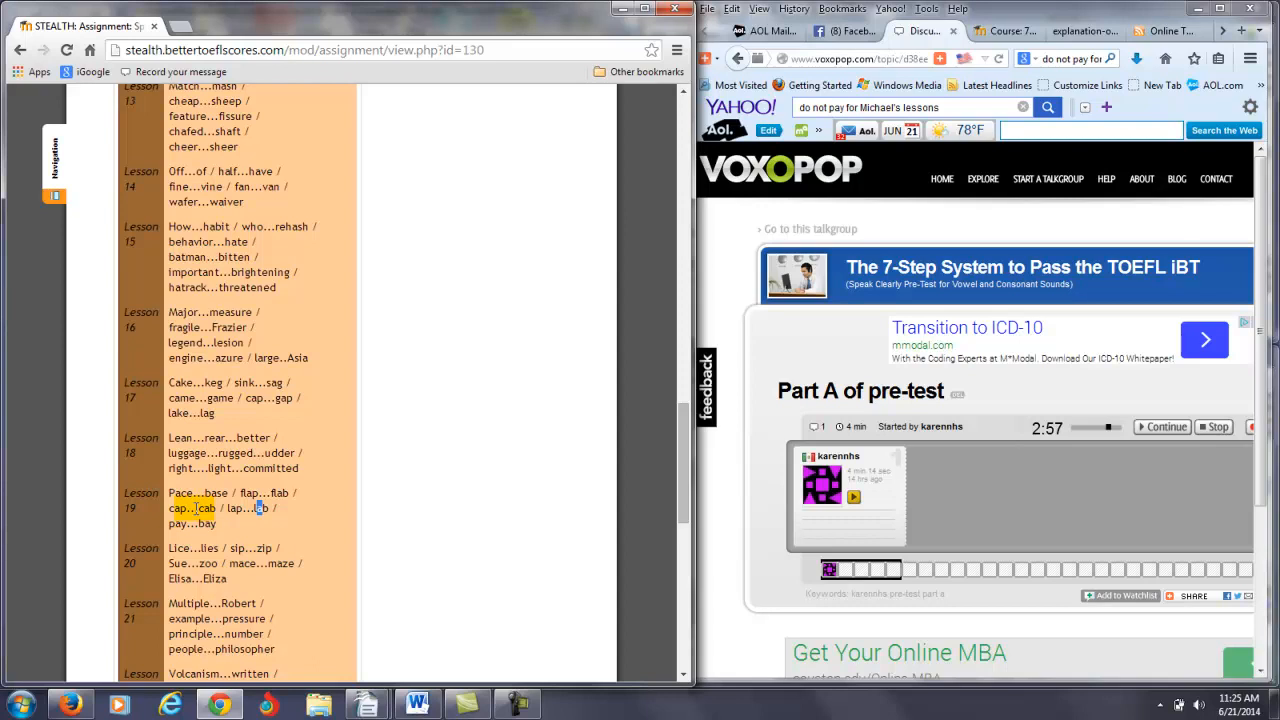
{"action": "double_click", "coordinate": [890, 390]}
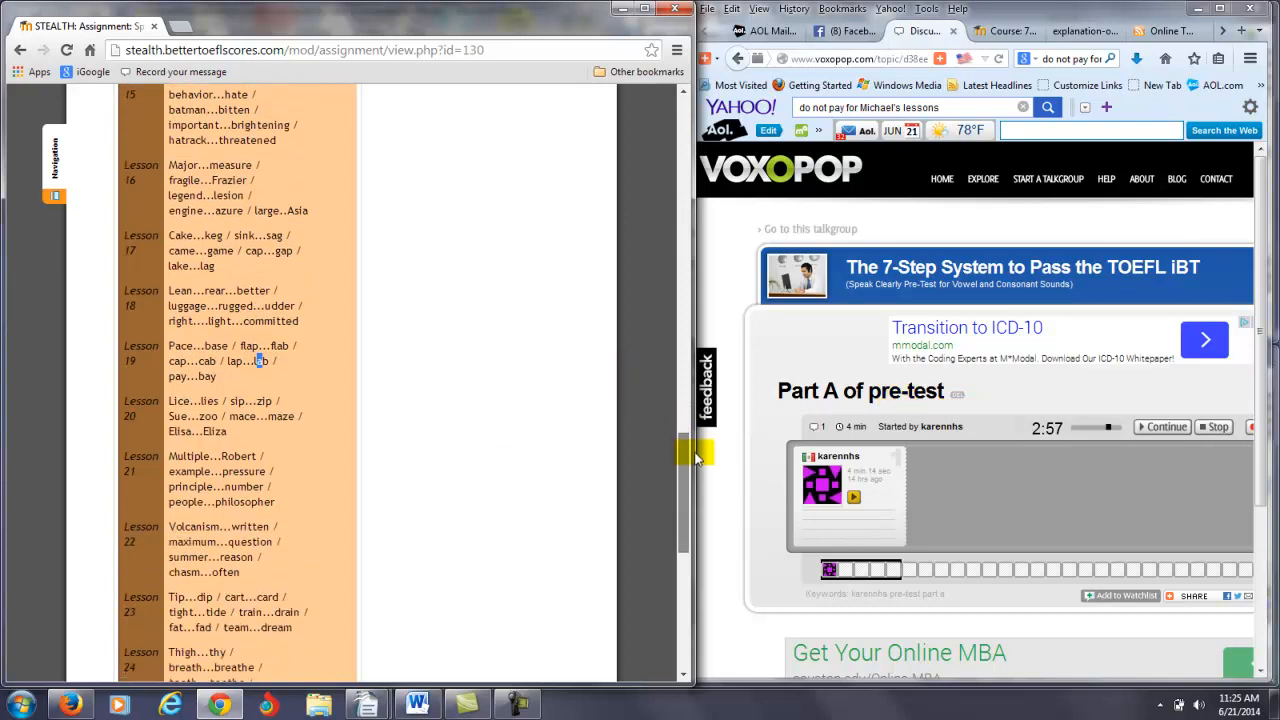
{"action": "mouse_move", "coordinate": [692, 452]}
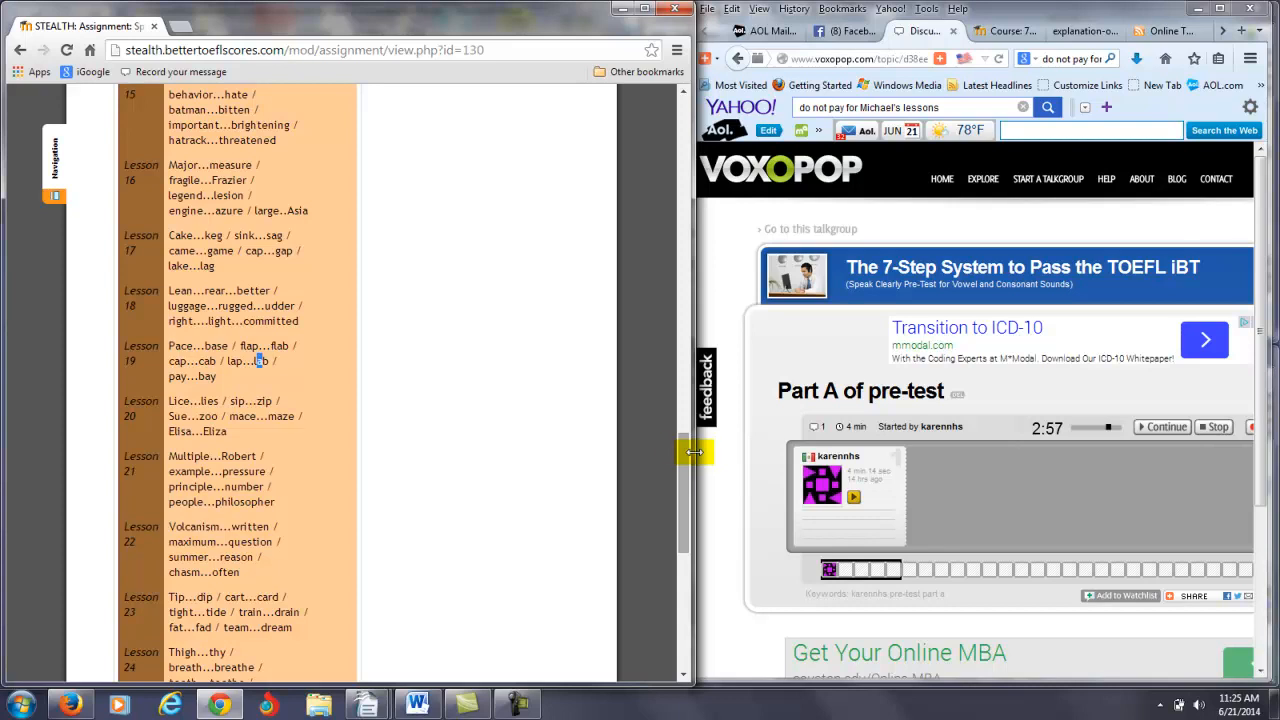
{"action": "mouse_move", "coordinate": [684, 450]}
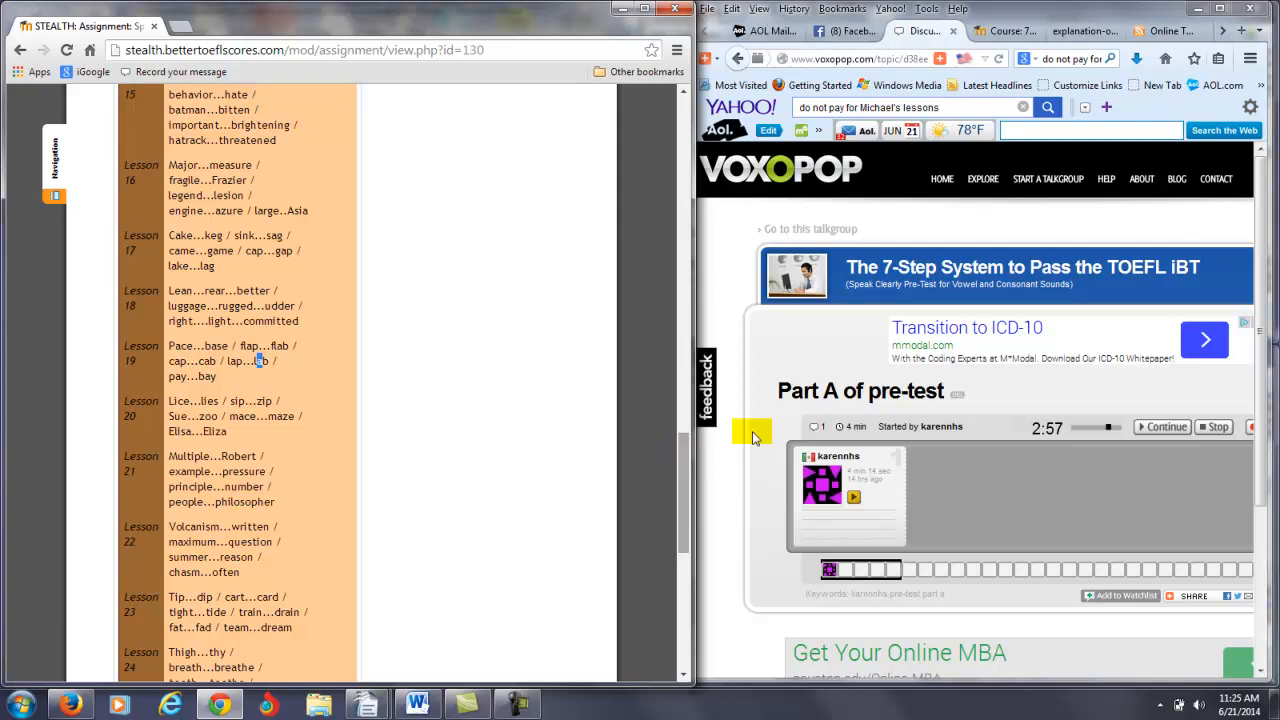
{"action": "left_click", "coordinate": [1164, 428]}
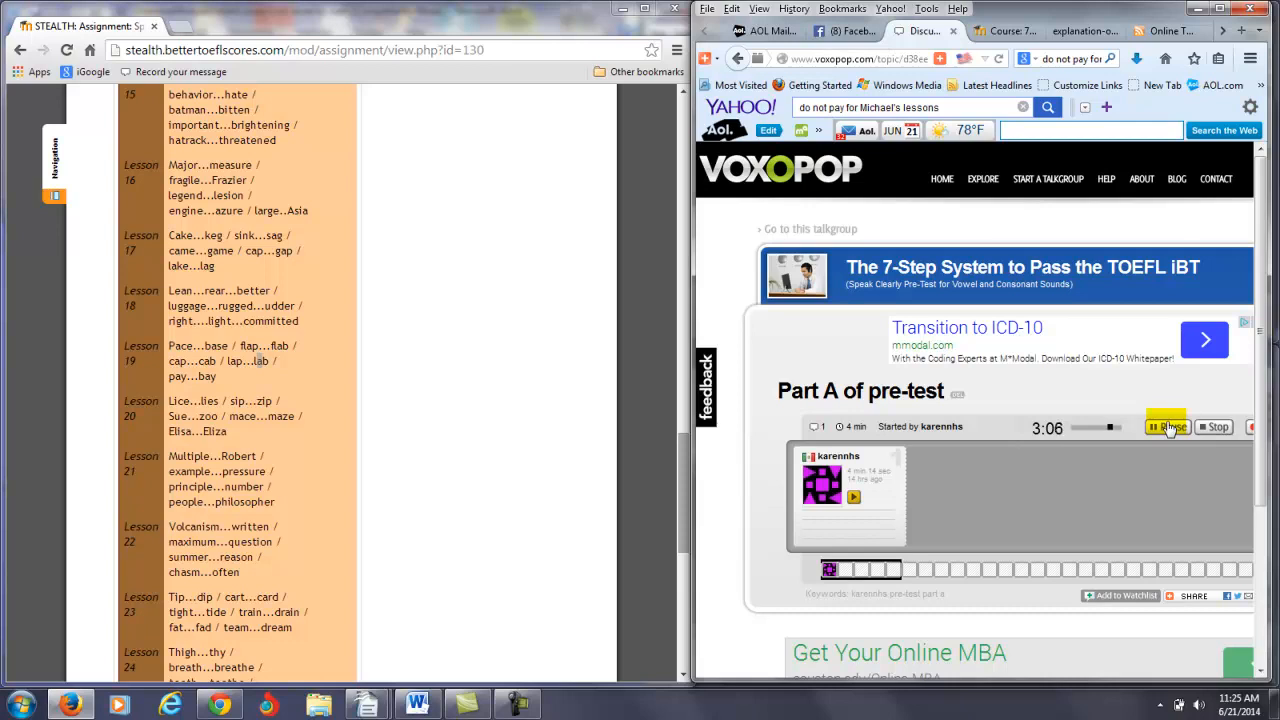
{"action": "left_click", "coordinate": [1166, 428]}
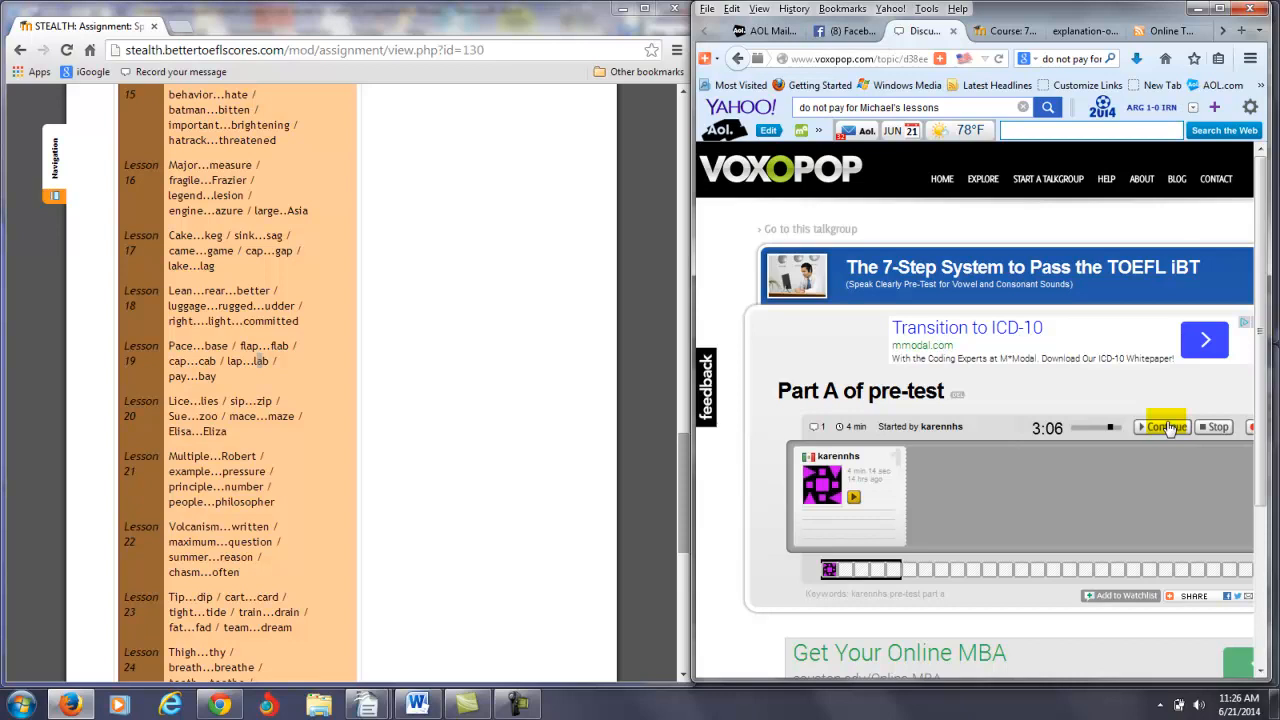
{"action": "left_click", "coordinate": [1164, 428]}
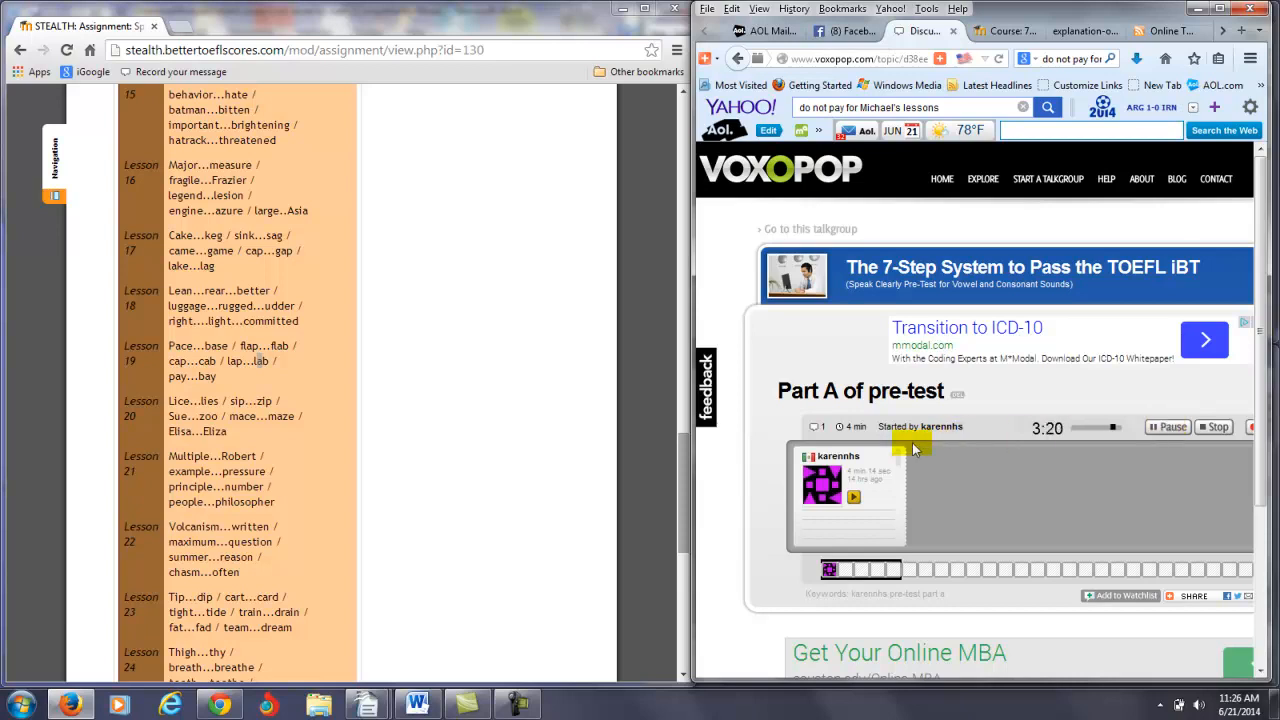
Scroll the Moodle assignment page down to the Part B speaking questions while playback continues
{"action": "scroll", "scroll_direction": "down", "scroll_amount": 3}
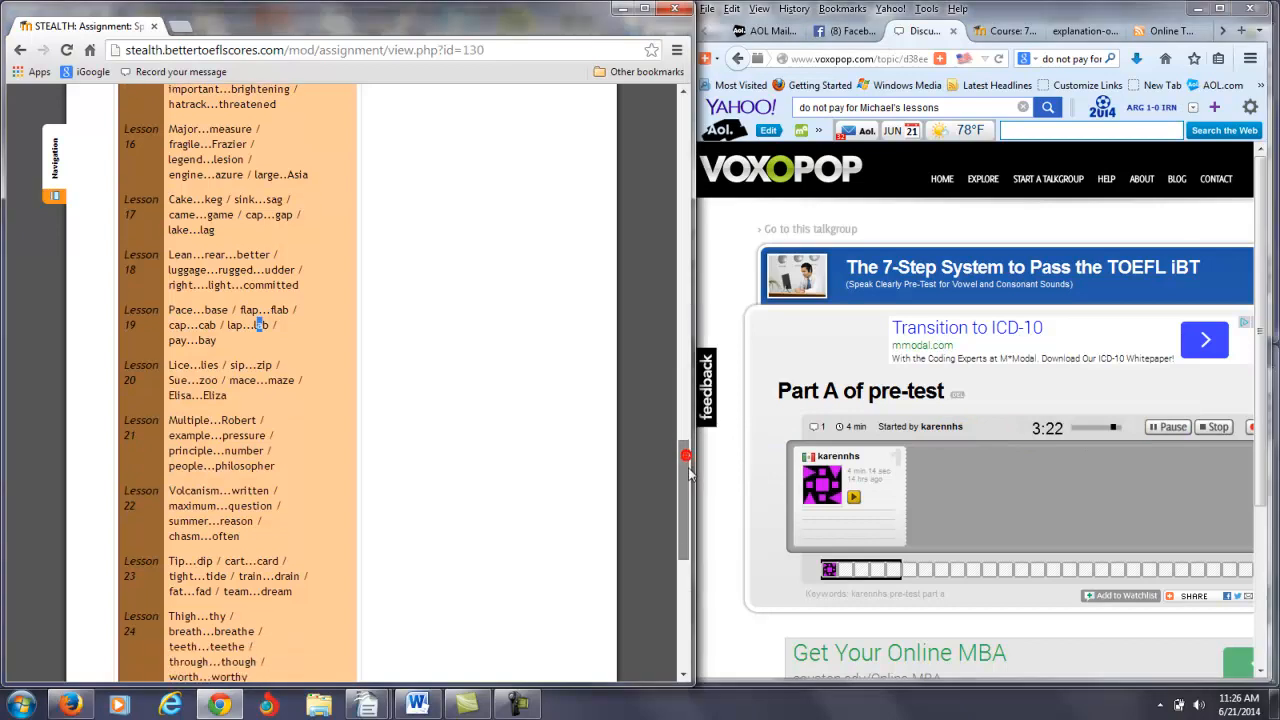
{"action": "scroll", "scroll_direction": "down", "scroll_amount": 3}
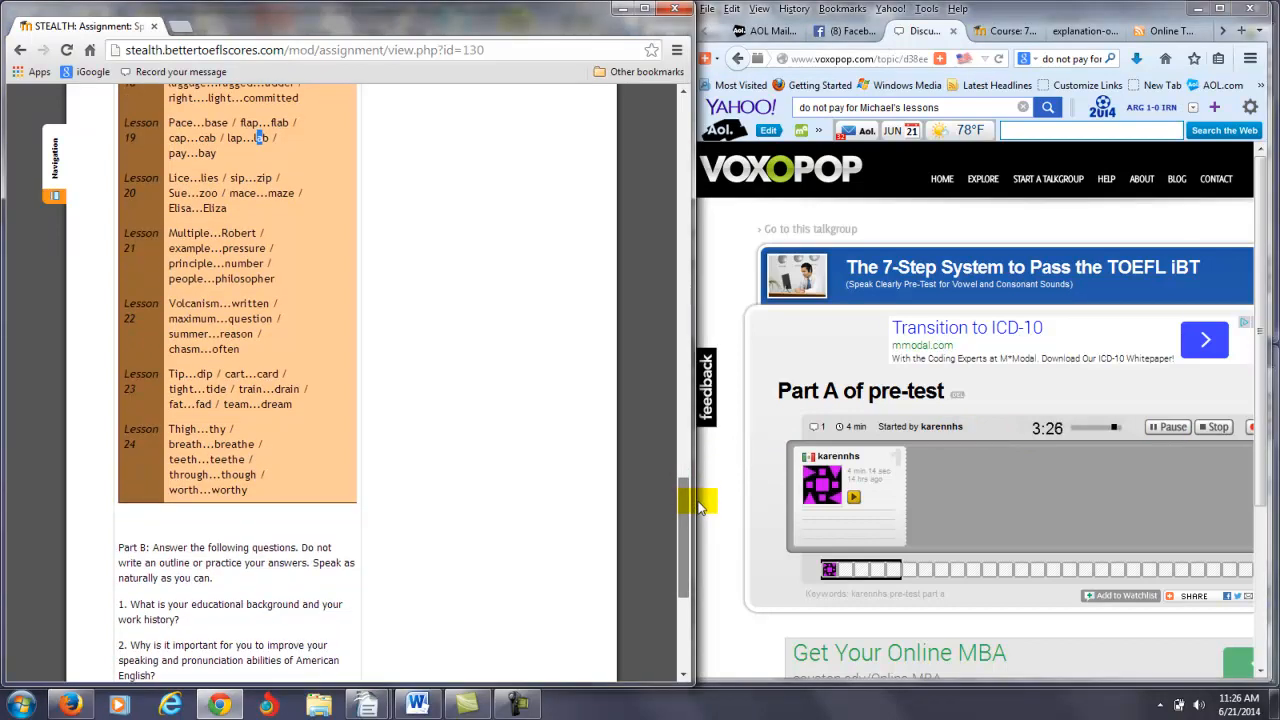
{"action": "scroll", "scroll_direction": "down", "scroll_amount": 3}
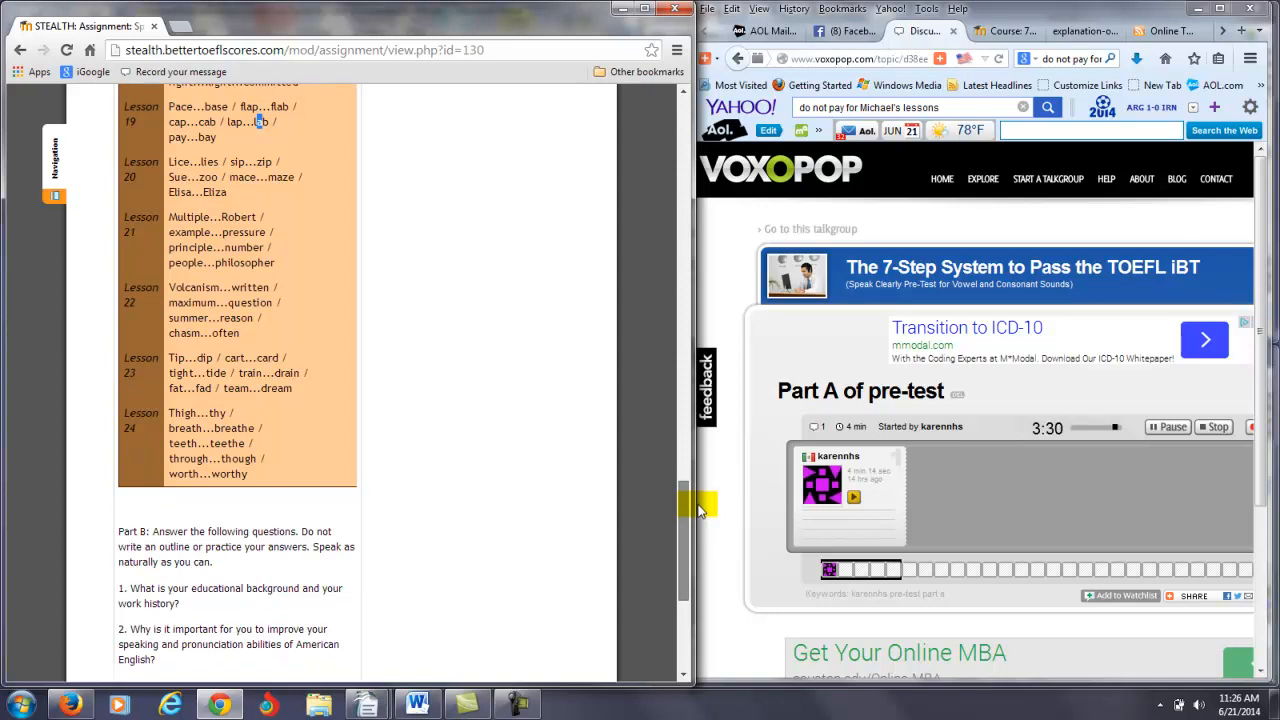
{"action": "scroll", "scroll_direction": "down", "scroll_amount": 3}
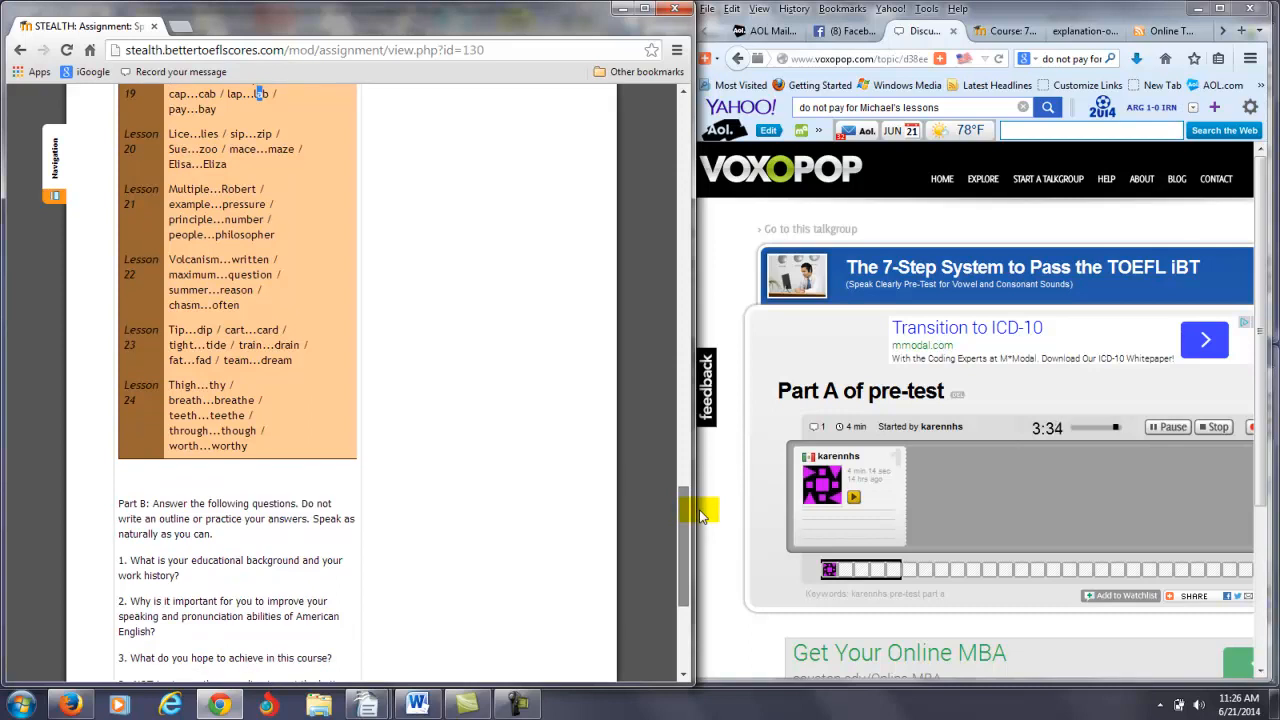
{"action": "scroll", "scroll_direction": "down", "scroll_amount": 3}
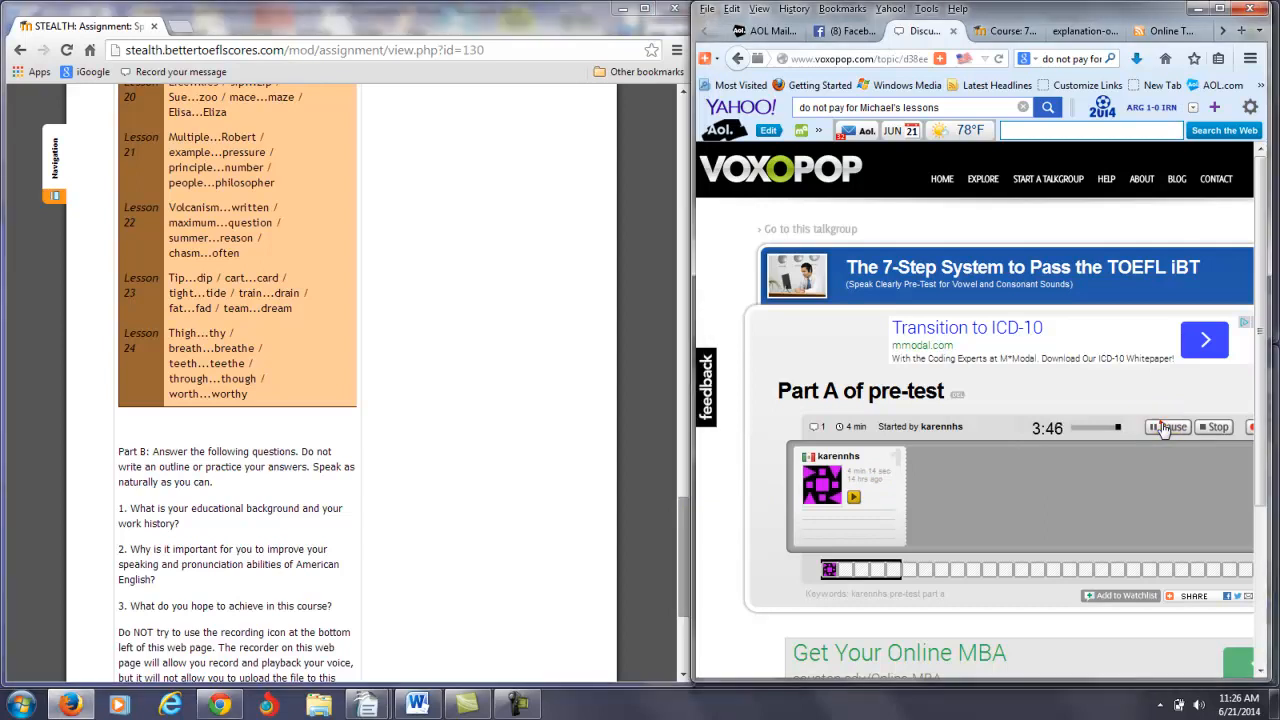
Alternate pausing and resuming the Part A recording, leaving it paused at about 4:15
{"action": "left_click", "coordinate": [1168, 428]}
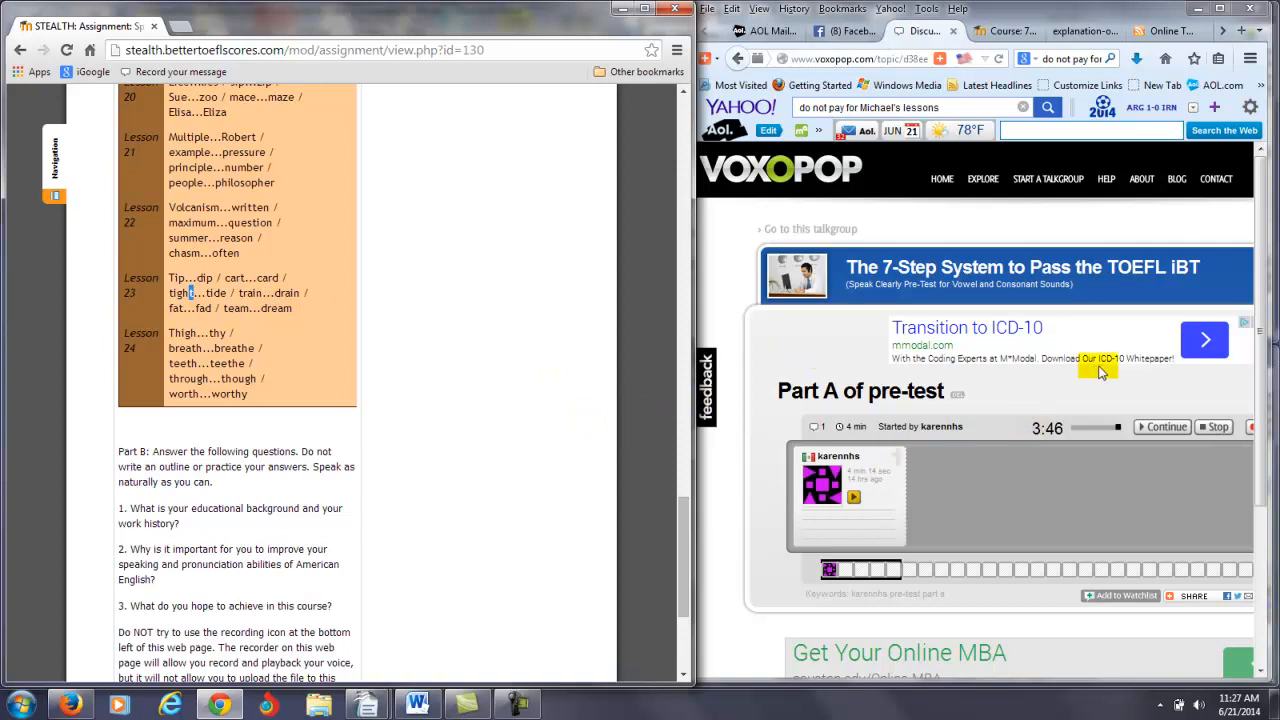
{"action": "left_click", "coordinate": [1164, 428]}
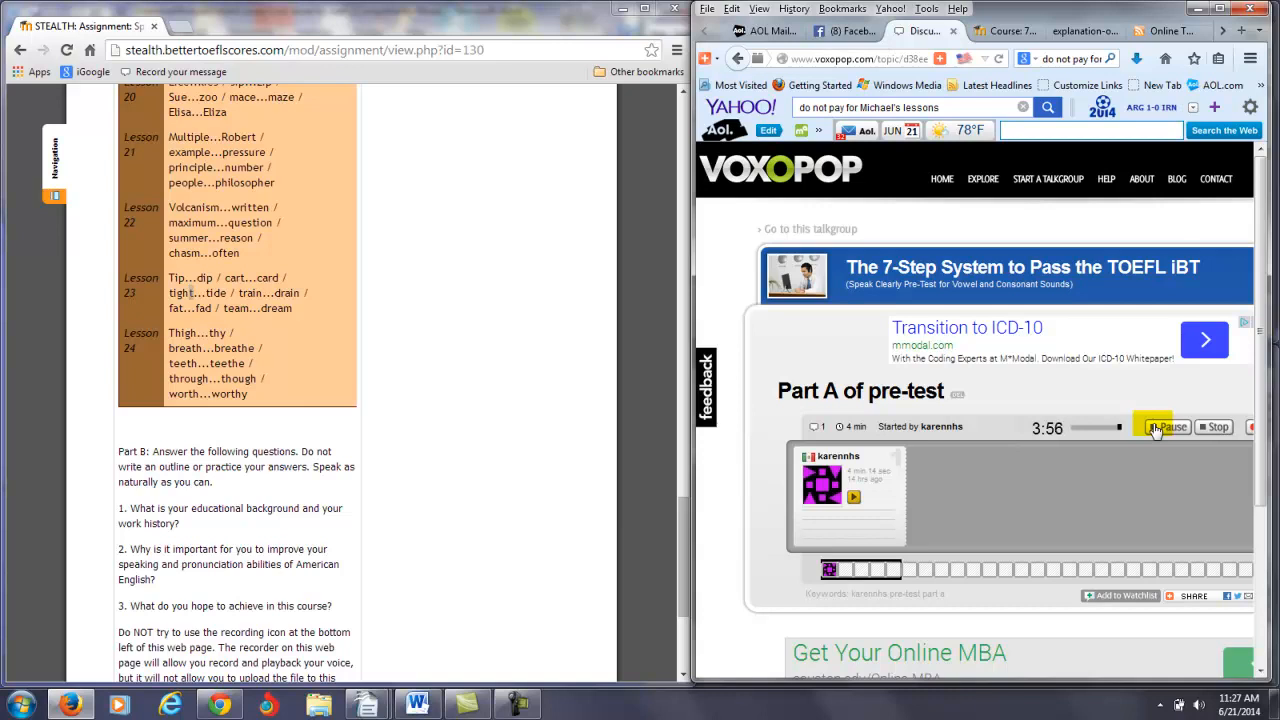
{"action": "left_click", "coordinate": [1164, 428]}
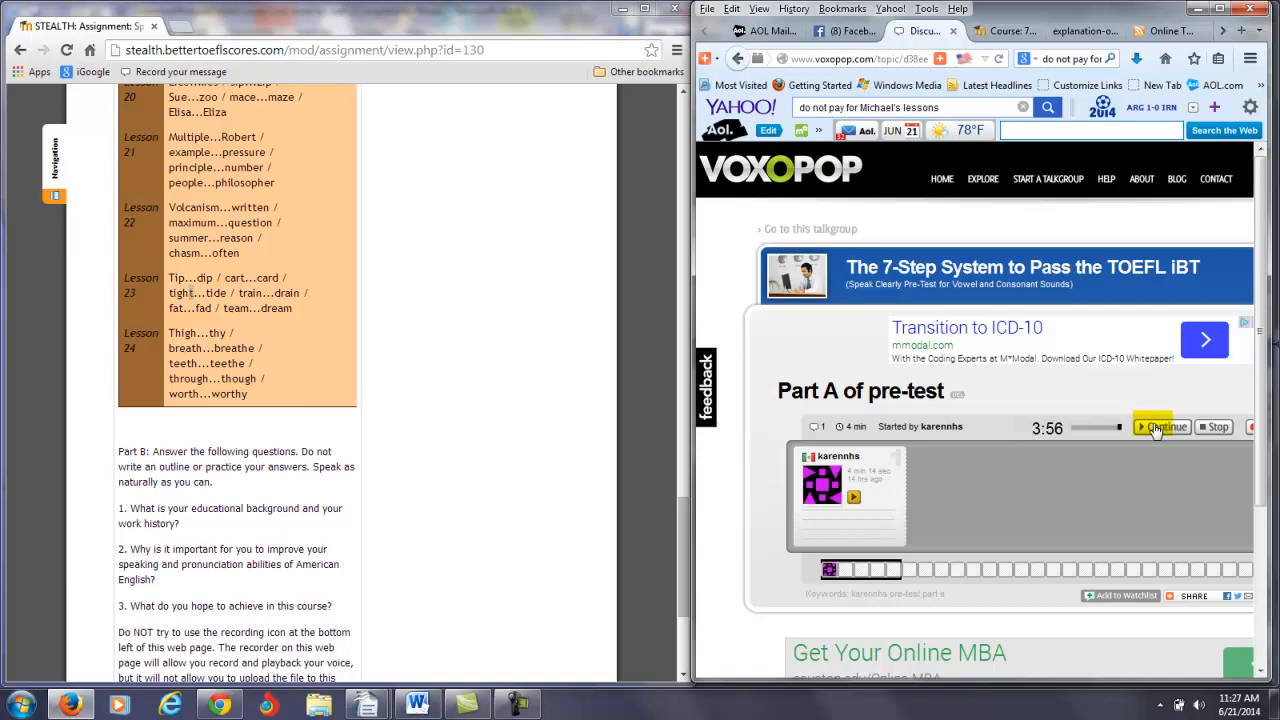
{"action": "left_click", "coordinate": [1164, 428]}
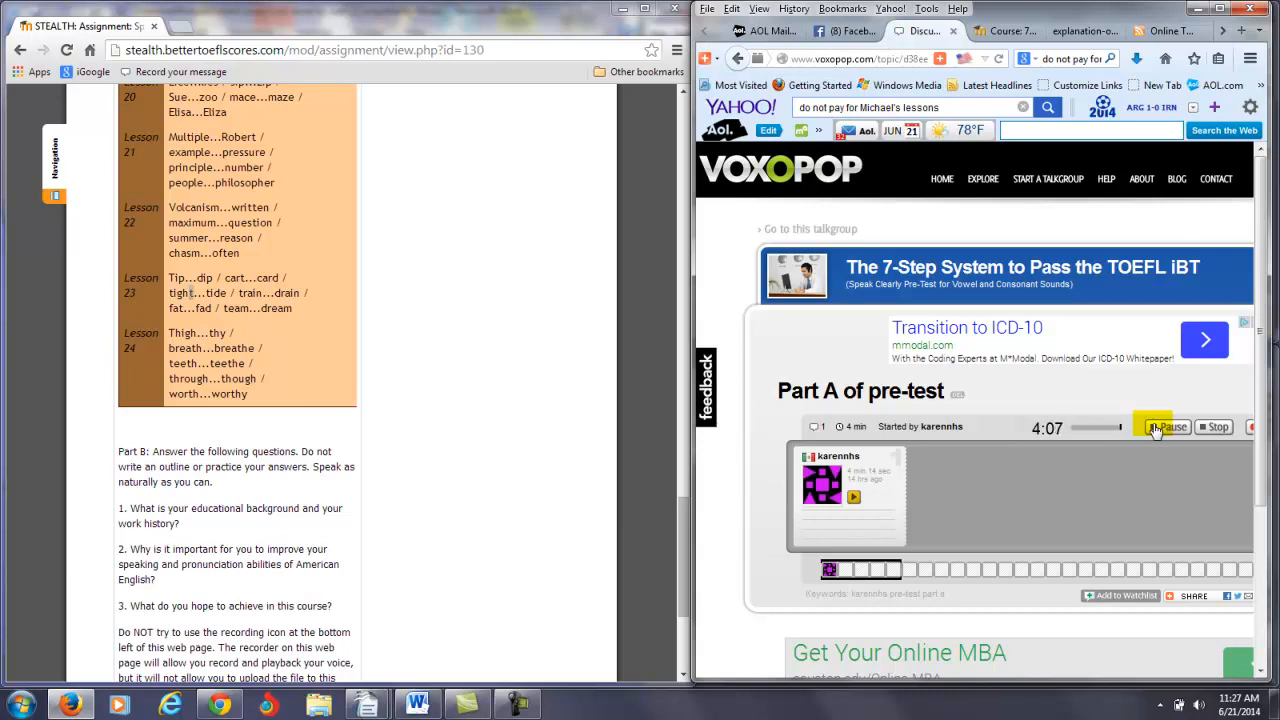
{"action": "left_click", "coordinate": [1164, 428]}
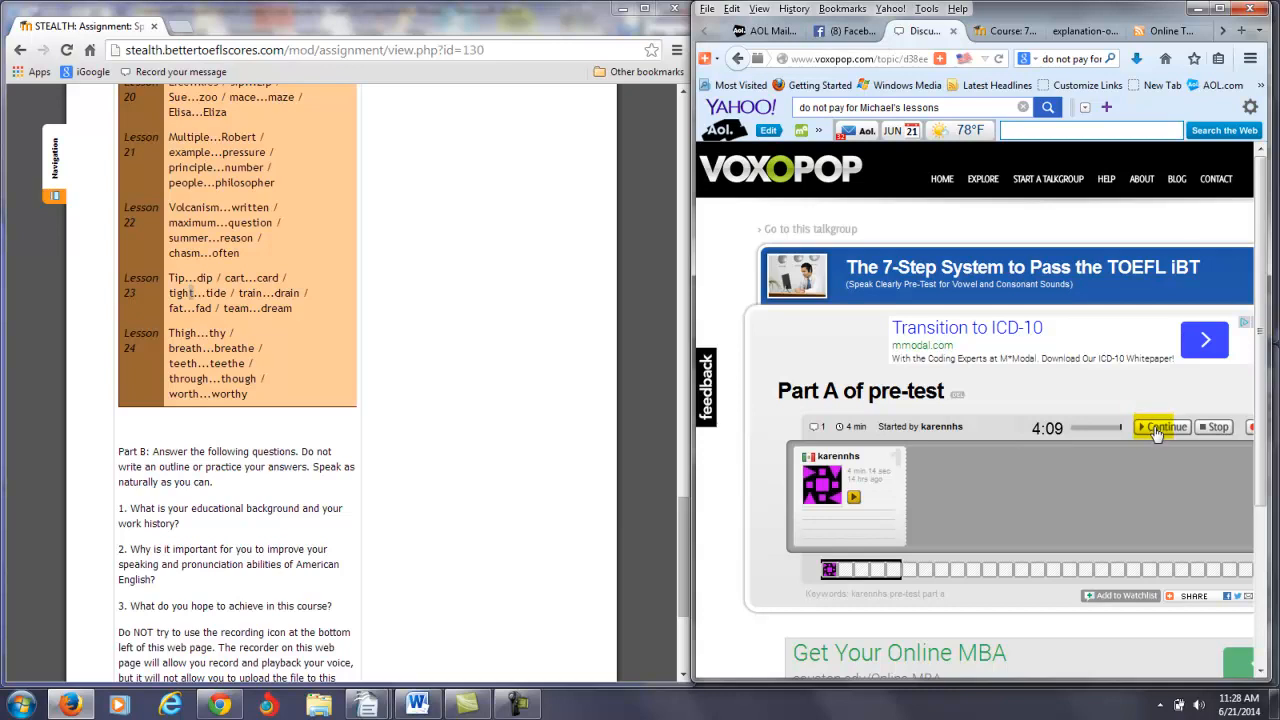
{"action": "left_click", "coordinate": [1160, 428]}
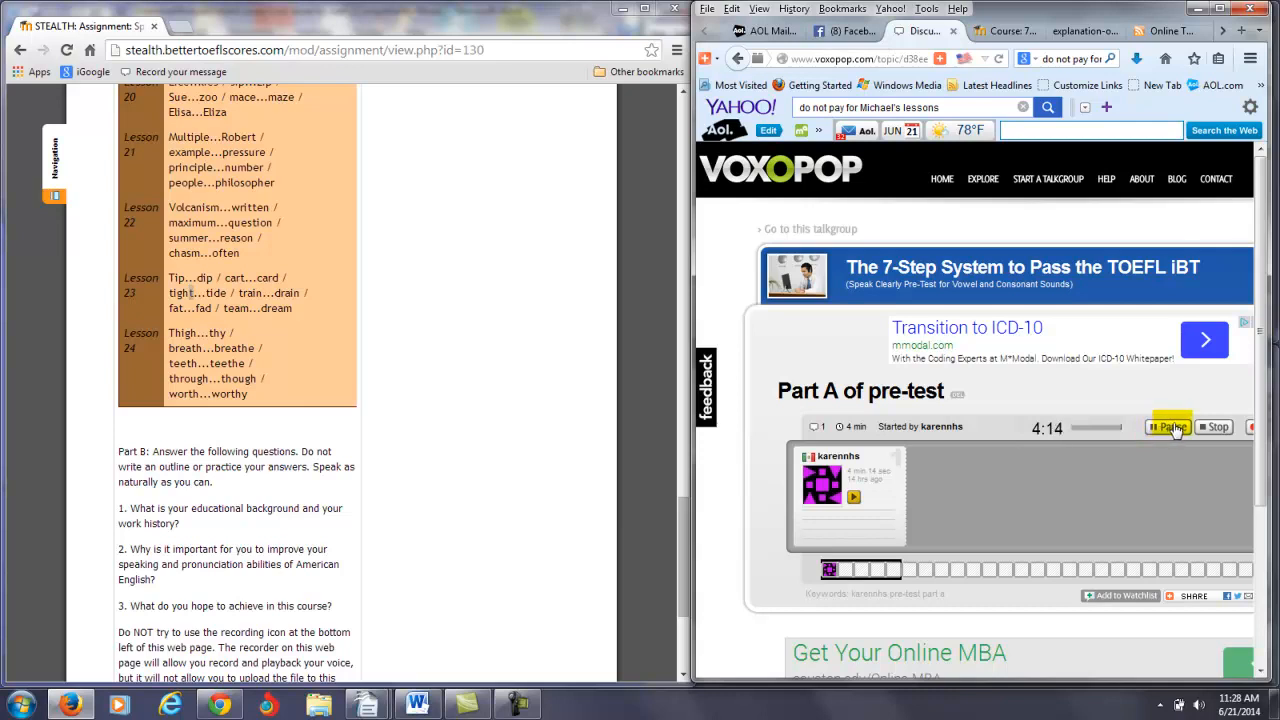
{"action": "left_click", "coordinate": [1168, 428]}
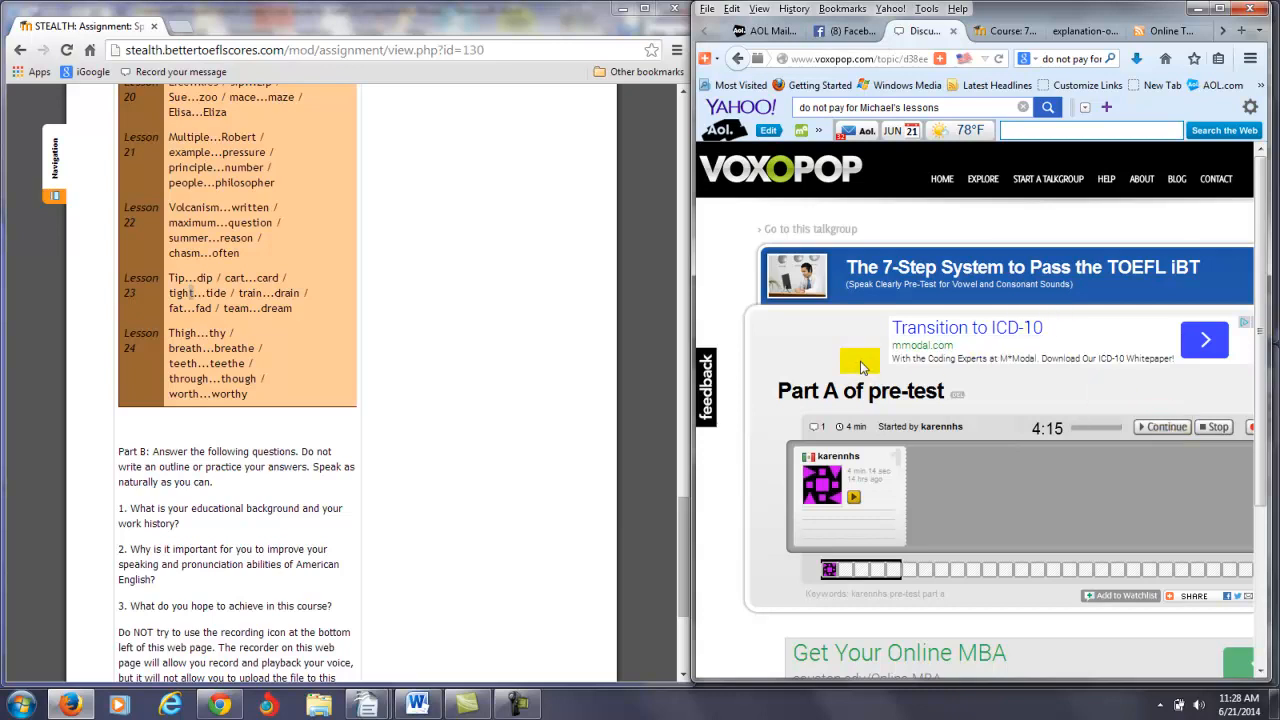
{"action": "mouse_move", "coordinate": [676, 508]}
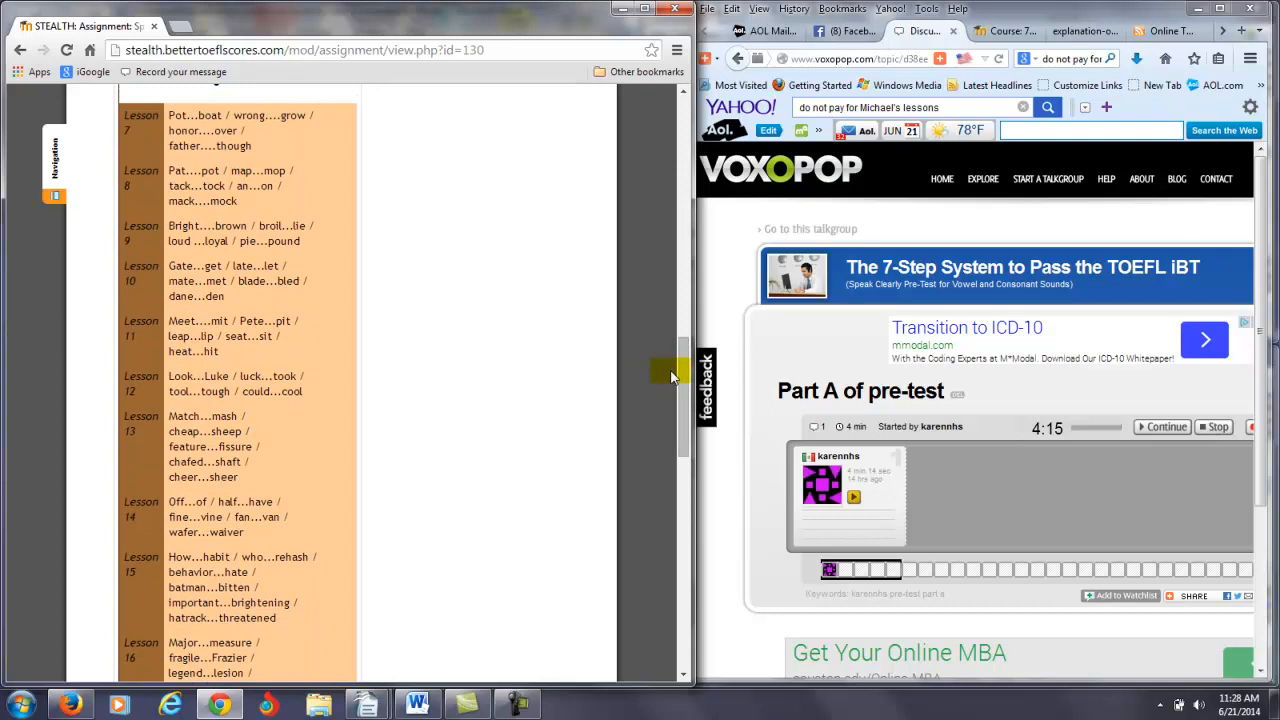
{"action": "mouse_move", "coordinate": [672, 378]}
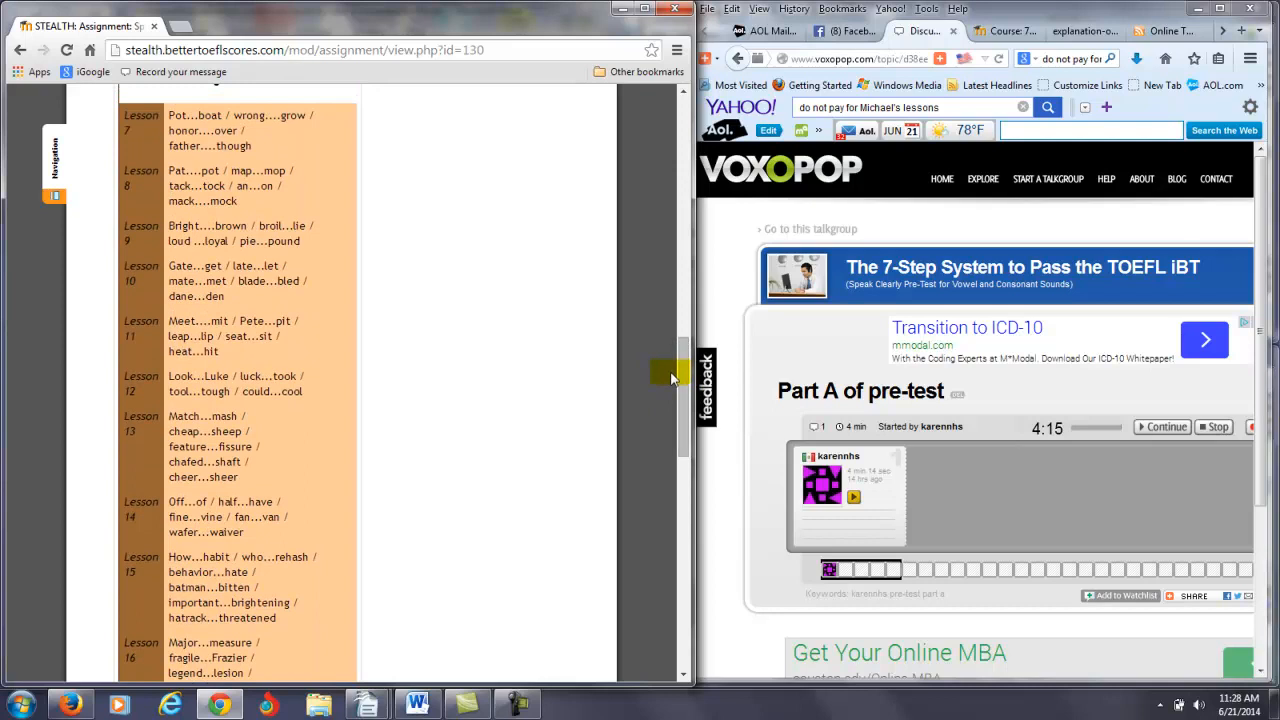
{"action": "mouse_move", "coordinate": [678, 384]}
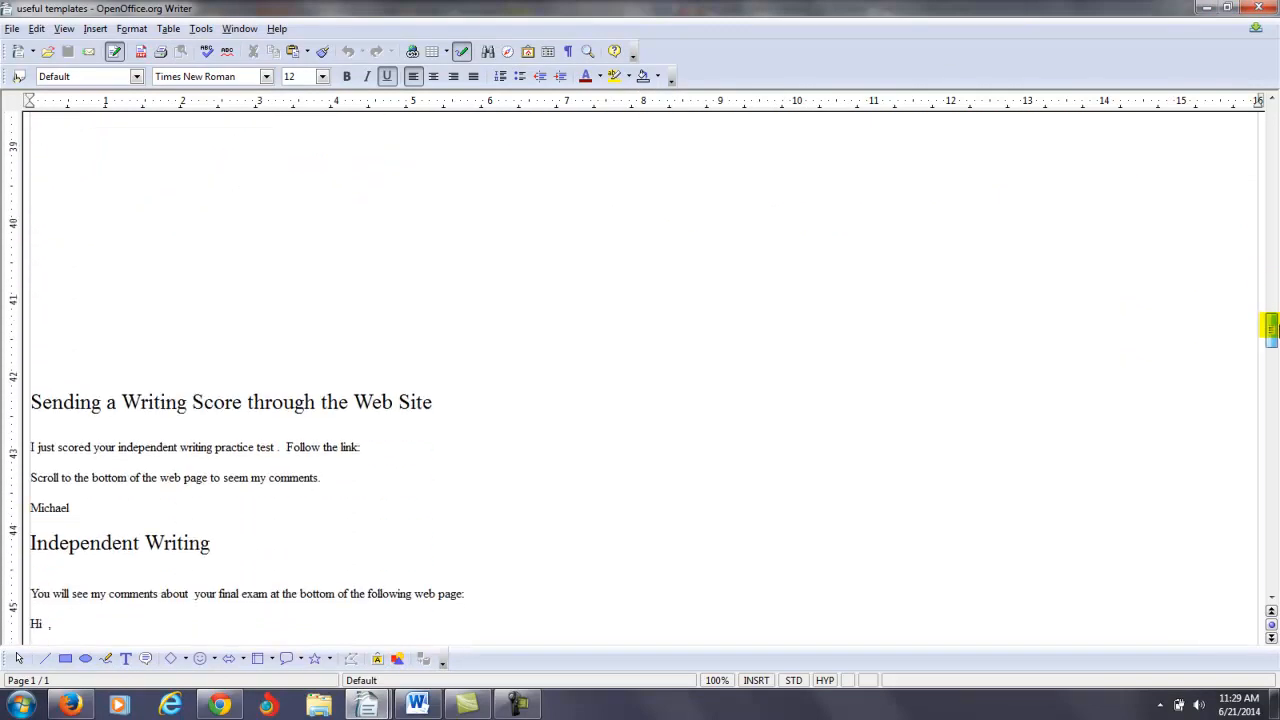
Scroll to the Intelligibility Tests section and follow the intelligibility score rubric PDF link
{"action": "scroll", "scroll_direction": "down", "scroll_amount": 3}
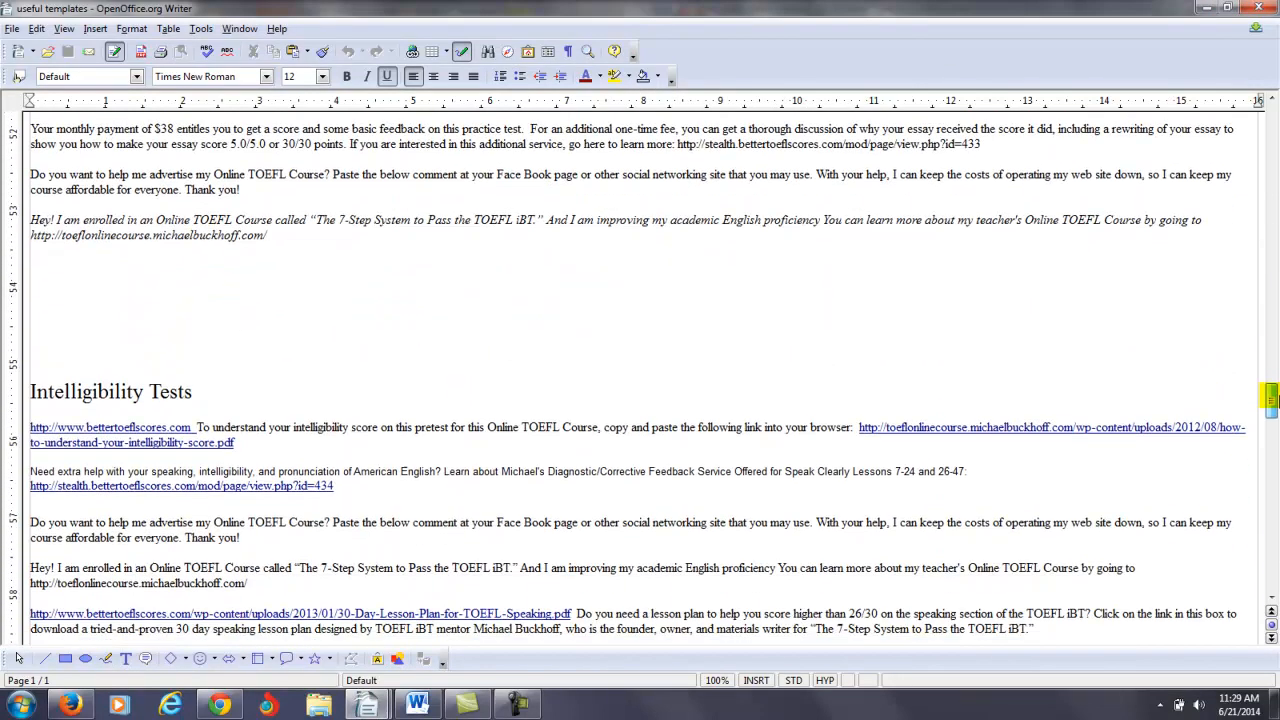
{"action": "scroll", "scroll_direction": "down", "scroll_amount": 3}
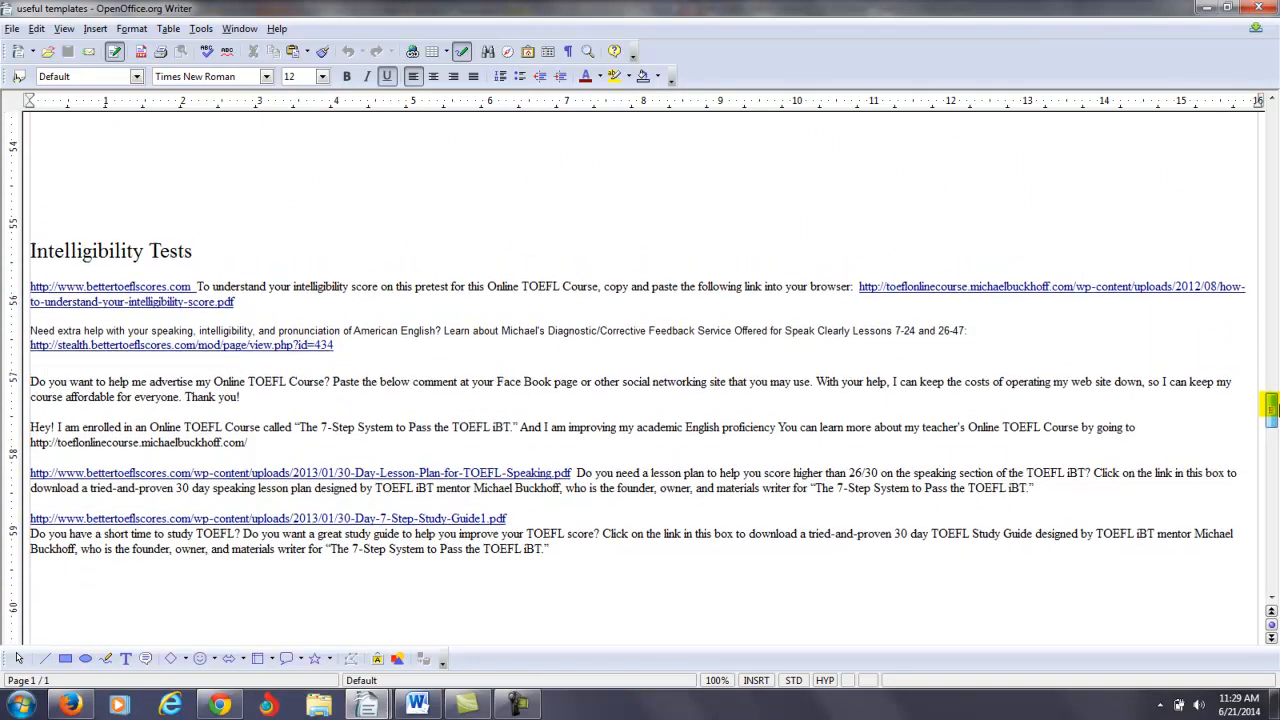
{"action": "scroll", "scroll_direction": "up", "scroll_amount": 3}
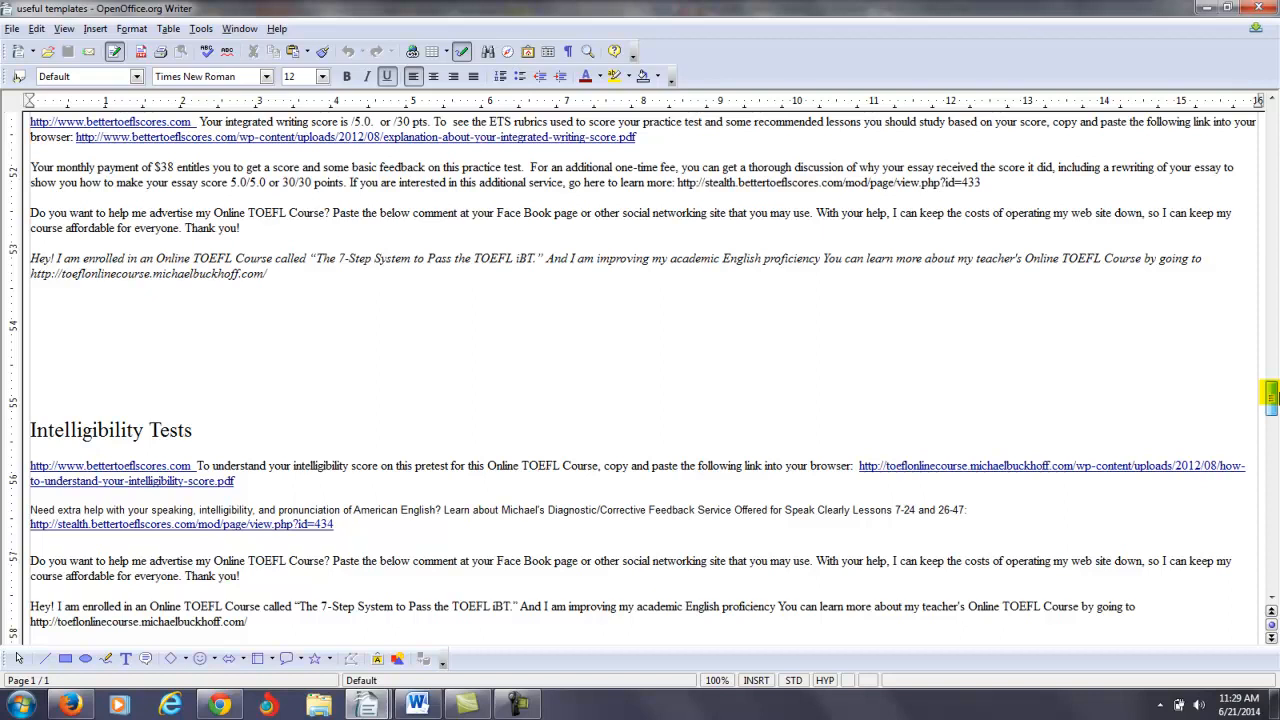
{"action": "scroll", "scroll_direction": "down", "scroll_amount": 3}
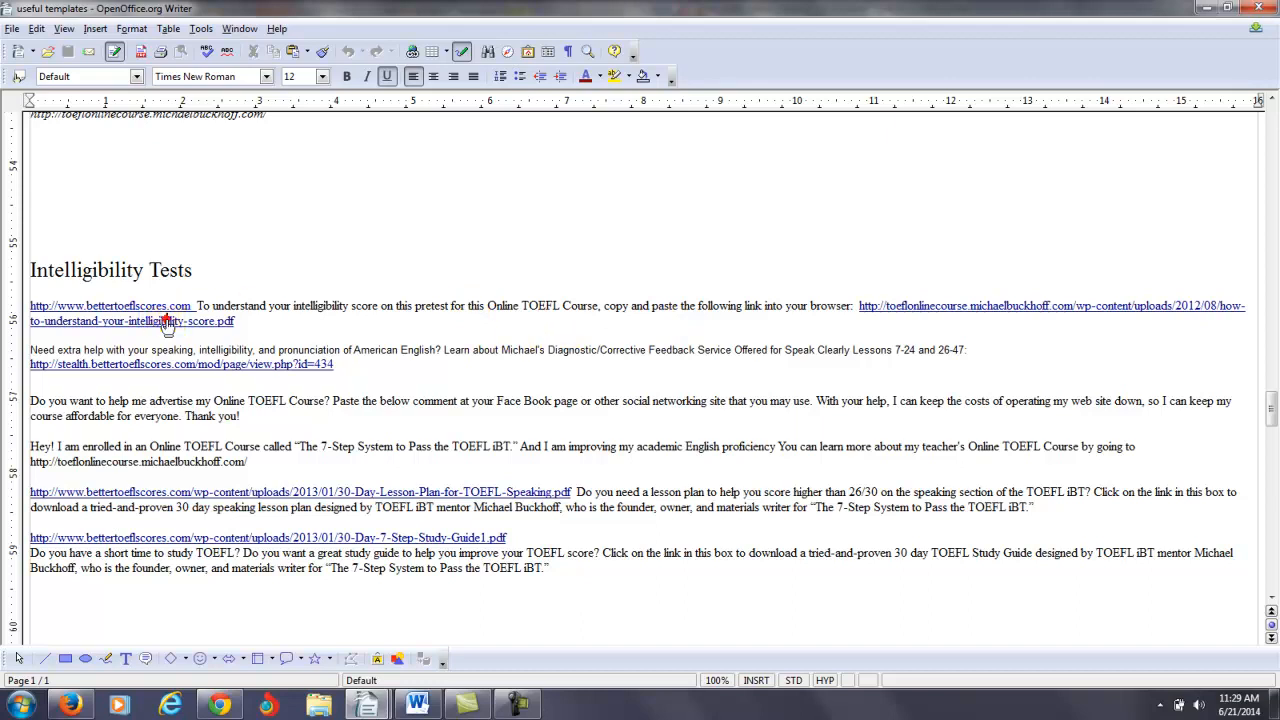
{"action": "left_click", "coordinate": [164, 312]}
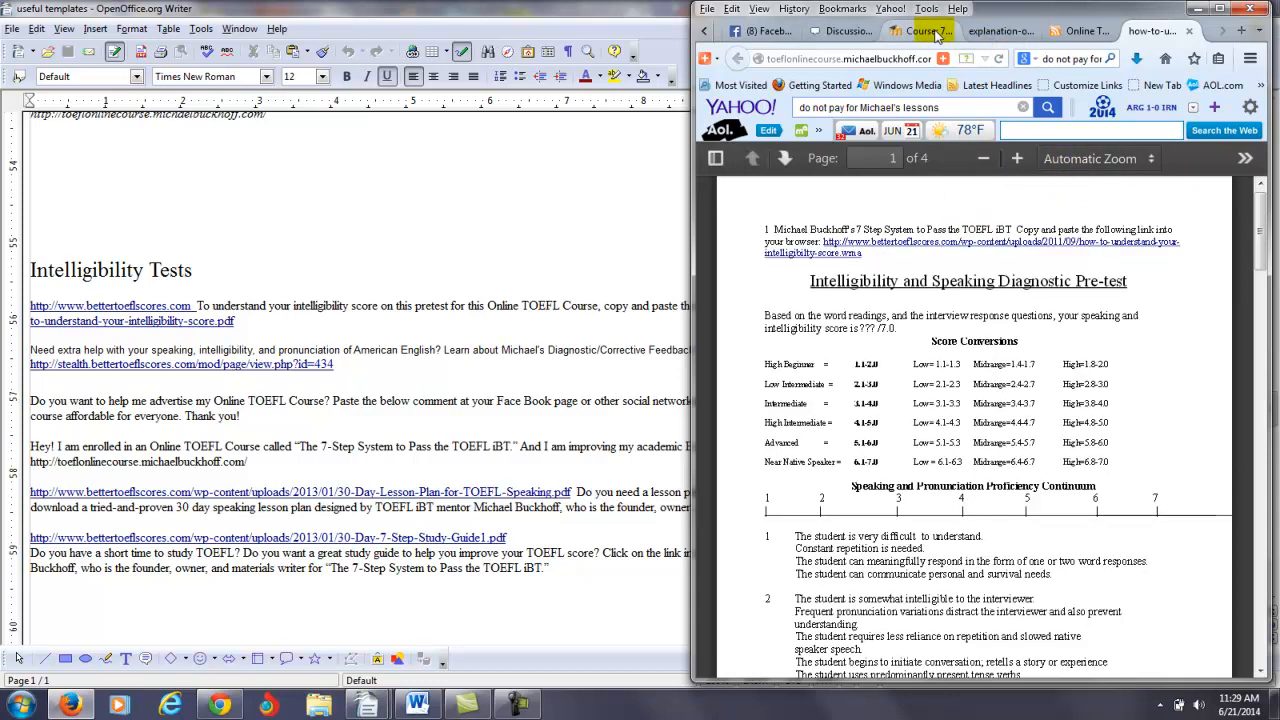
{"action": "mouse_move", "coordinate": [924, 32]}
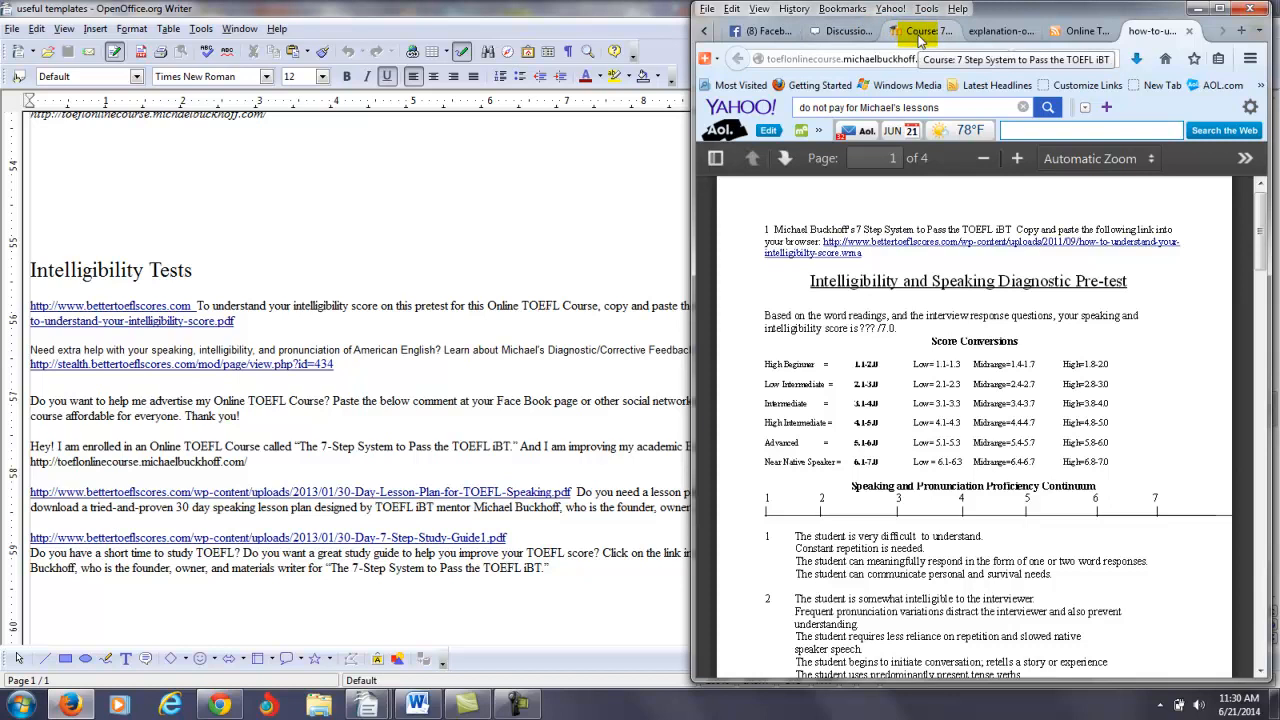
Leave the rubric PDF and return to the Voxopop Part A discussion tab
{"action": "left_click", "coordinate": [920, 32]}
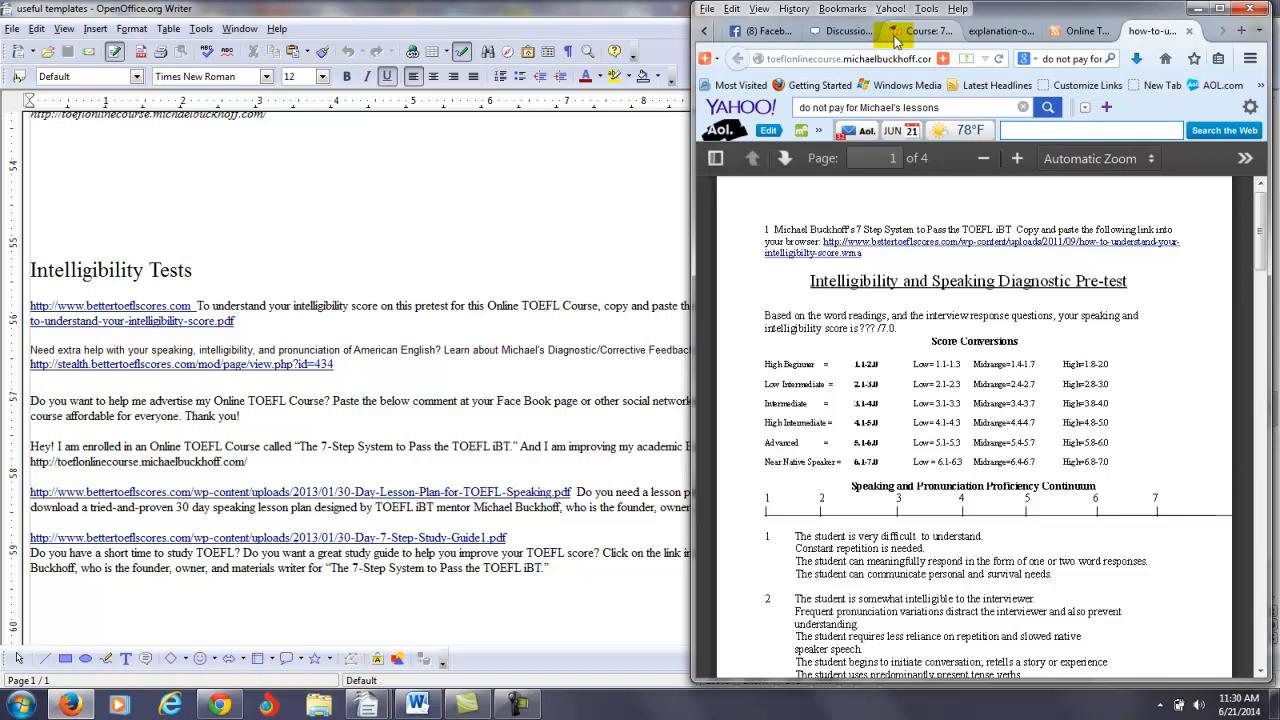
{"action": "left_click", "coordinate": [840, 32]}
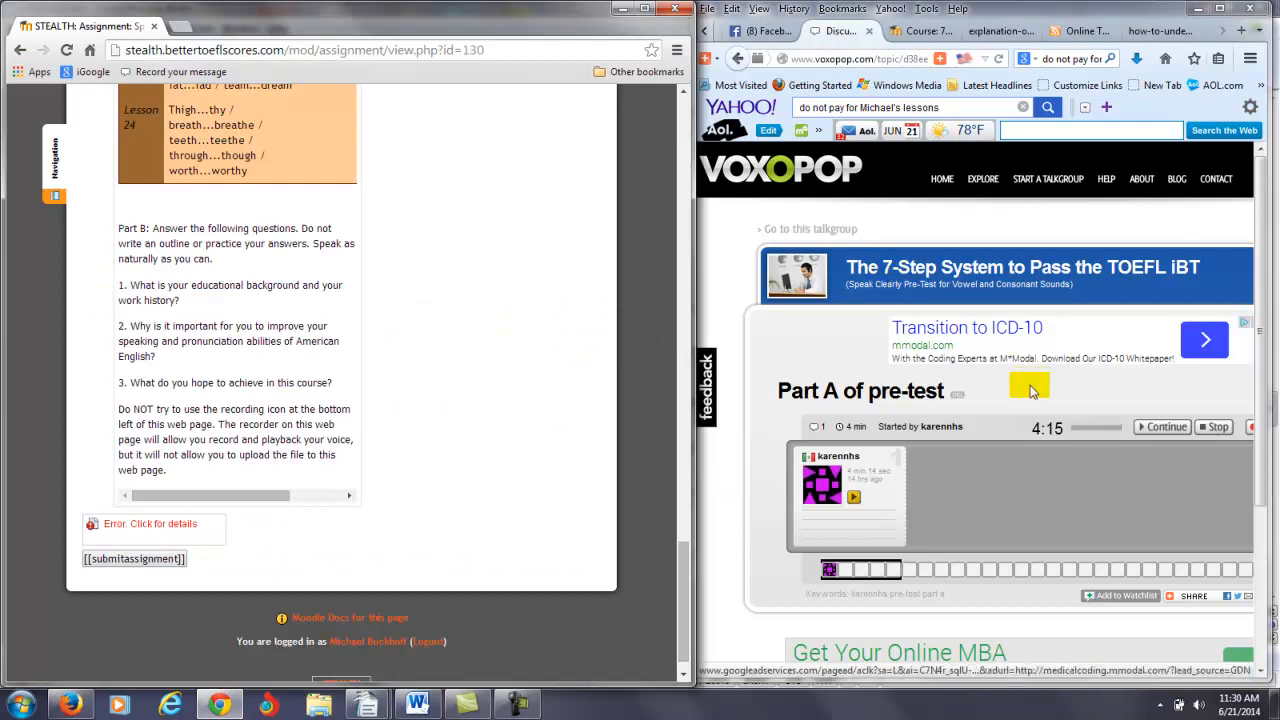
Play a few more seconds of the Part A recording and pause it again
{"action": "left_click", "coordinate": [1164, 428]}
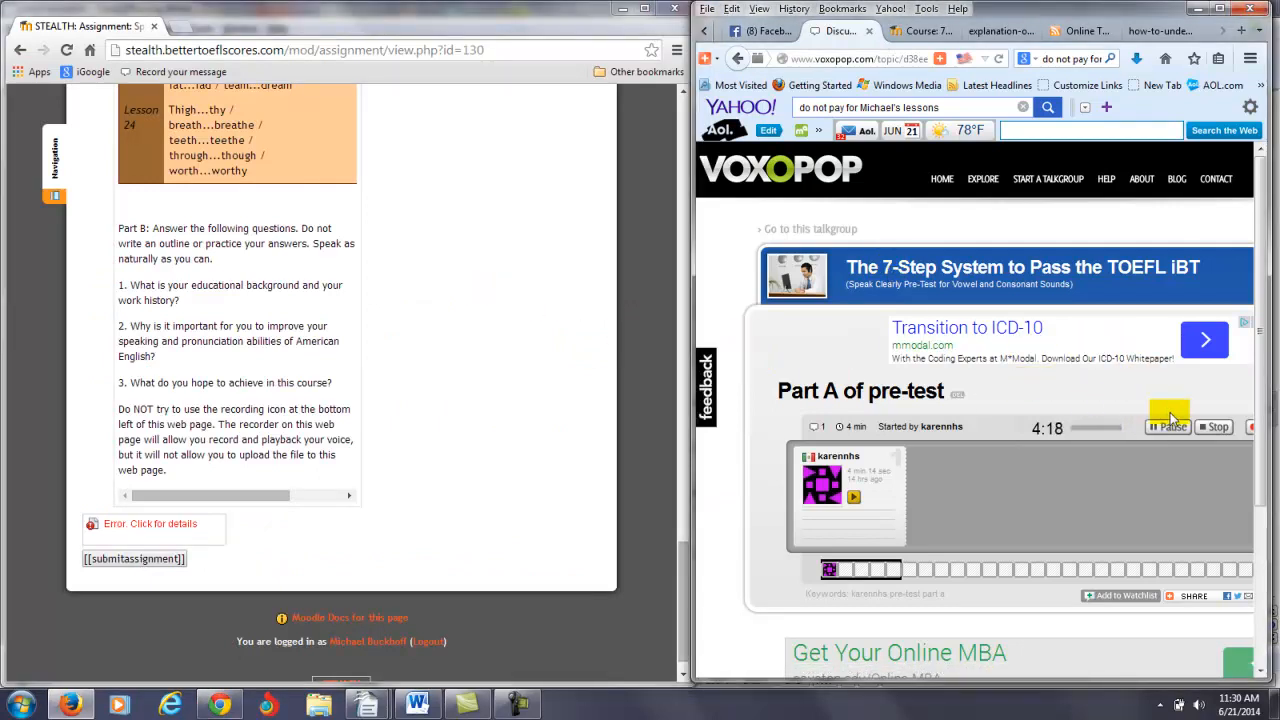
{"action": "left_click", "coordinate": [1168, 428]}
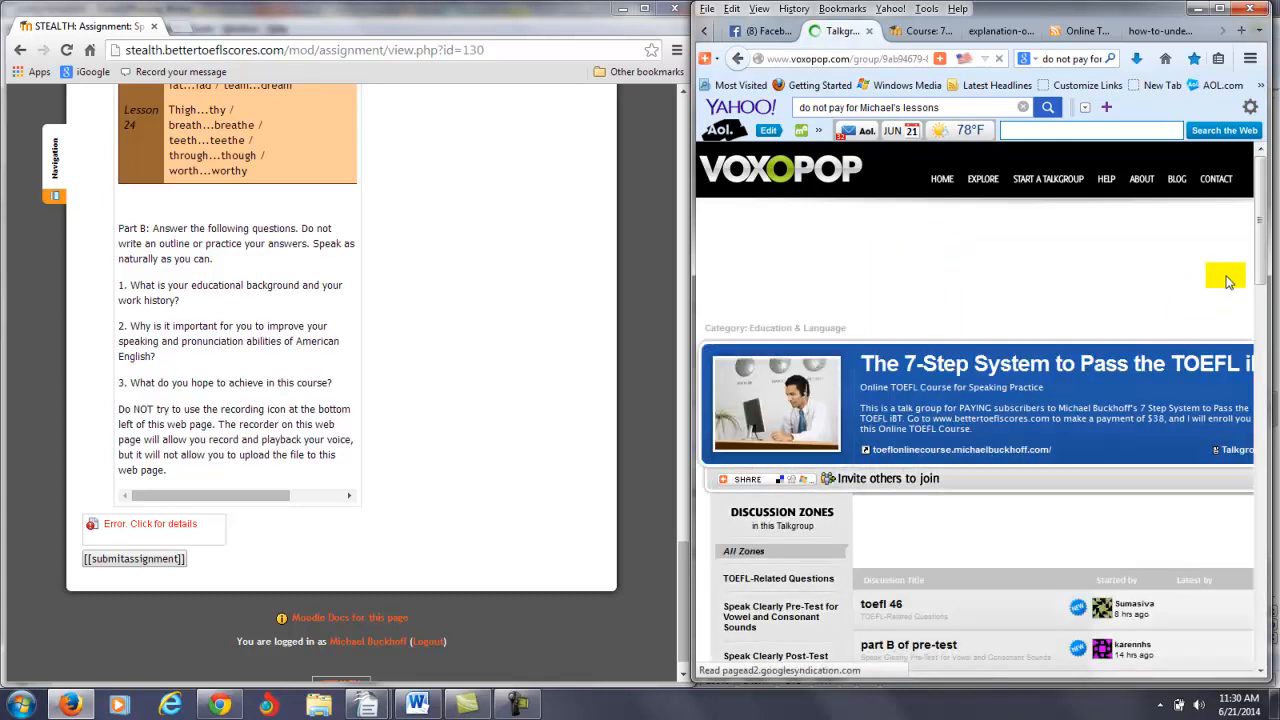
Open the 'part B of pre-test' discussion and start playing the student's recording
{"action": "scroll", "scroll_direction": "down", "scroll_amount": 3}
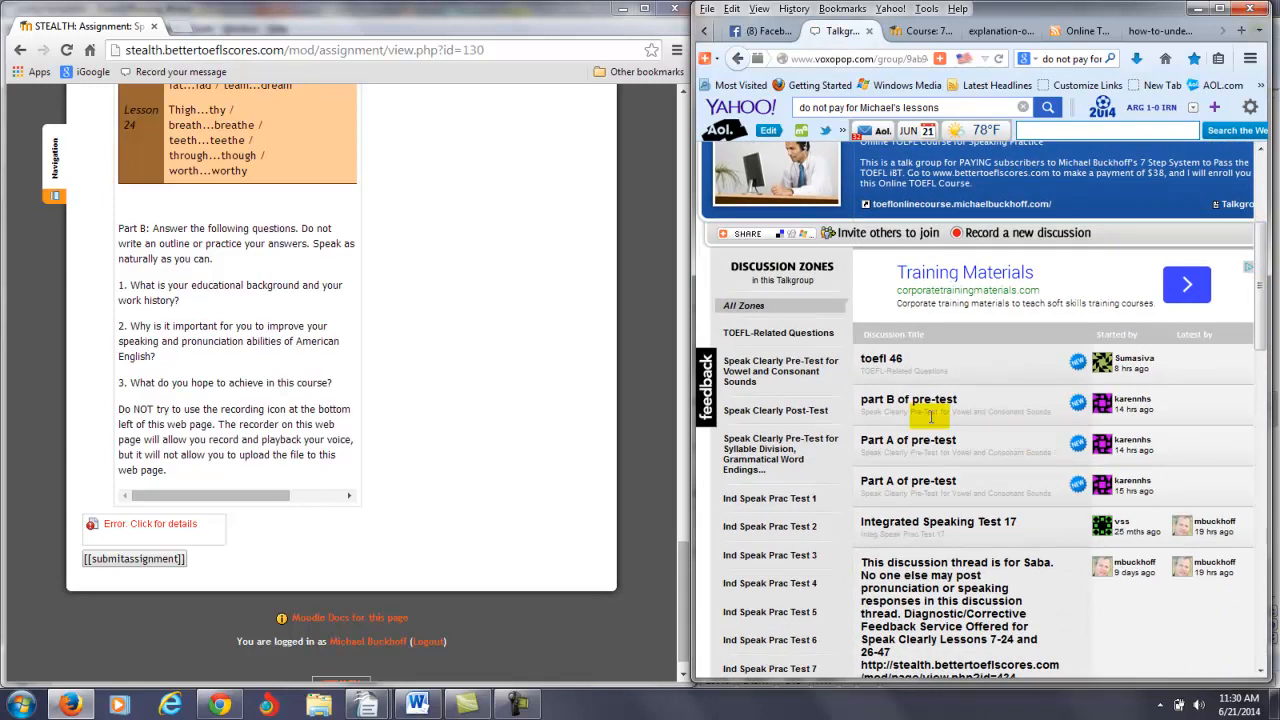
{"action": "left_click", "coordinate": [908, 400]}
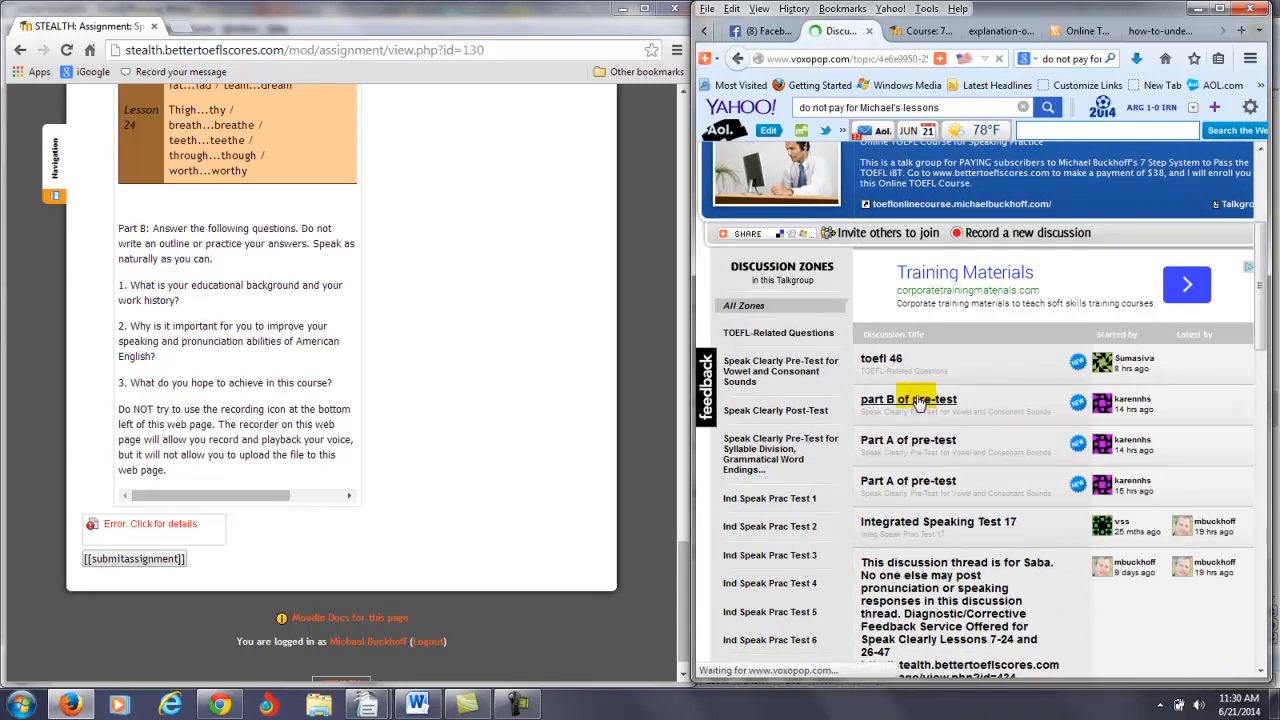
{"action": "left_click", "coordinate": [908, 400]}
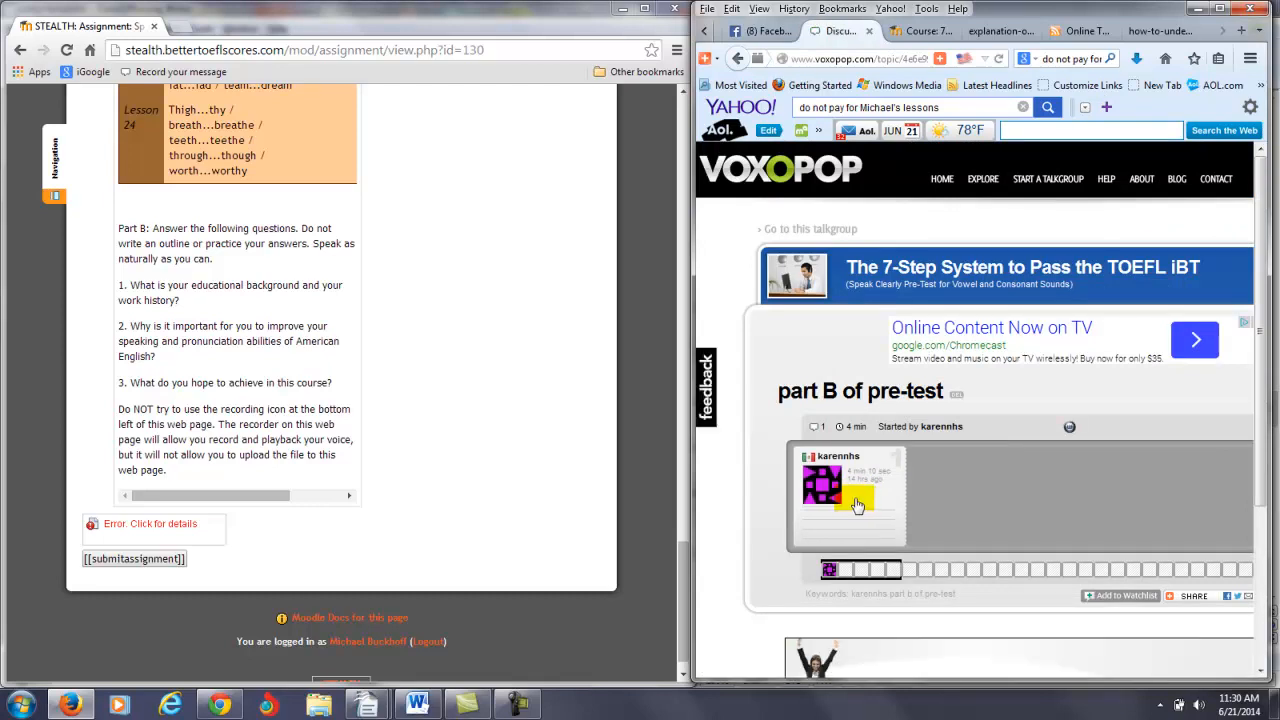
{"action": "left_click", "coordinate": [852, 496]}
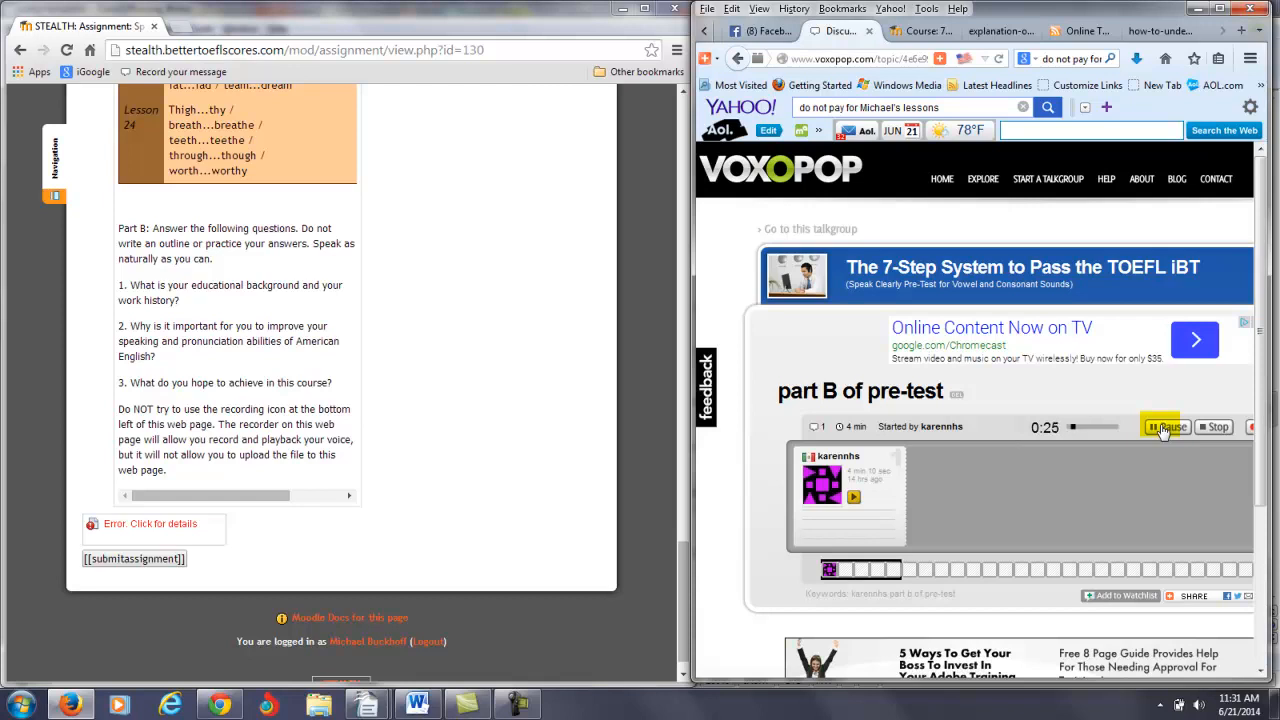
Listen to the opening of the Part B recording, pausing and resuming several times to assess her speech
{"action": "left_click", "coordinate": [1164, 428]}
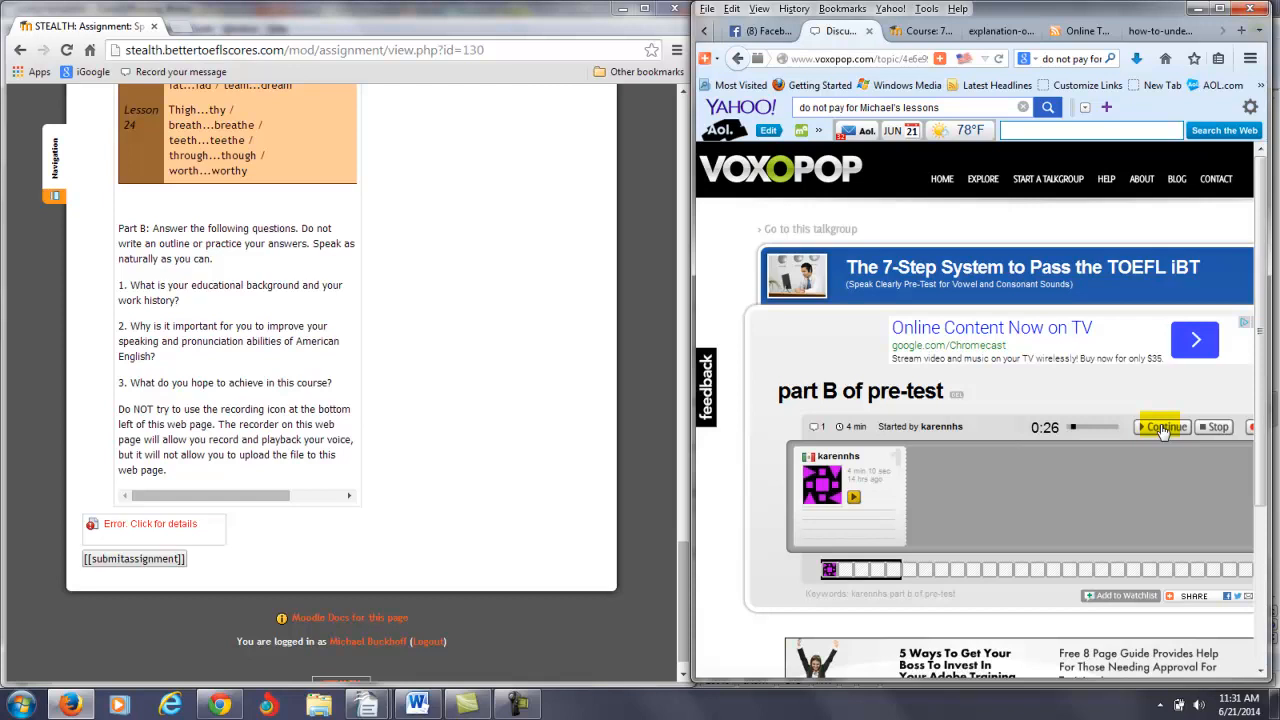
{"action": "left_click", "coordinate": [1162, 428]}
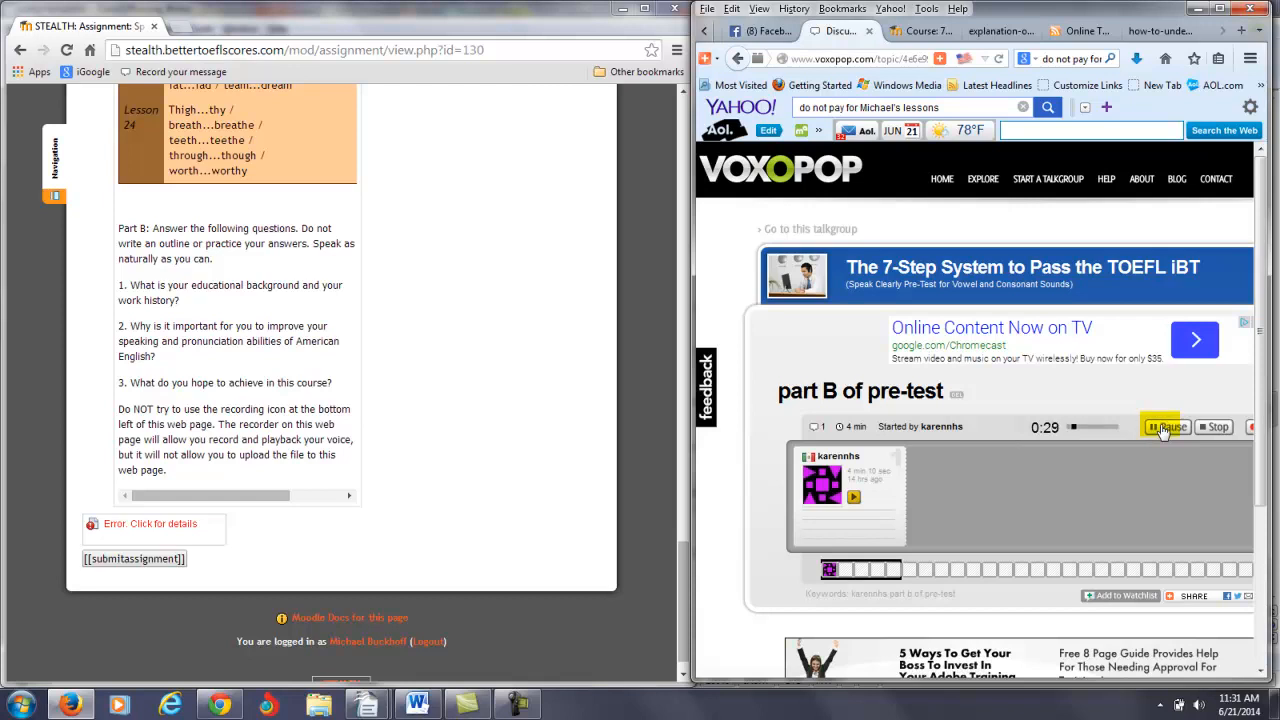
{"action": "left_click", "coordinate": [1164, 428]}
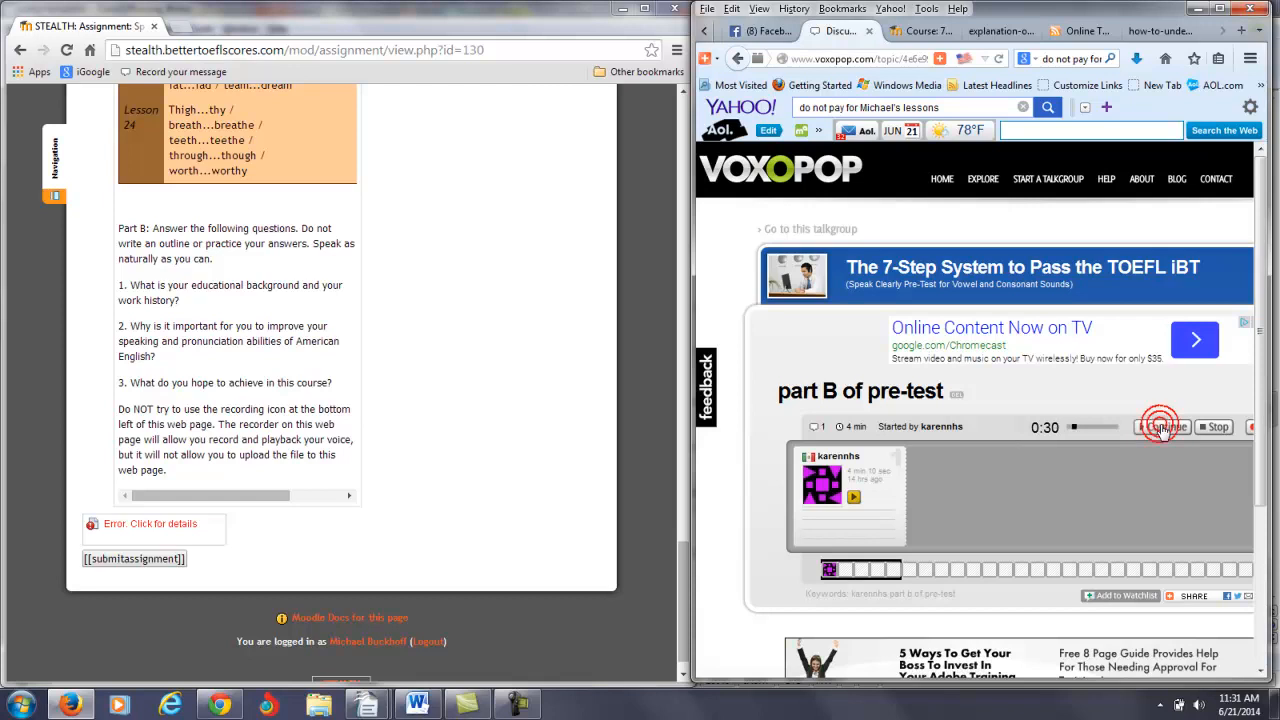
{"action": "left_click", "coordinate": [1160, 428]}
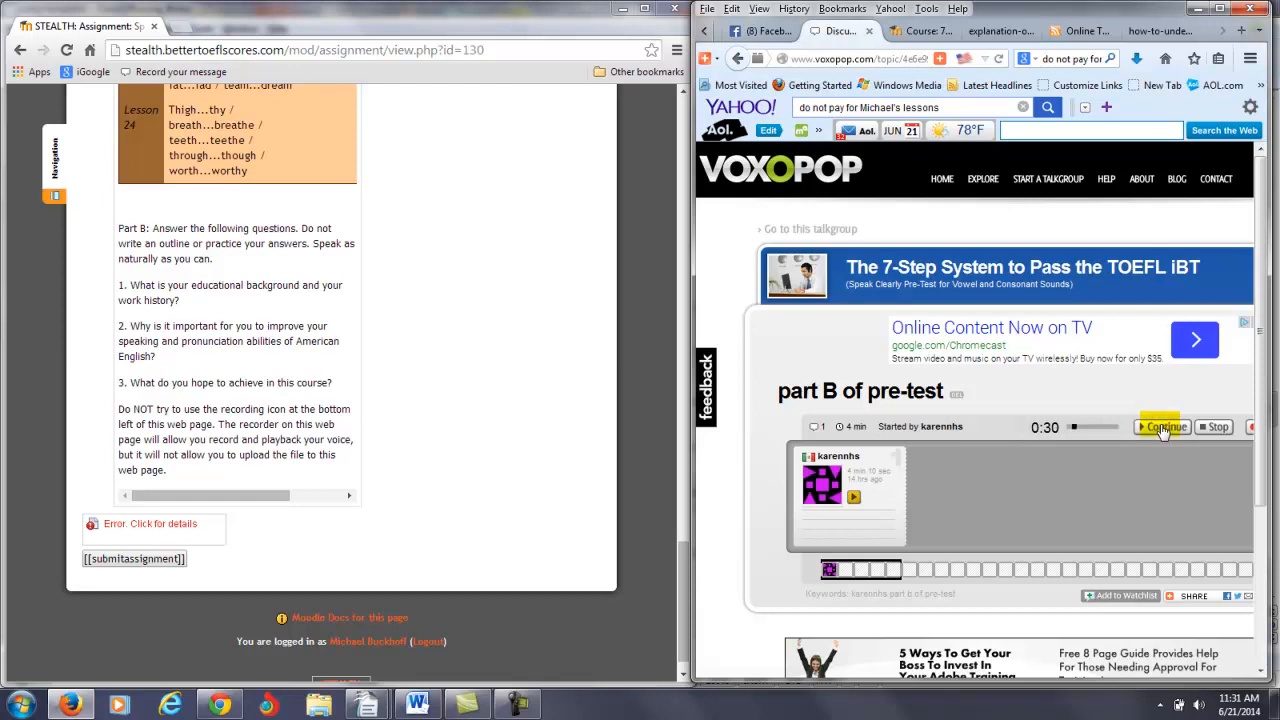
{"action": "left_click", "coordinate": [1162, 428]}
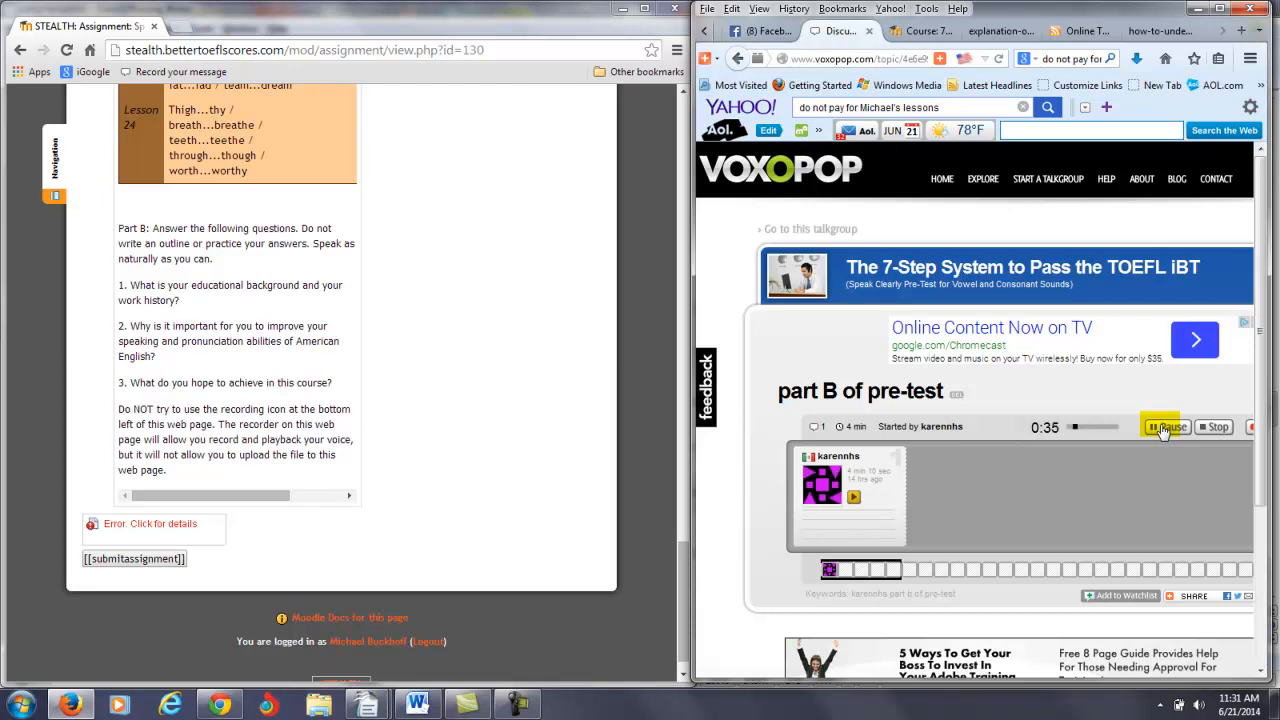
{"action": "left_click", "coordinate": [1164, 428]}
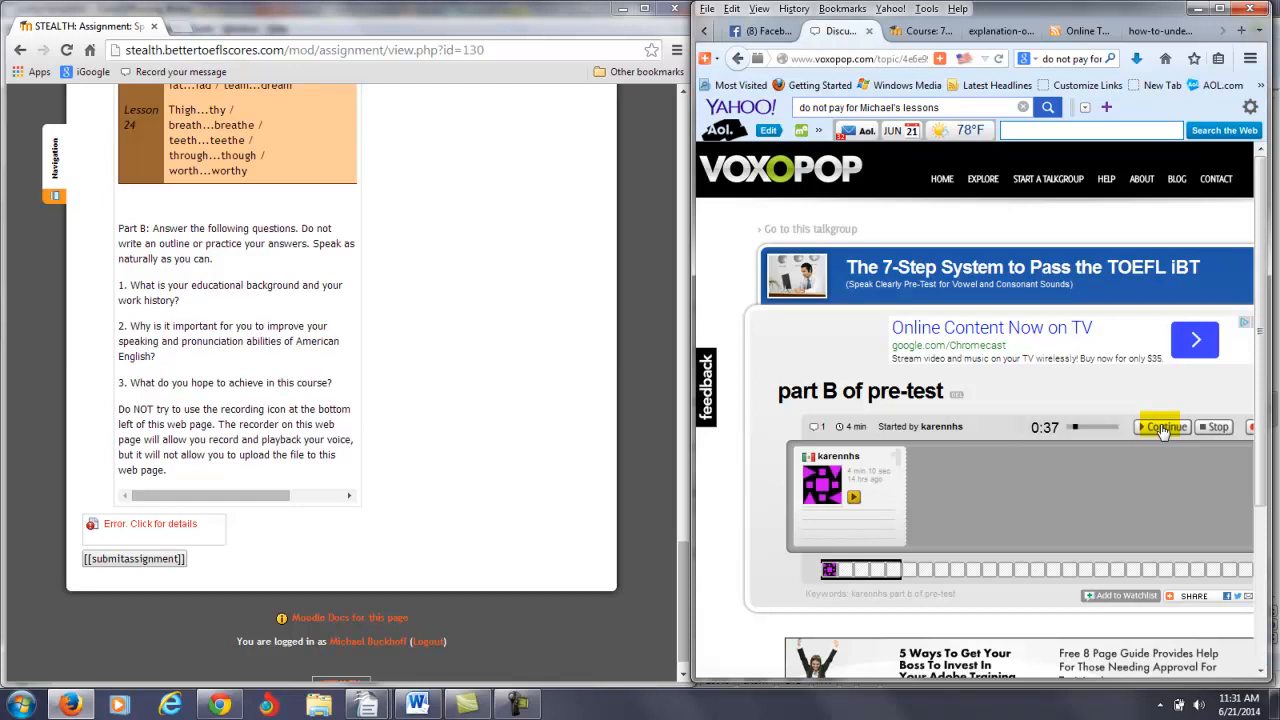
{"action": "left_click", "coordinate": [1160, 428]}
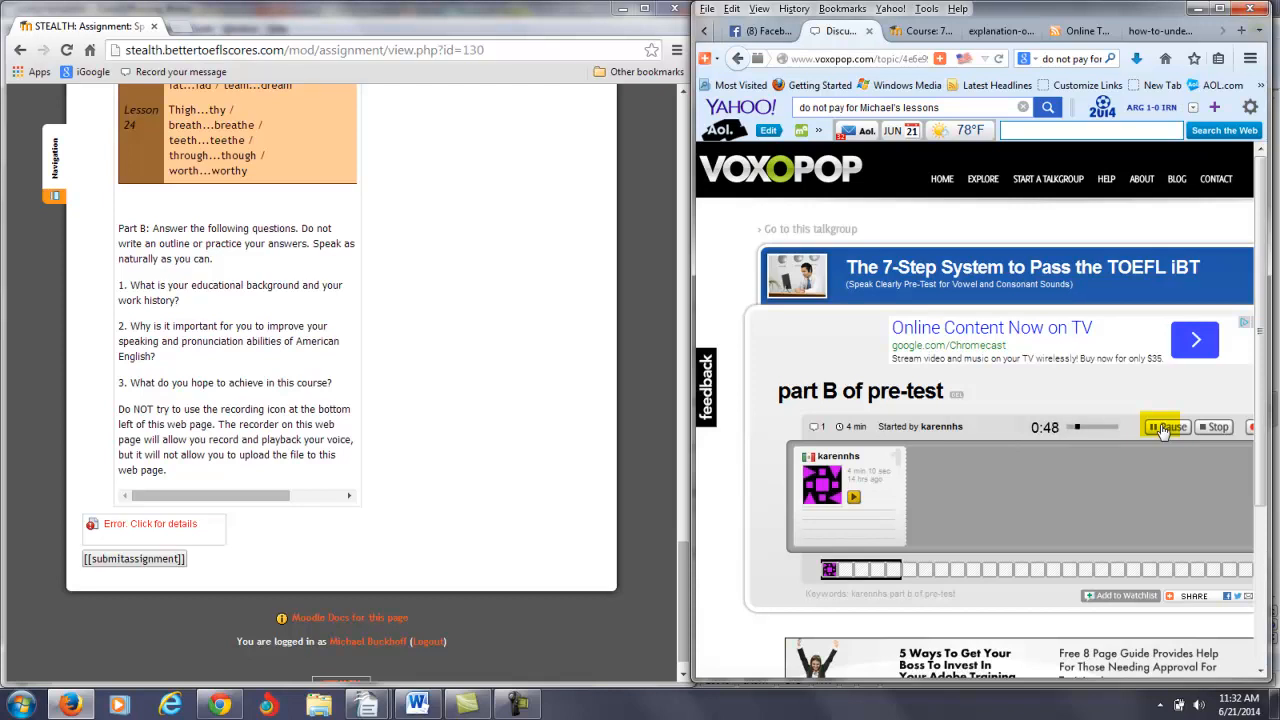
Continue toggling pause and resume through the first minute, leaving playback running past 1:07
{"action": "left_click", "coordinate": [1164, 428]}
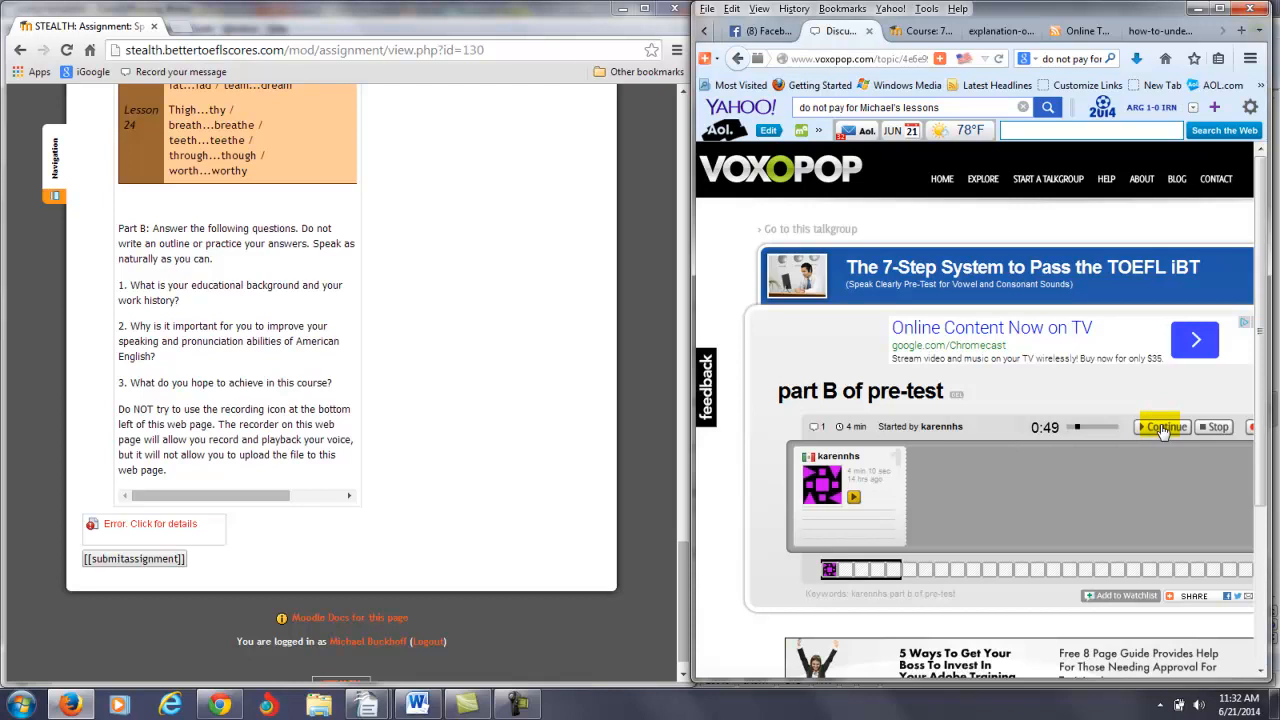
{"action": "left_click", "coordinate": [1162, 428]}
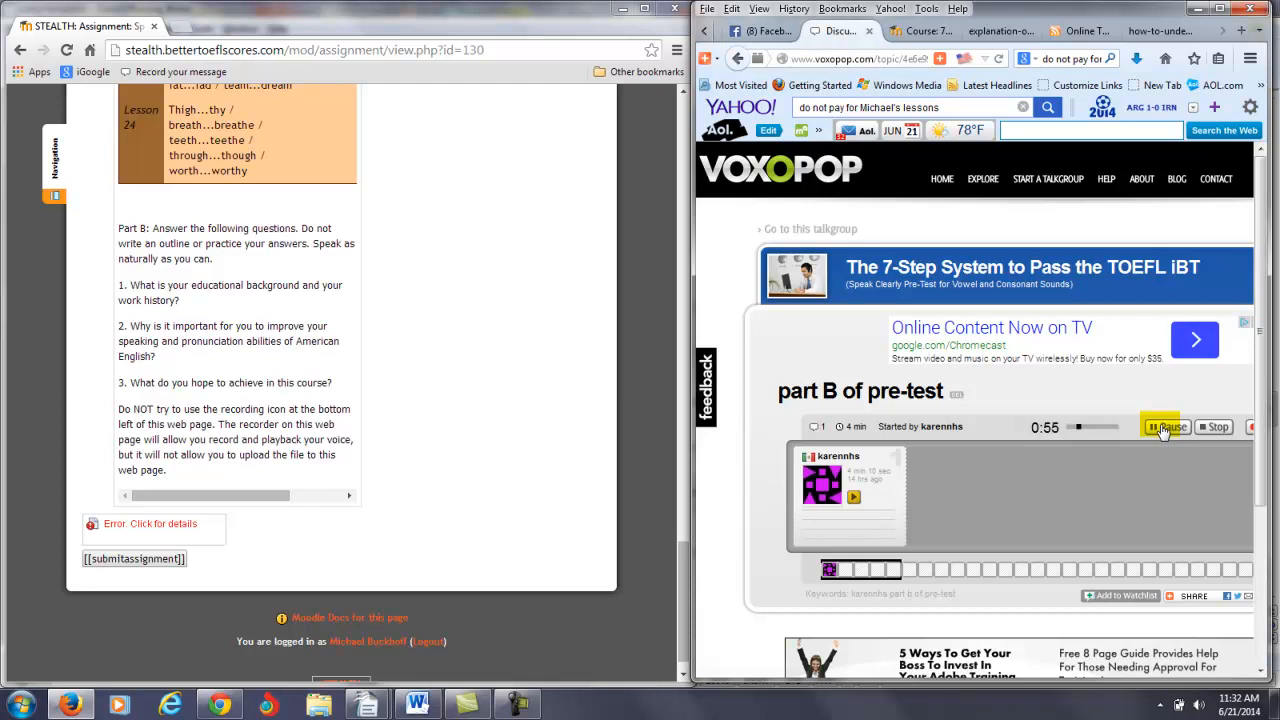
{"action": "left_click", "coordinate": [1164, 426]}
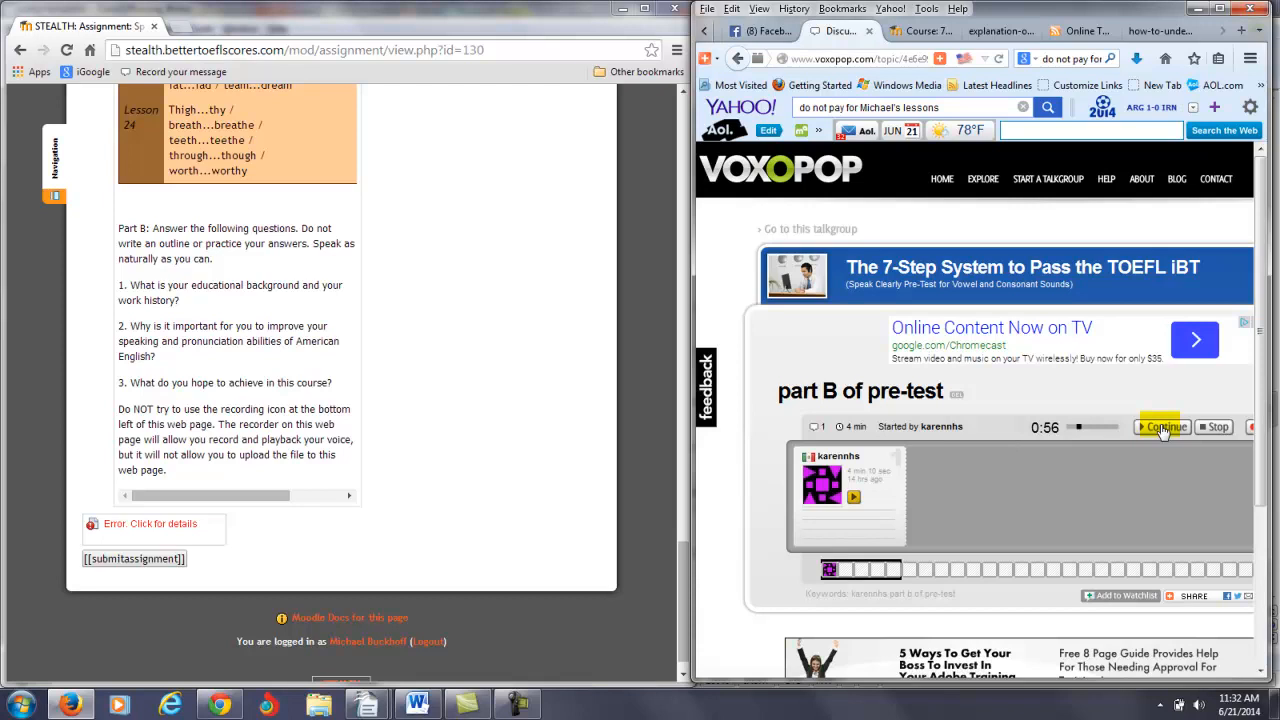
{"action": "left_click", "coordinate": [1162, 428]}
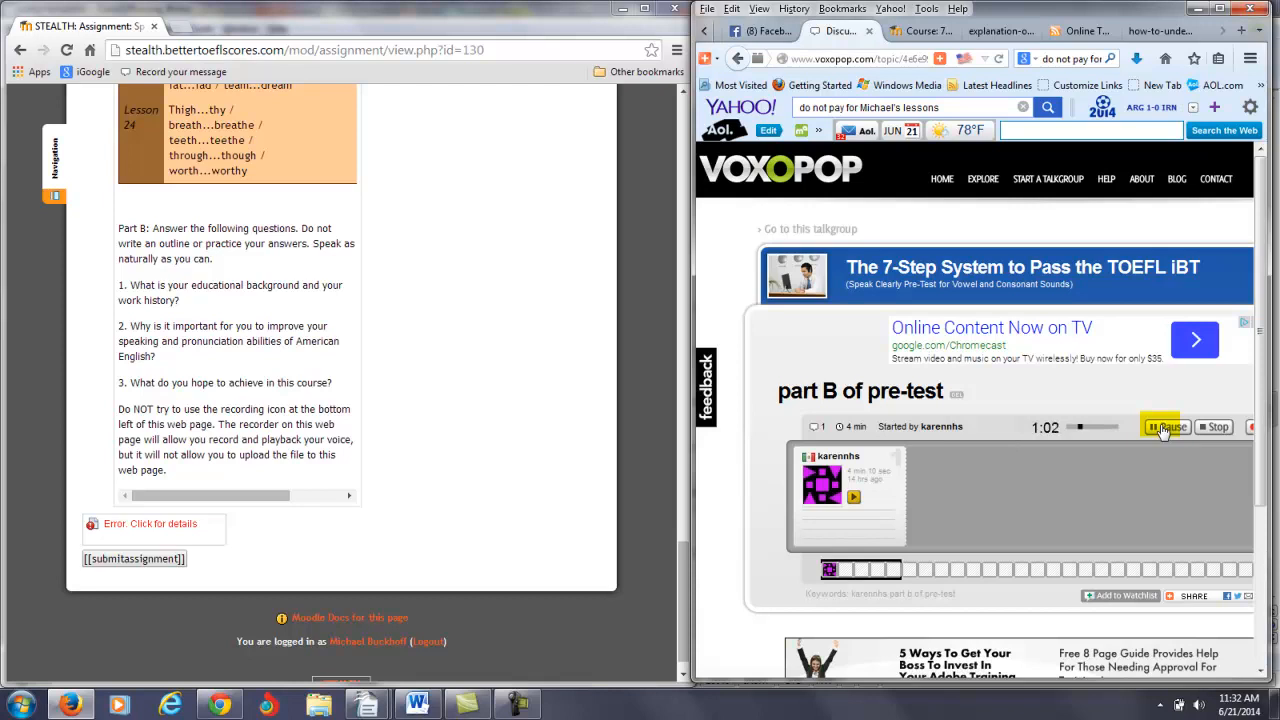
{"action": "left_click", "coordinate": [1164, 428]}
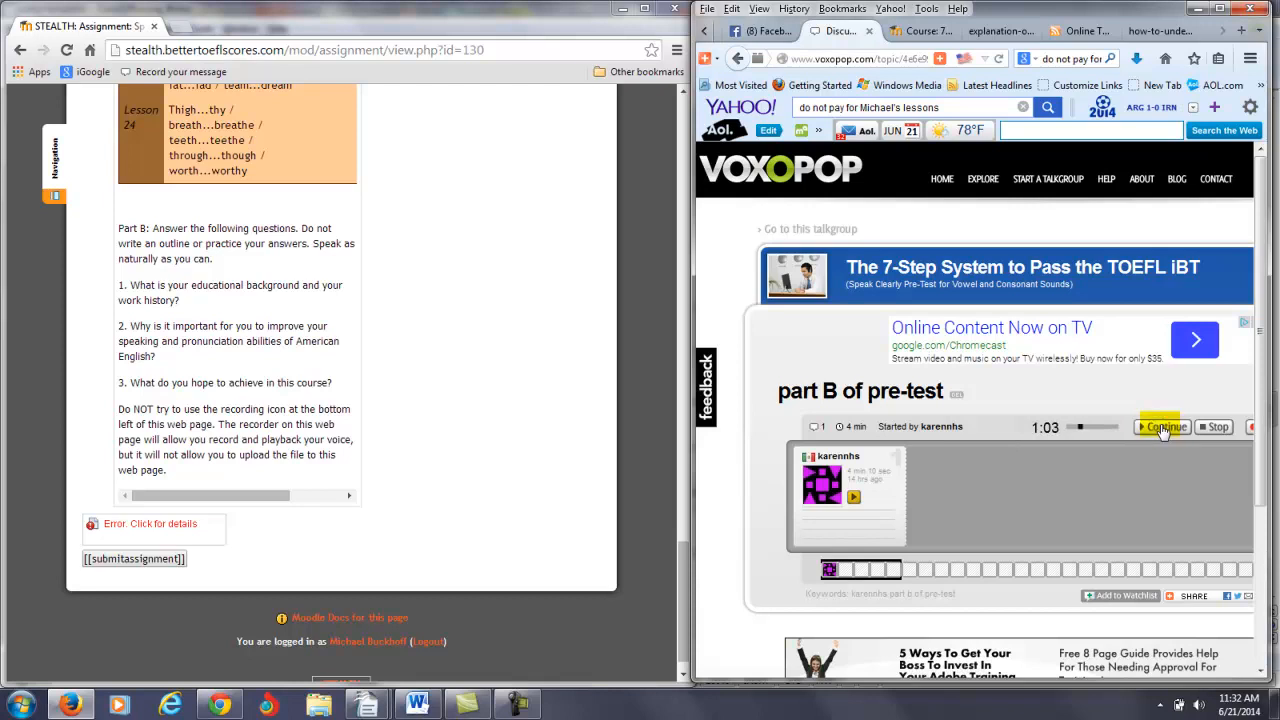
{"action": "left_click", "coordinate": [1162, 428]}
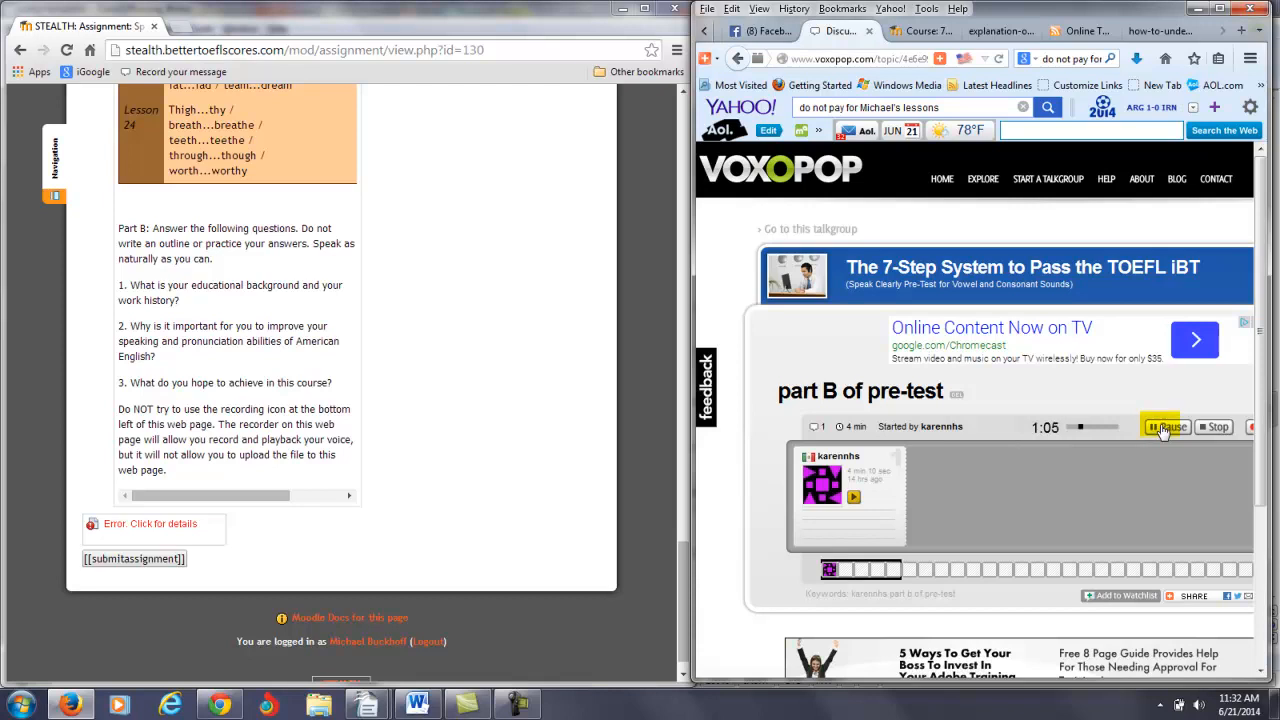
{"action": "left_click", "coordinate": [1164, 428]}
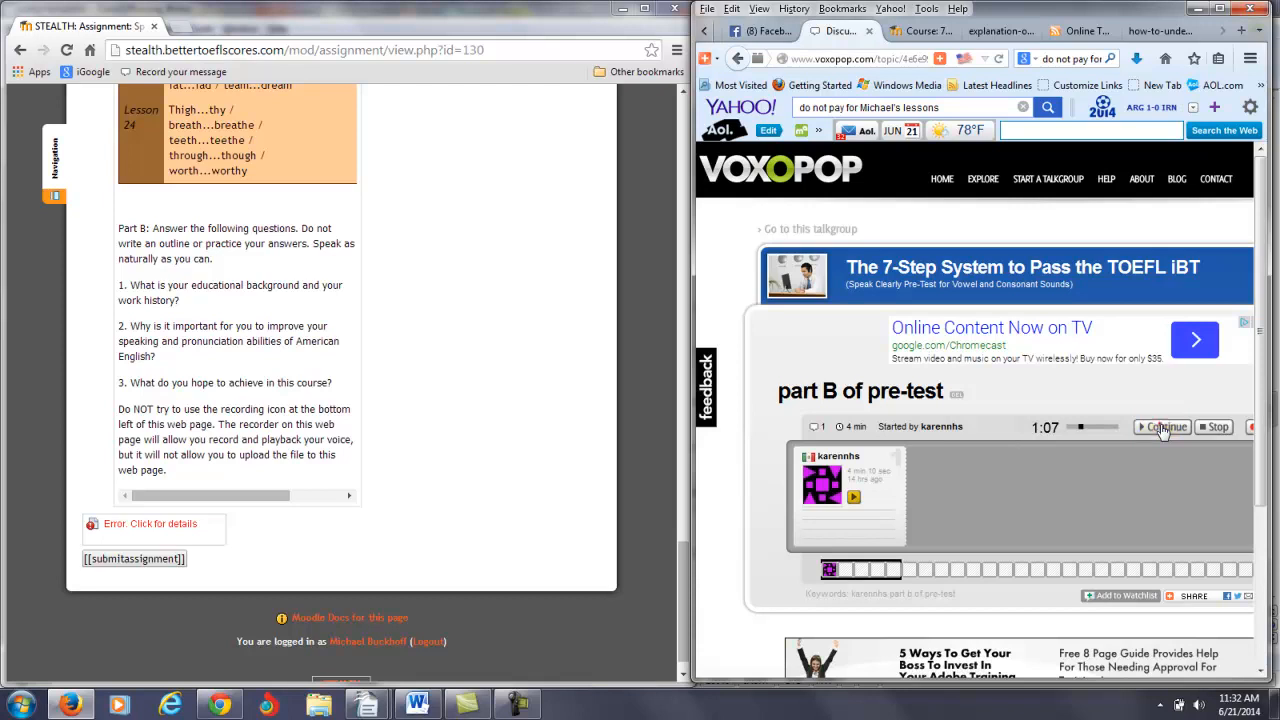
{"action": "left_click", "coordinate": [1164, 428]}
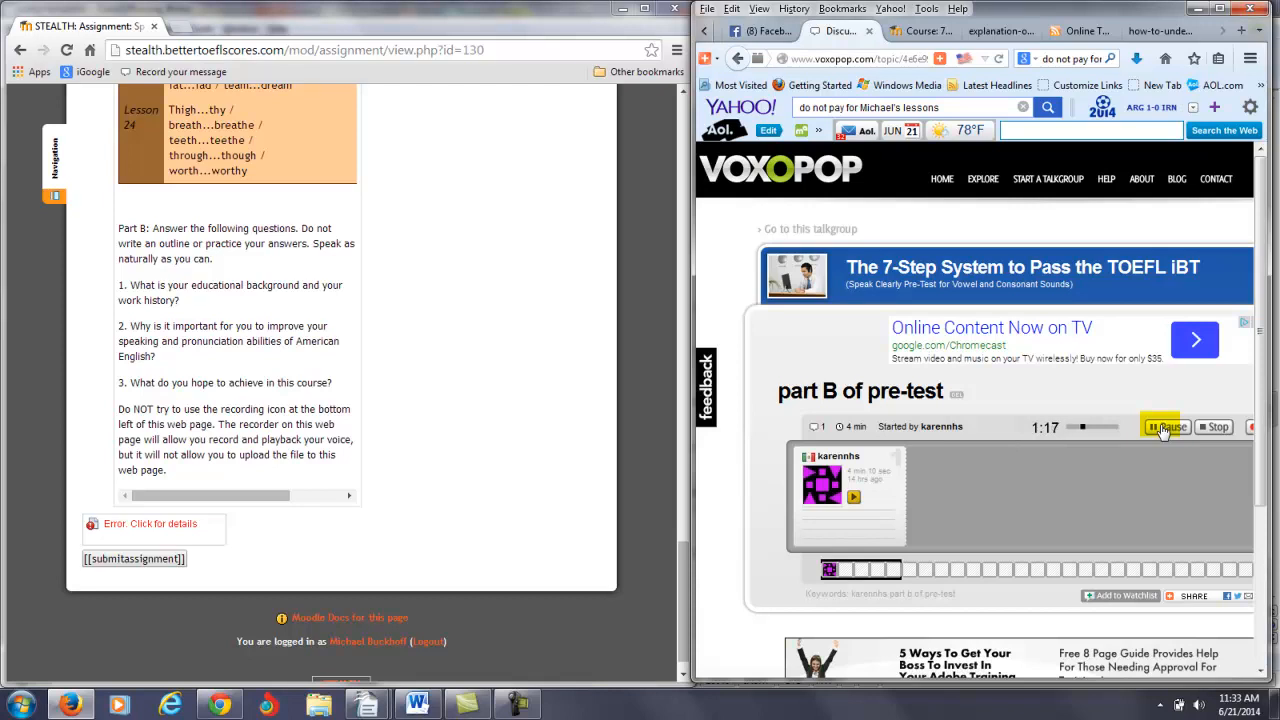
Listen through the rest of the Part B recording with pauses, leaving it stopped at about 2:41
{"action": "left_click", "coordinate": [1164, 428]}
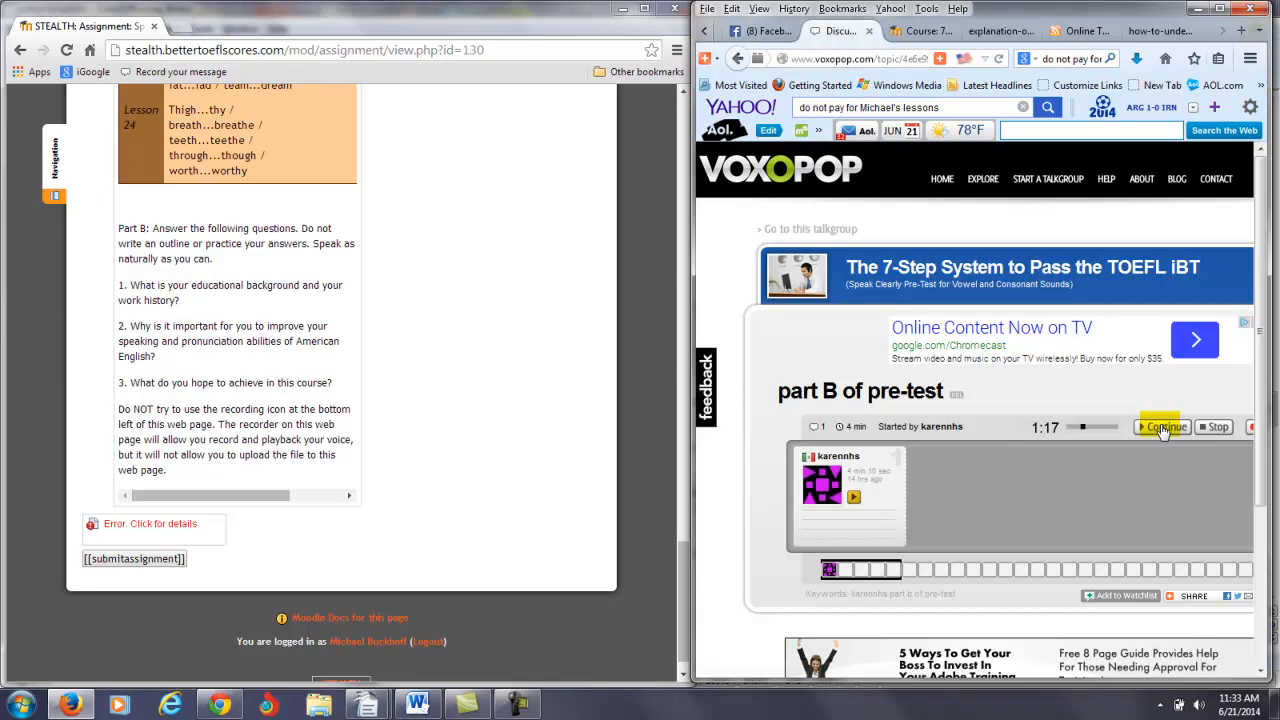
{"action": "left_click", "coordinate": [1164, 428]}
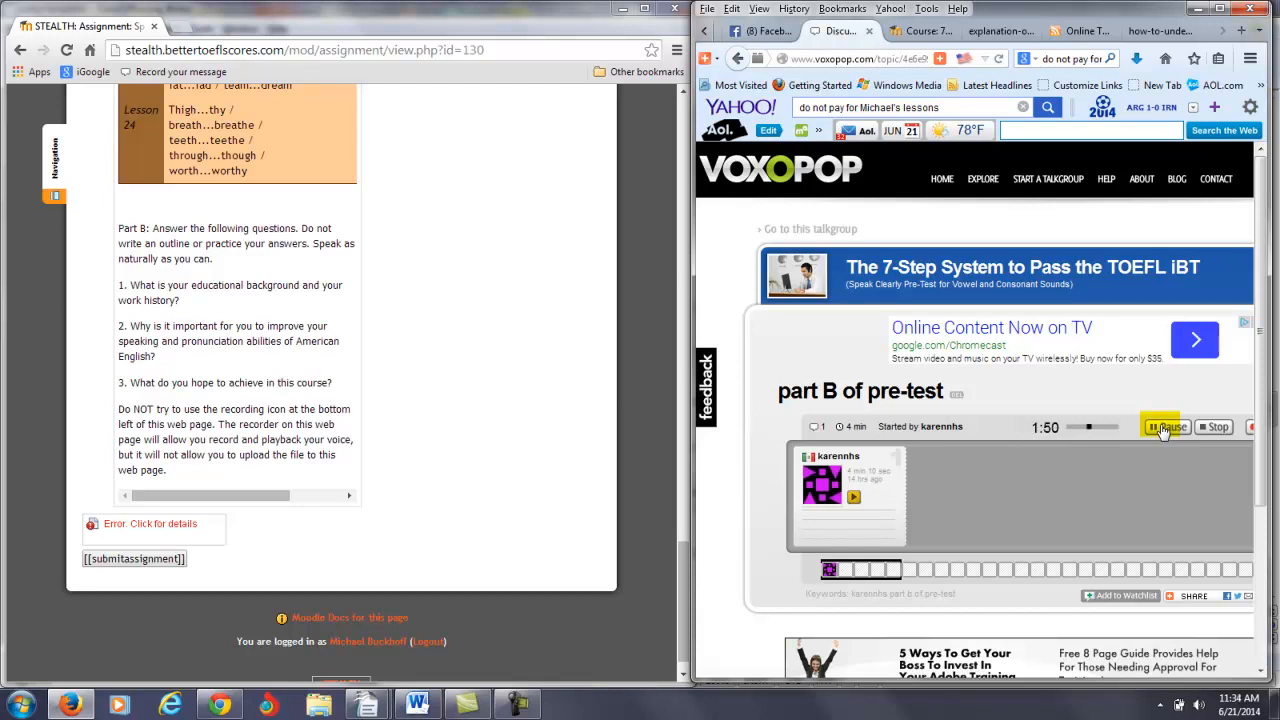
{"action": "left_click", "coordinate": [1164, 428]}
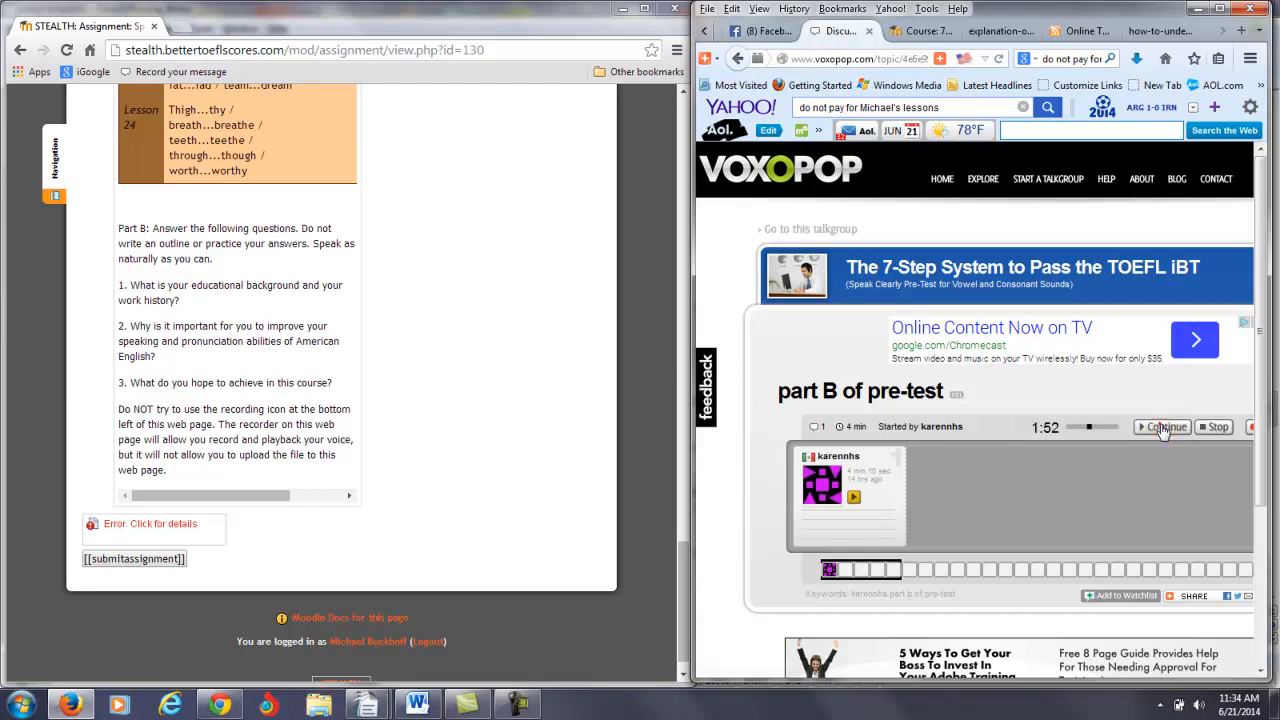
{"action": "left_click", "coordinate": [1164, 428]}
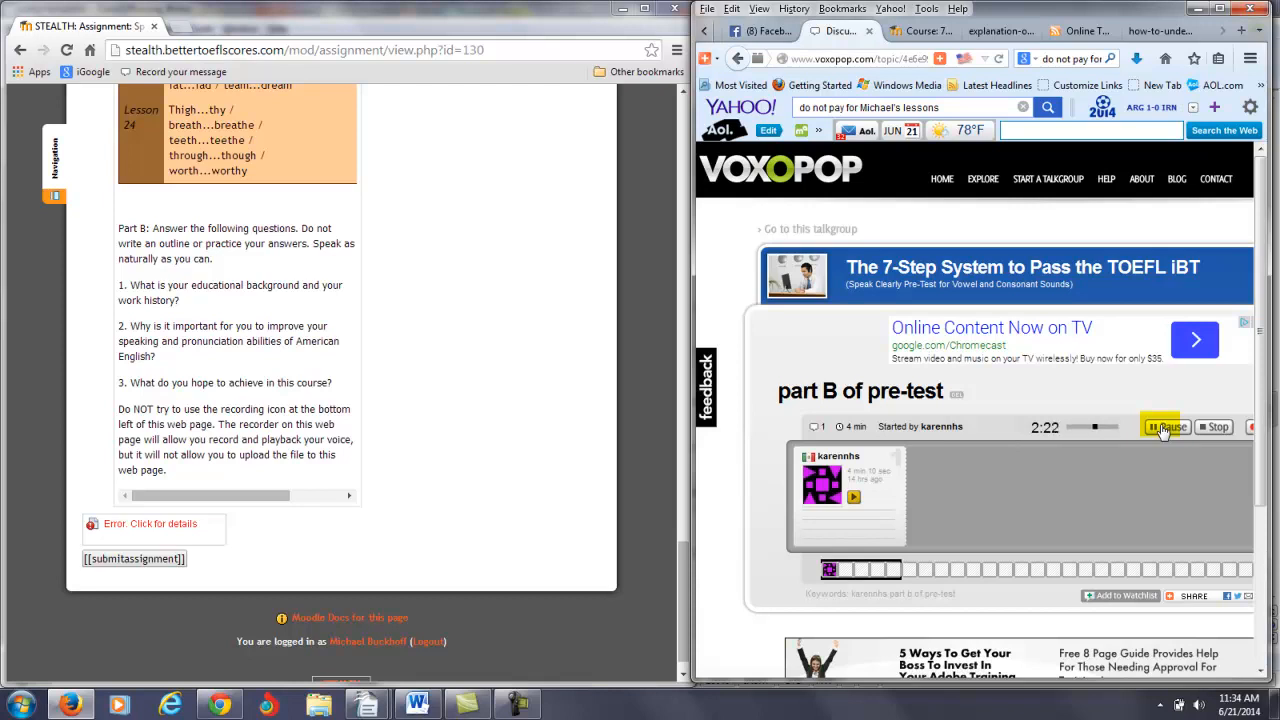
{"action": "left_click", "coordinate": [1164, 428]}
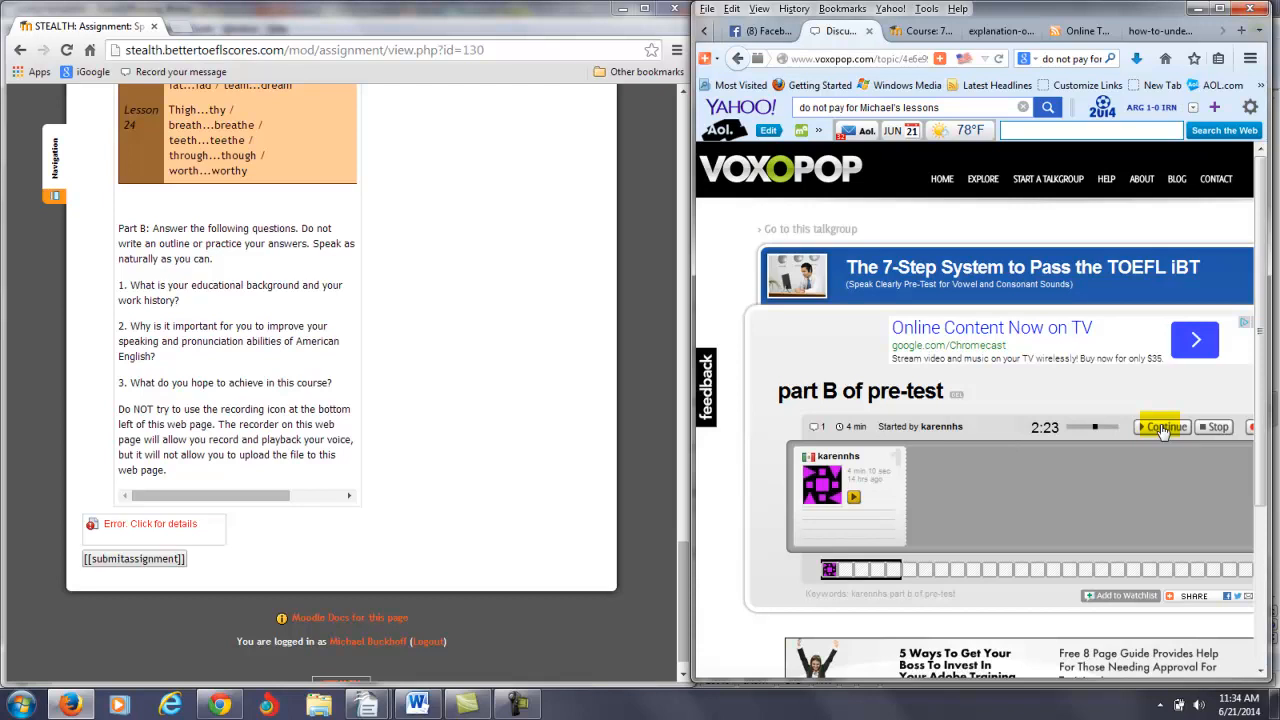
{"action": "left_click", "coordinate": [1162, 428]}
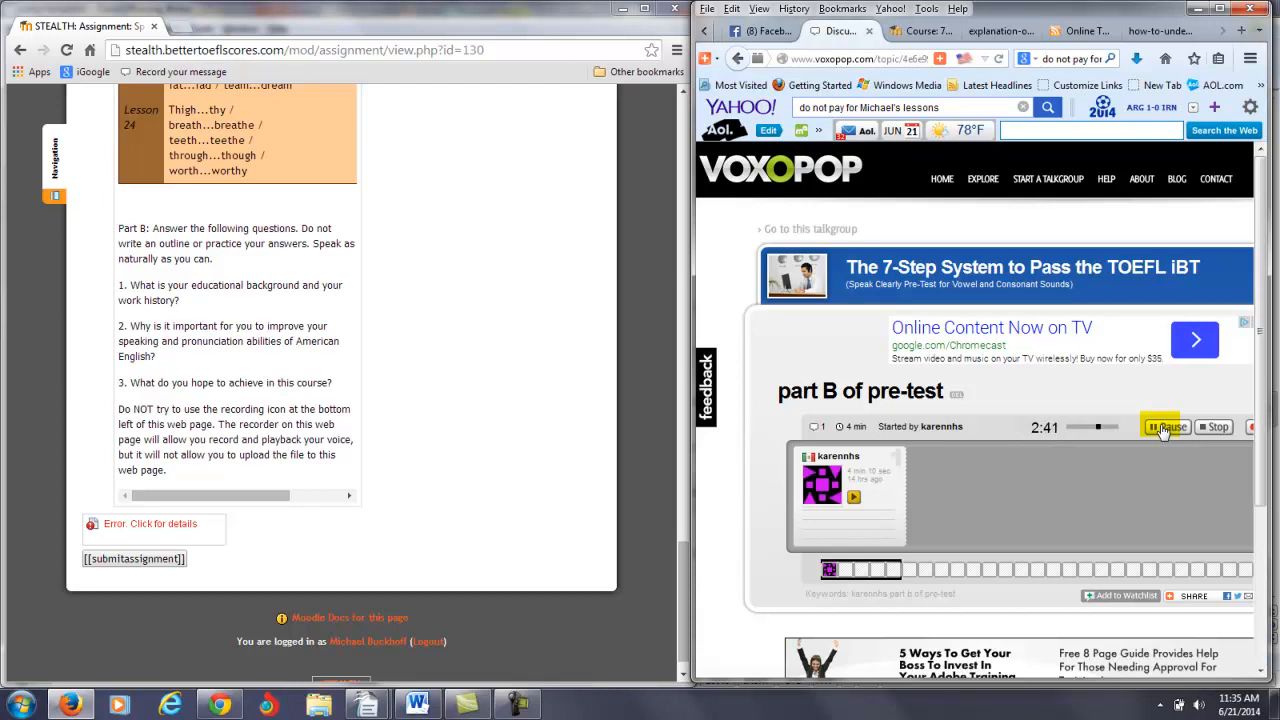
{"action": "left_click", "coordinate": [1164, 428]}
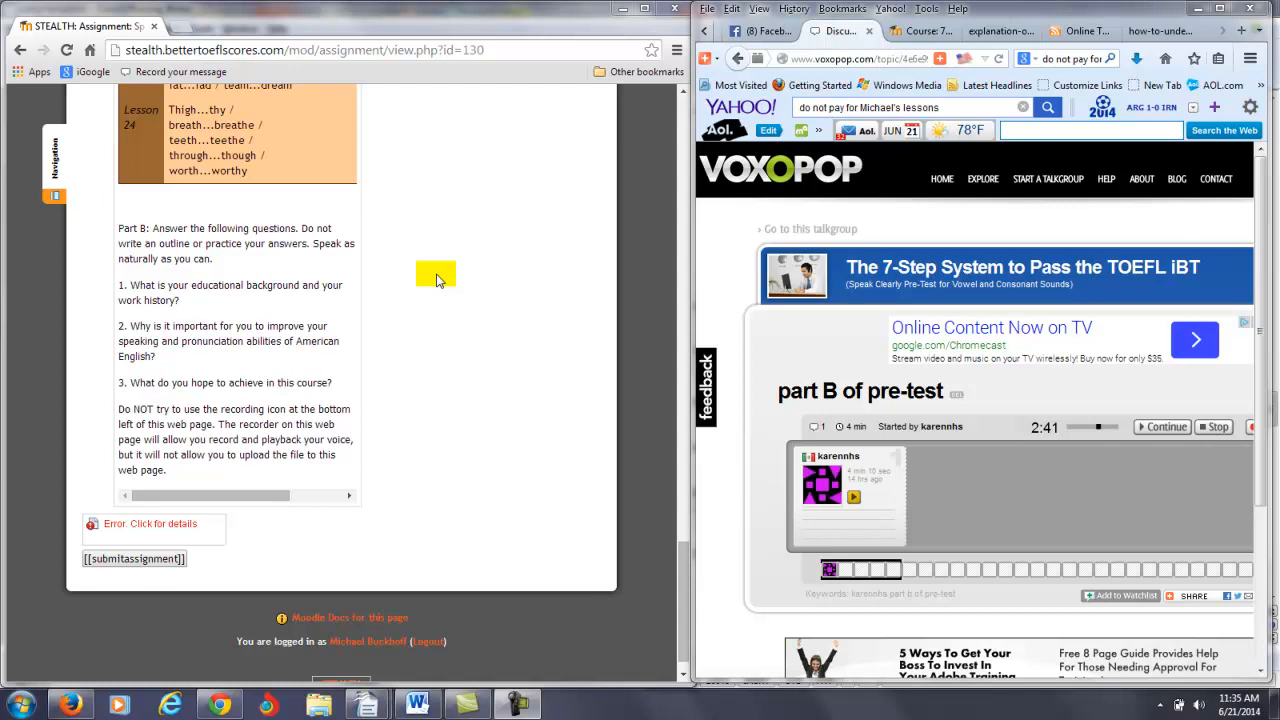
{"action": "mouse_move", "coordinate": [416, 704]}
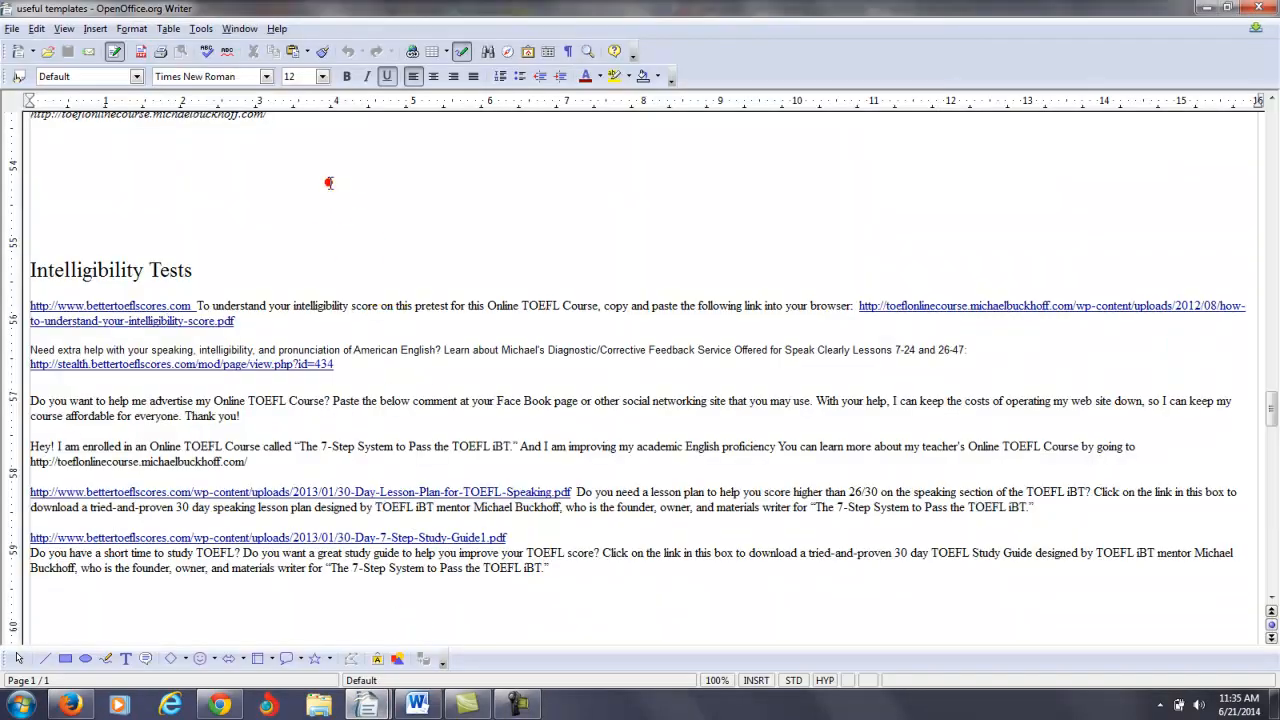
{"action": "type", "text": "www."}
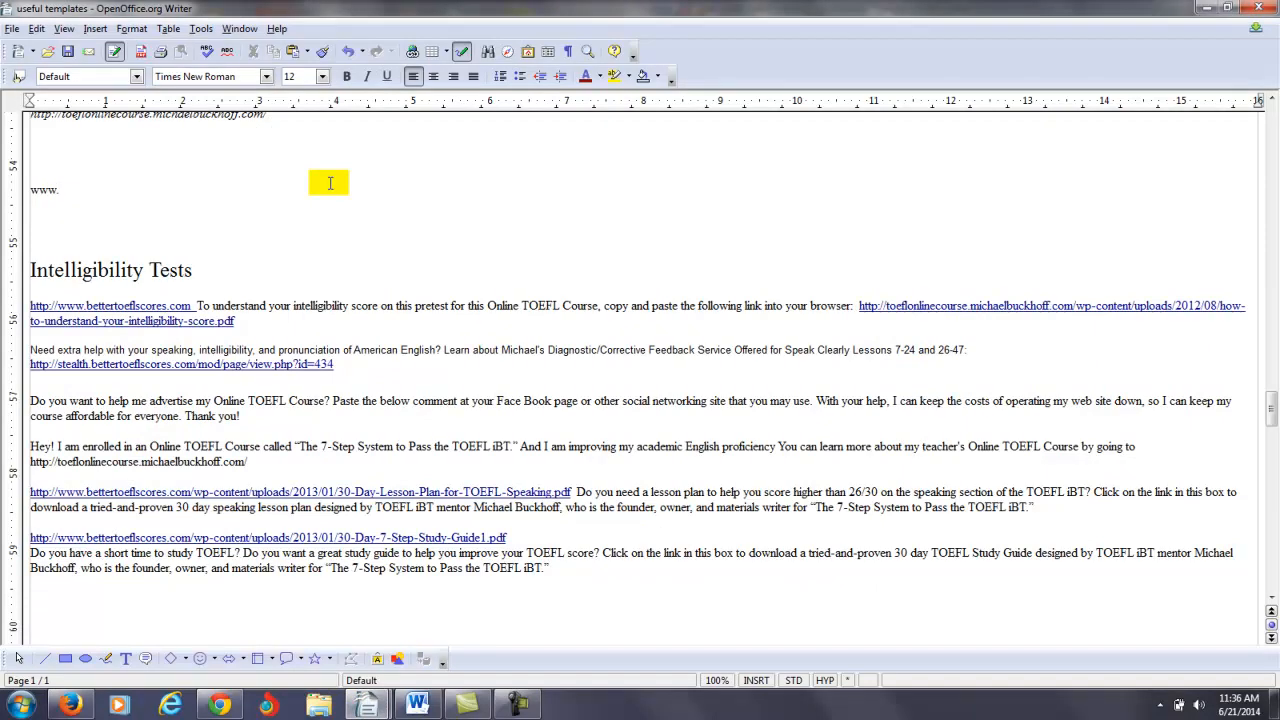
{"action": "type", "text": "toastmas"}
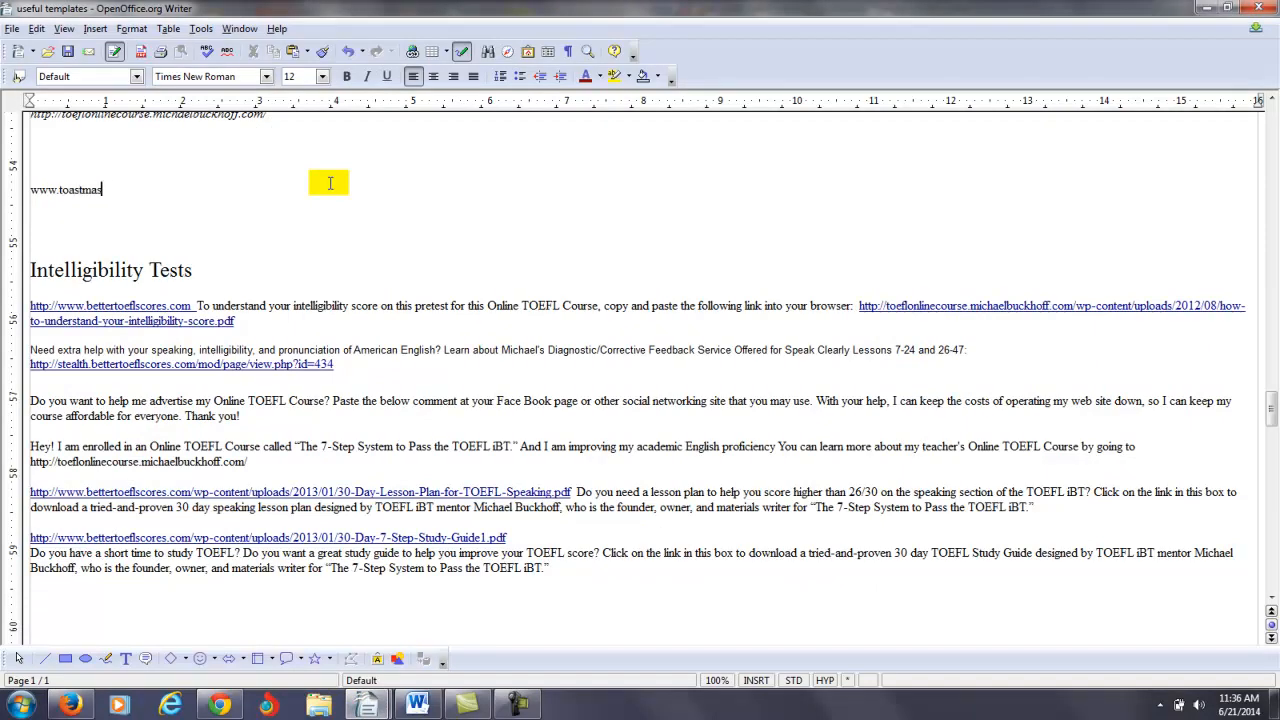
{"action": "type", "text": "ters."}
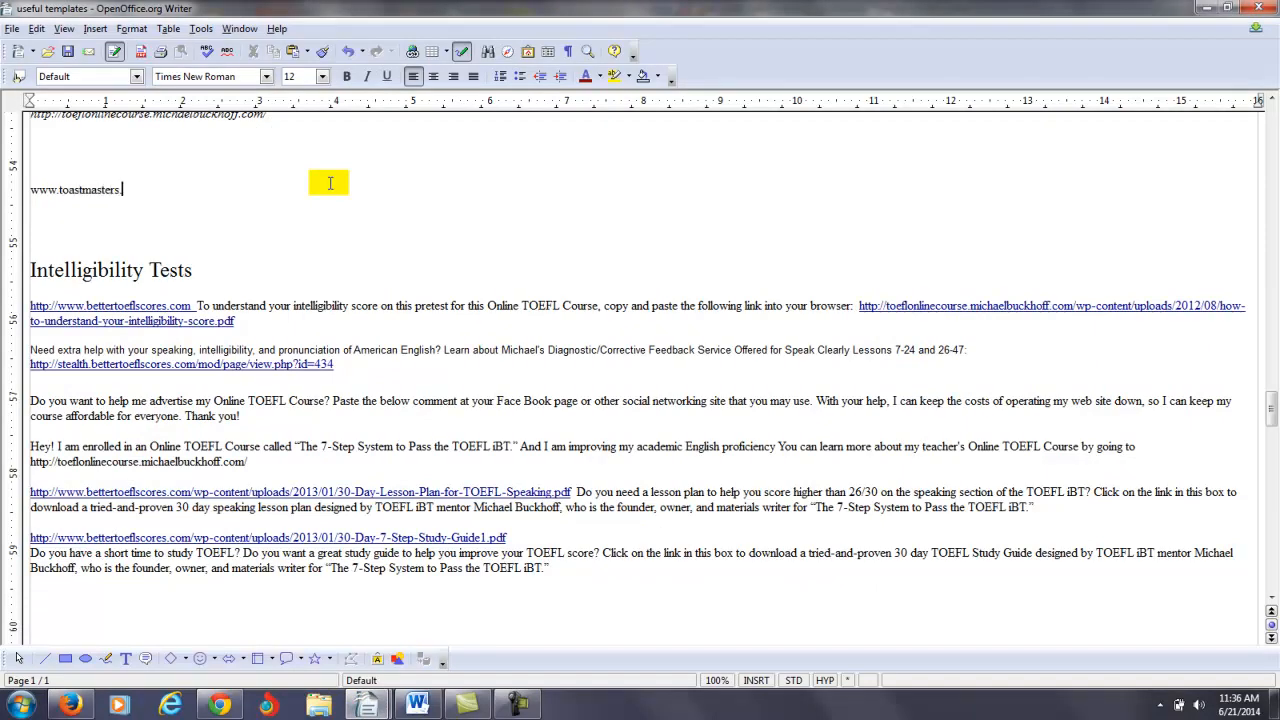
{"action": "type", "text": "org"}
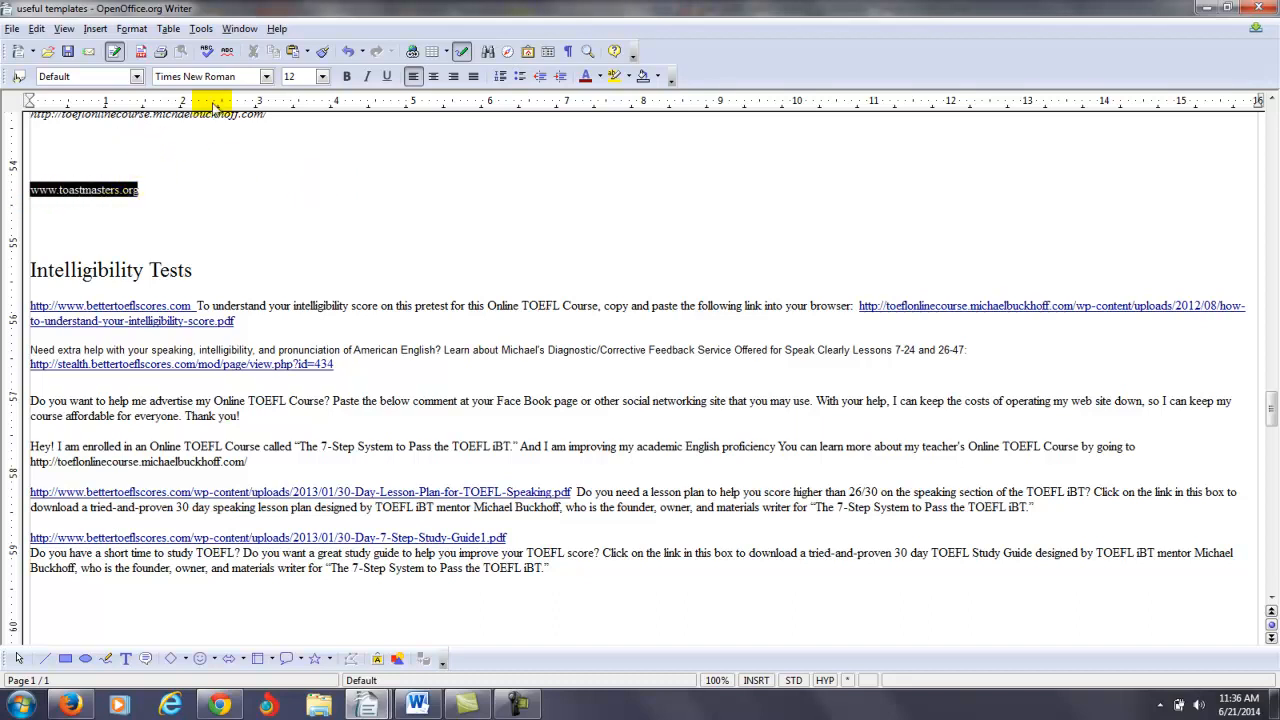
{"action": "left_click", "coordinate": [324, 76]}
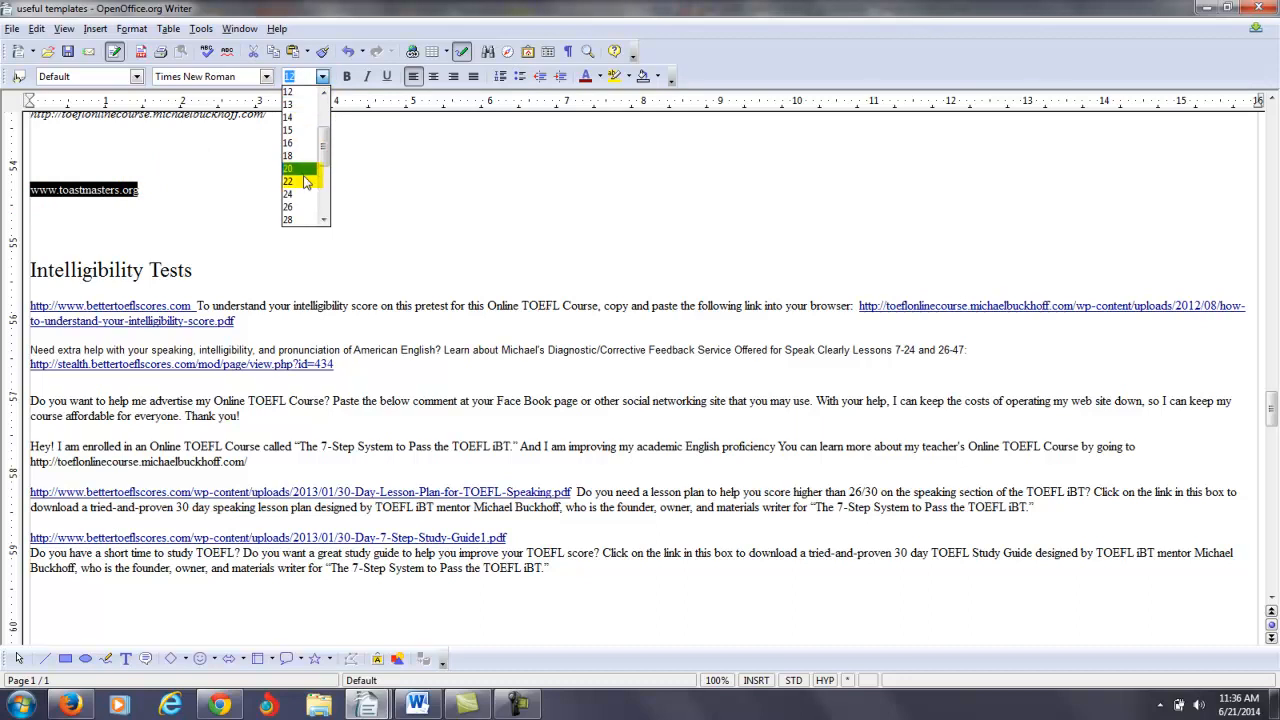
{"action": "left_click", "coordinate": [296, 168]}
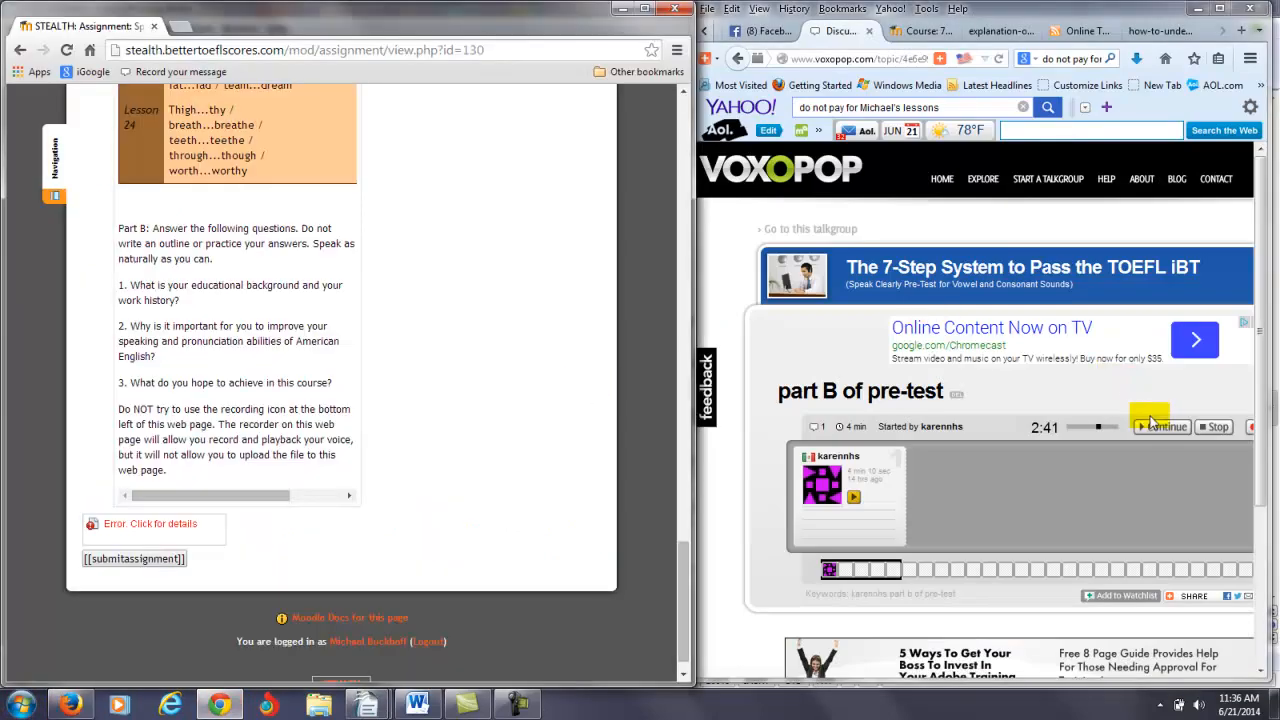
Pause the student's Part B recording at about 2:55 to comment
{"action": "left_click", "coordinate": [1164, 428]}
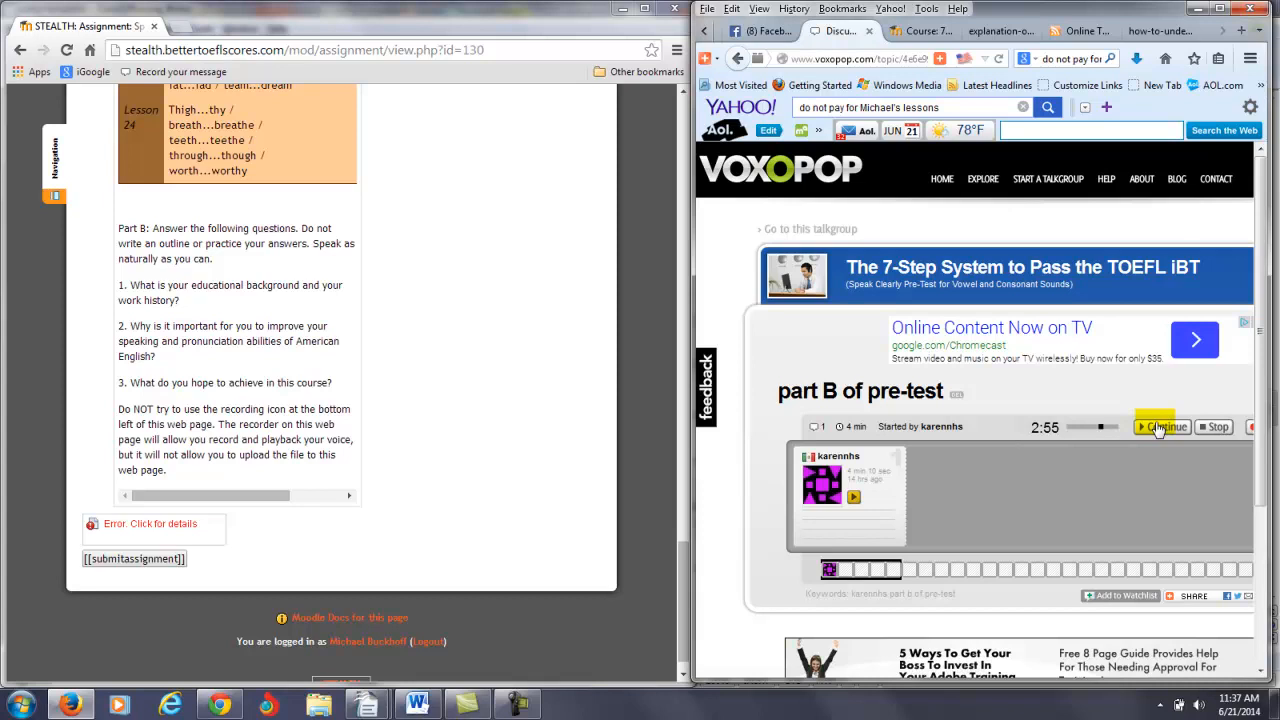
Play the Part B recording in four short bursts up to about 3:25, pausing to comment each time
{"action": "left_click", "coordinate": [1160, 426]}
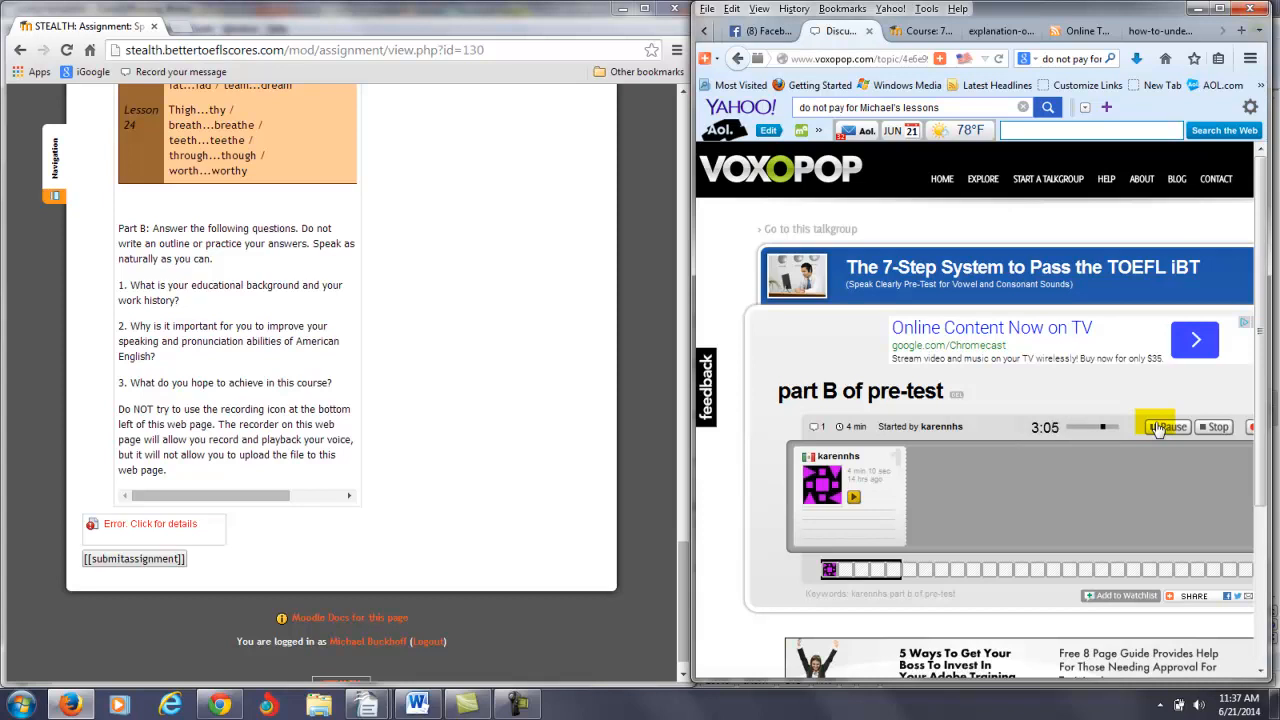
{"action": "left_click", "coordinate": [1164, 428]}
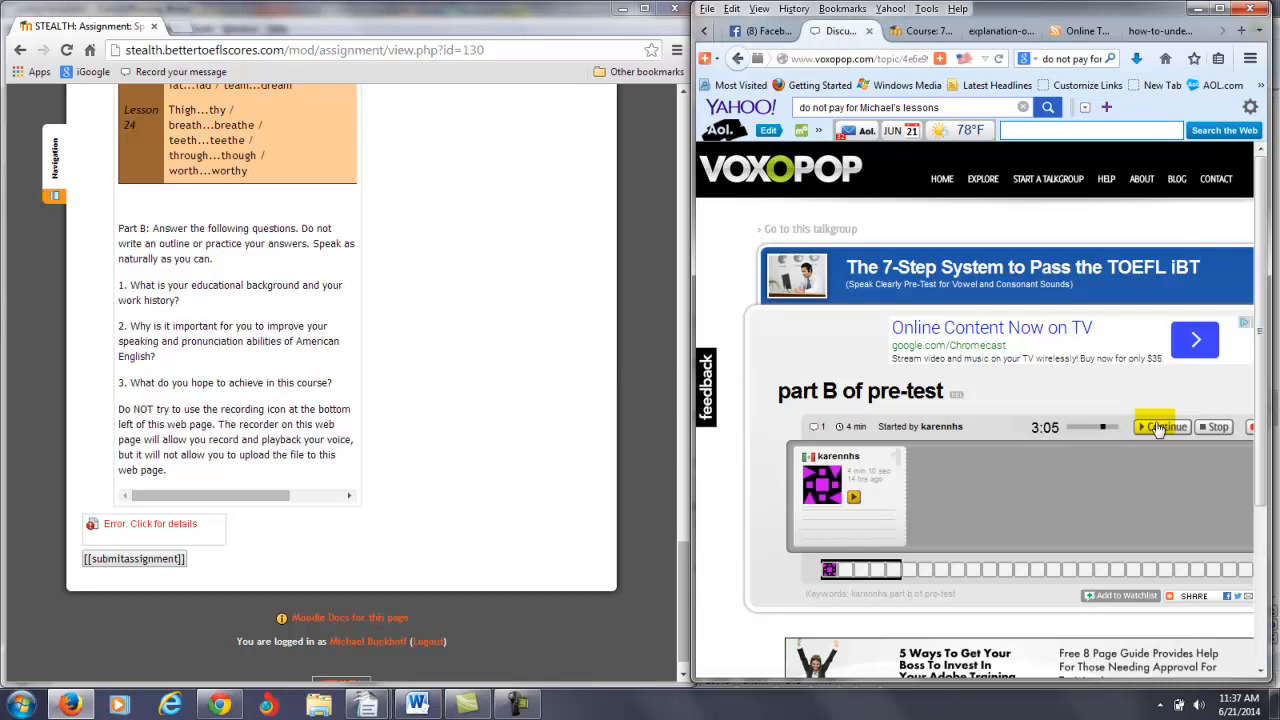
{"action": "left_click", "coordinate": [1162, 428]}
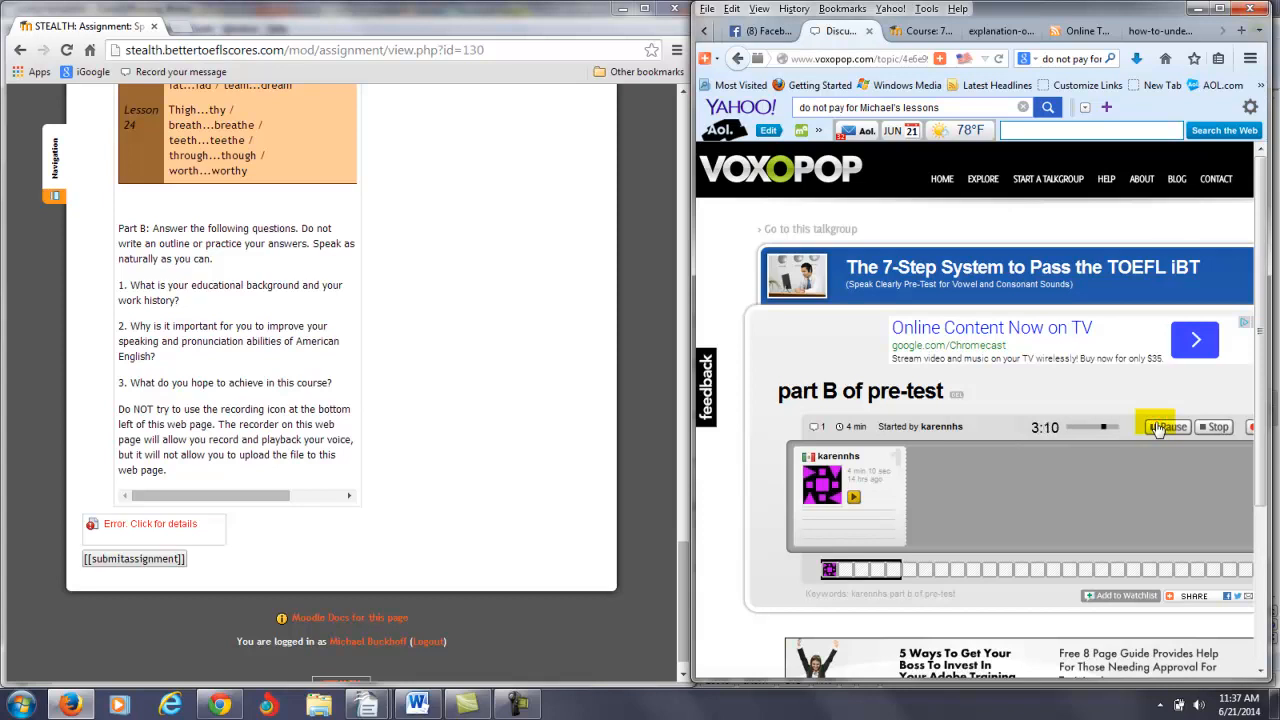
{"action": "left_click", "coordinate": [1166, 428]}
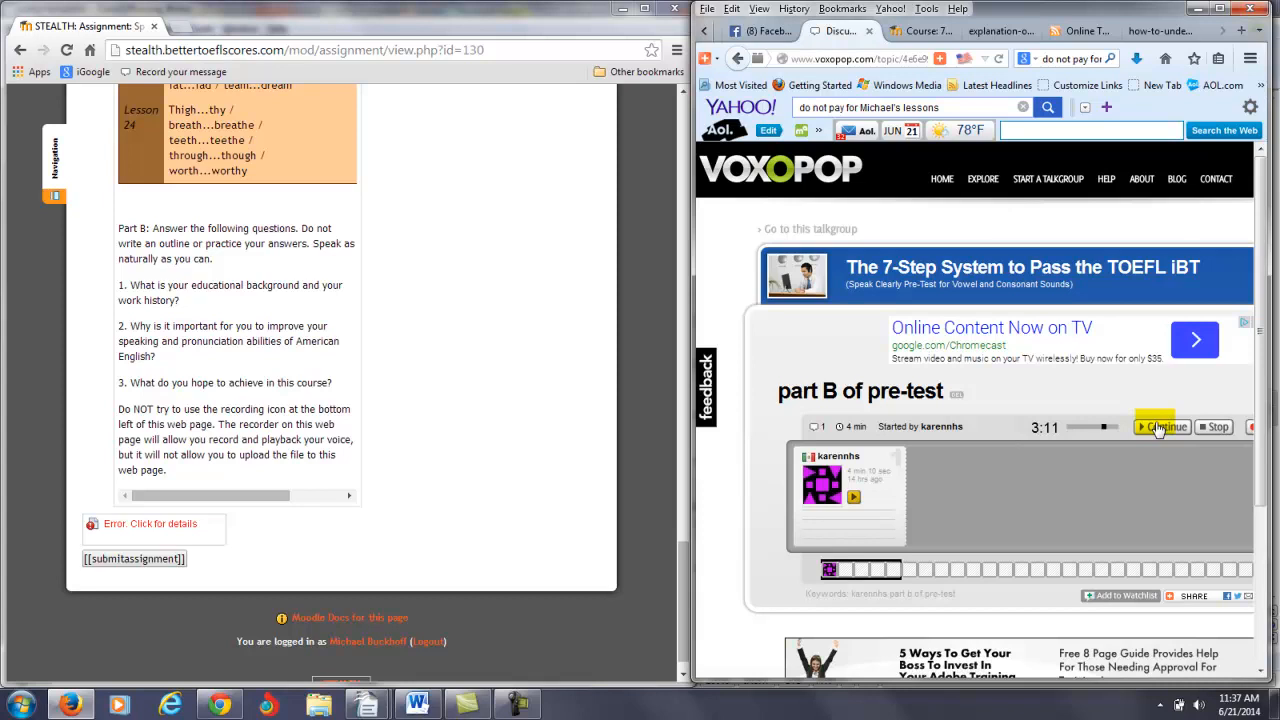
{"action": "left_click", "coordinate": [1160, 426]}
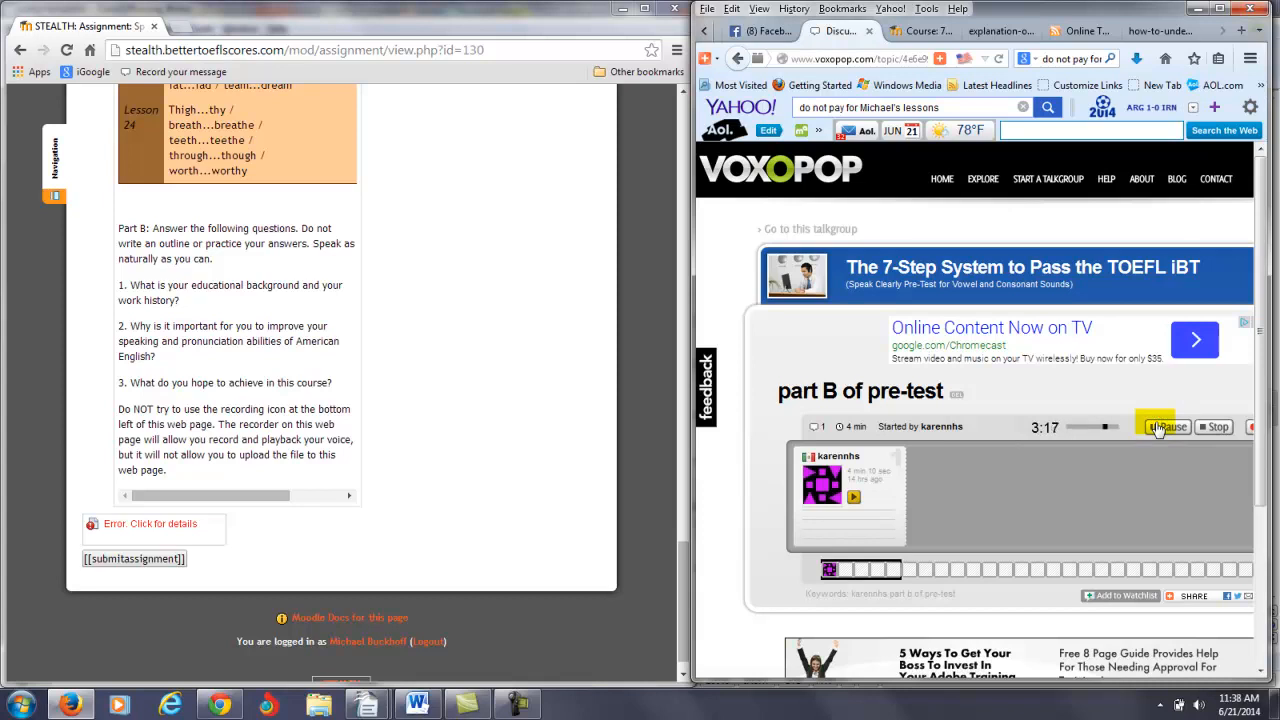
{"action": "left_click", "coordinate": [1164, 428]}
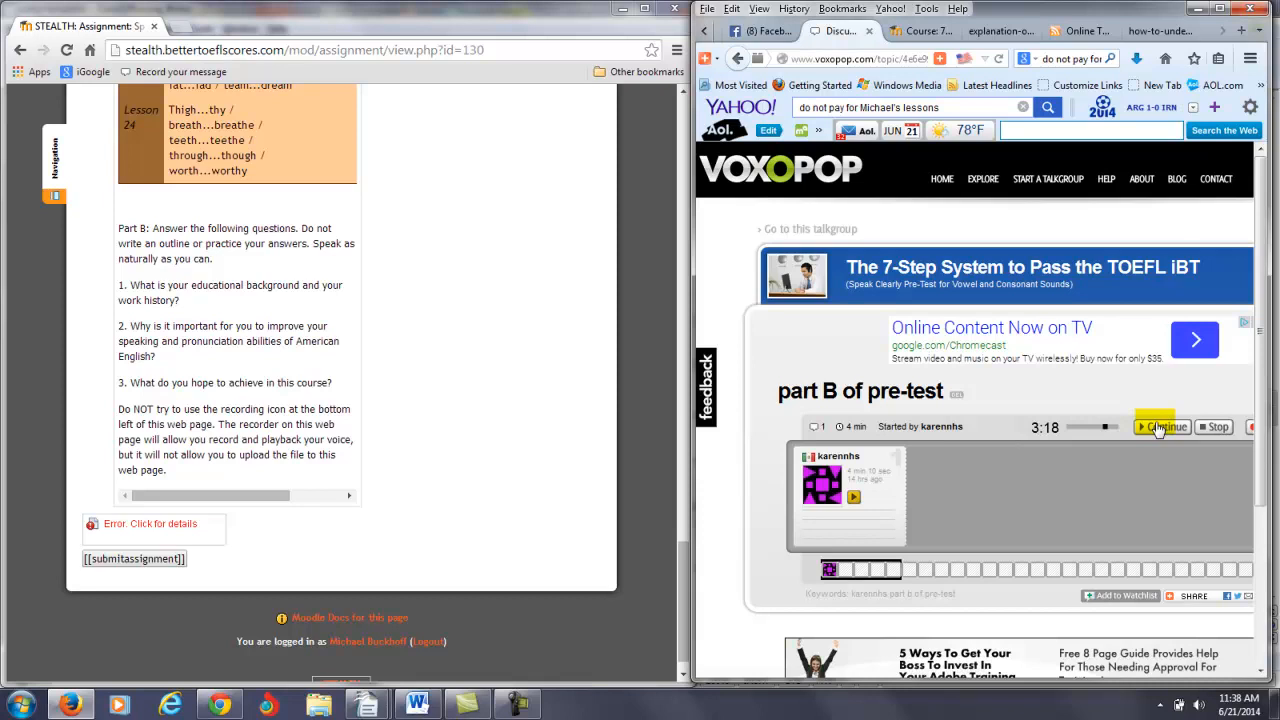
{"action": "left_click", "coordinate": [1160, 428]}
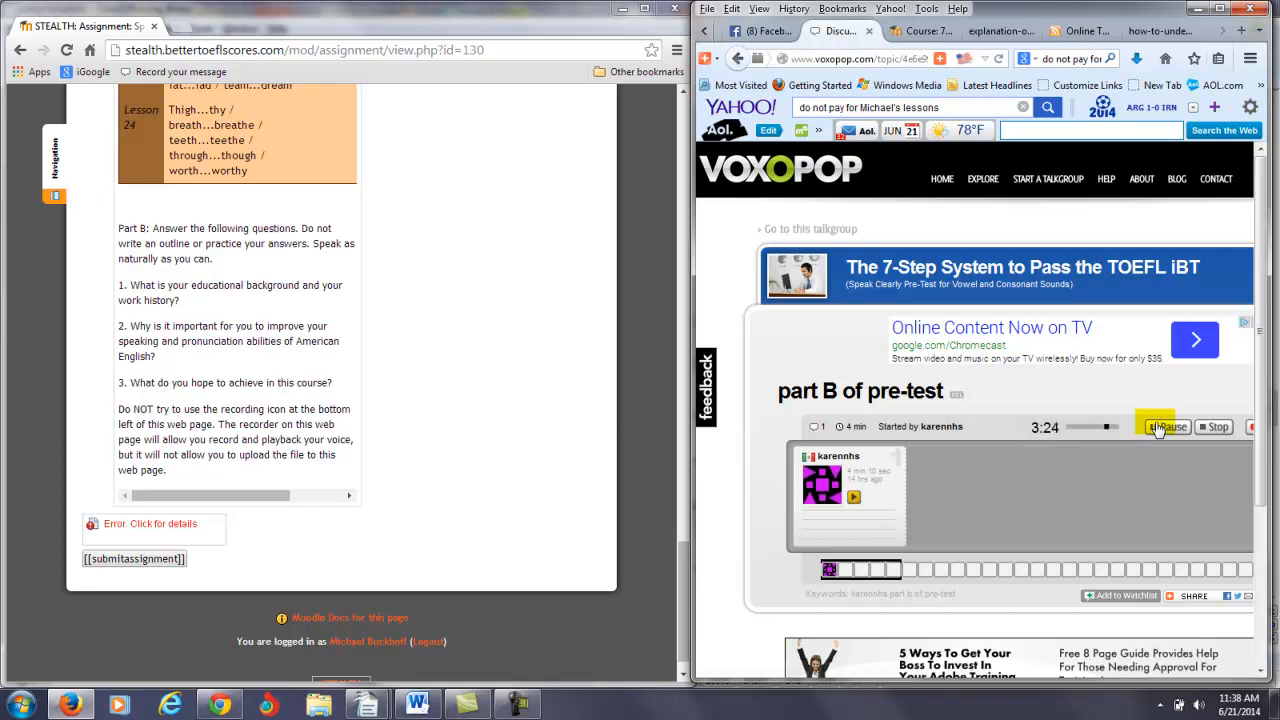
{"action": "left_click", "coordinate": [1166, 428]}
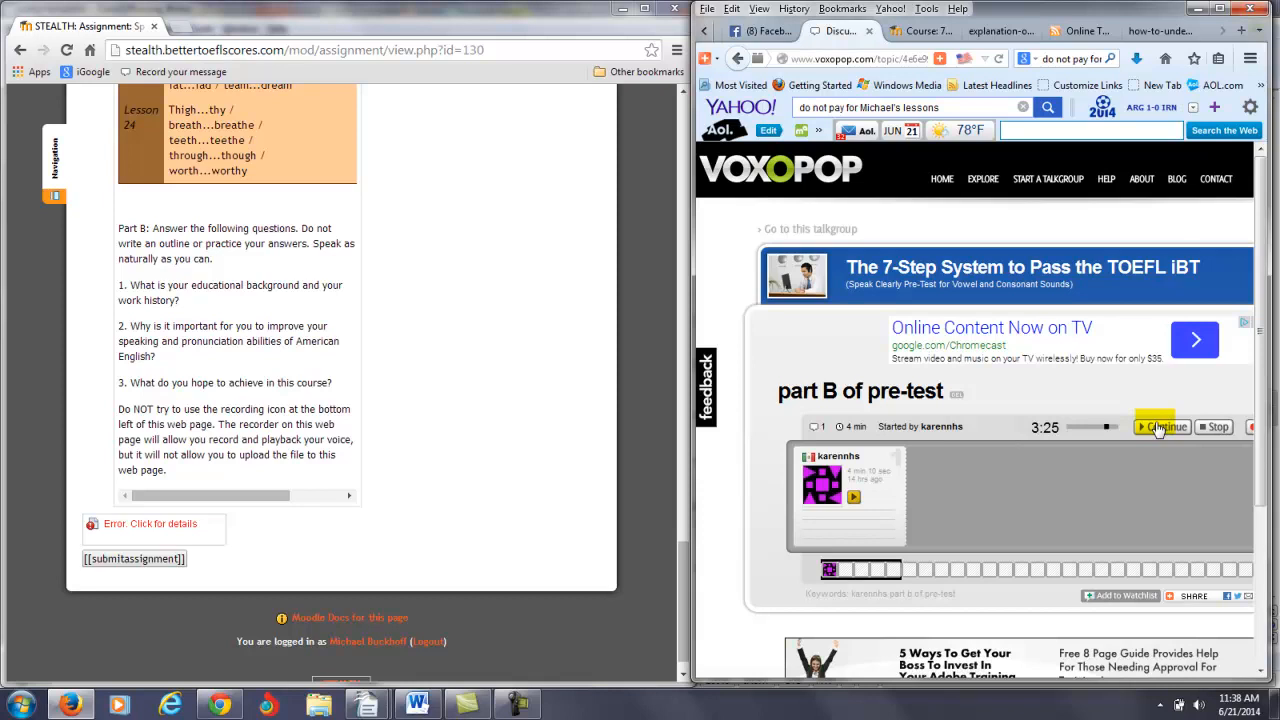
Play the rest of the Part B recording in two stretches, pausing at about 4:11
{"action": "left_click", "coordinate": [1162, 428]}
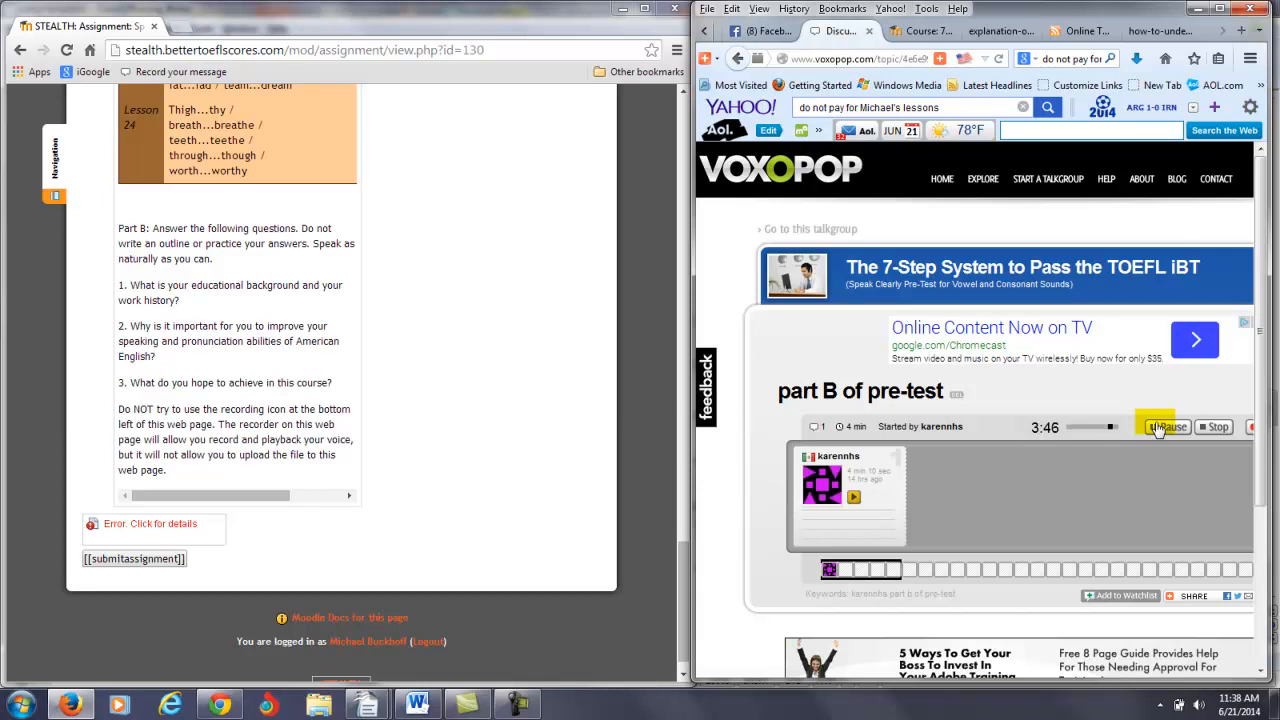
{"action": "left_click", "coordinate": [1164, 428]}
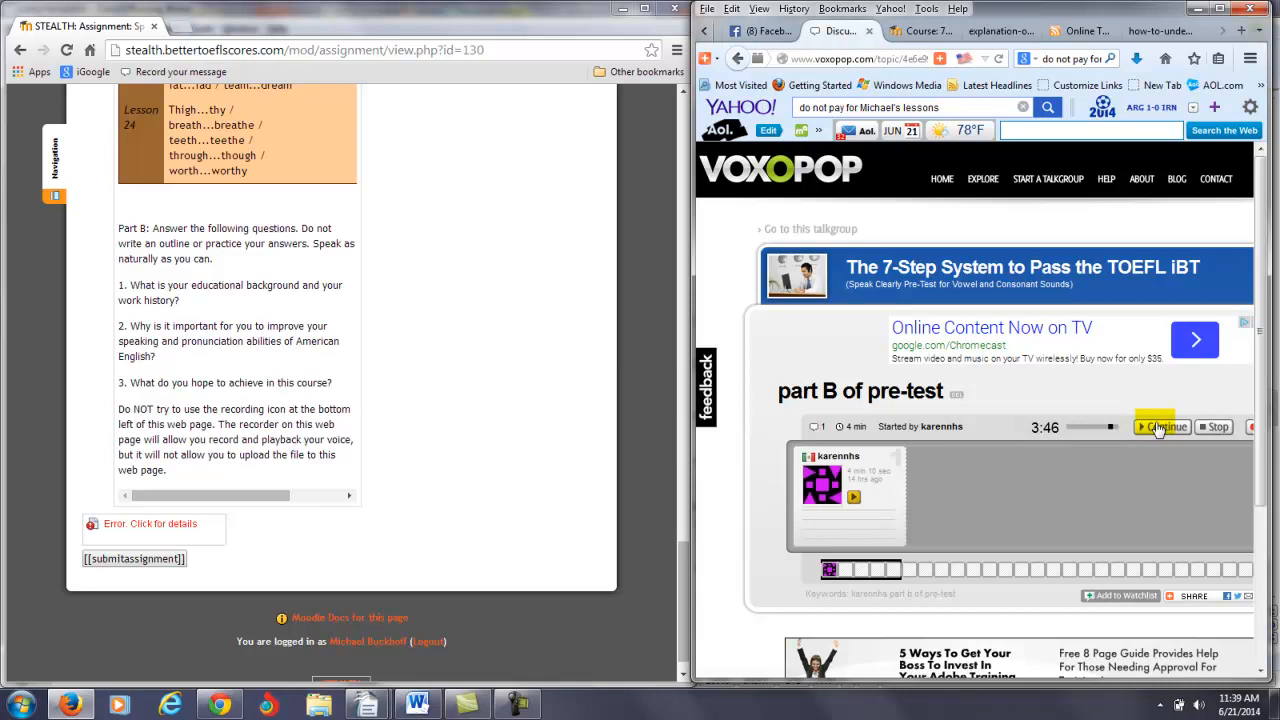
{"action": "left_click", "coordinate": [1162, 428]}
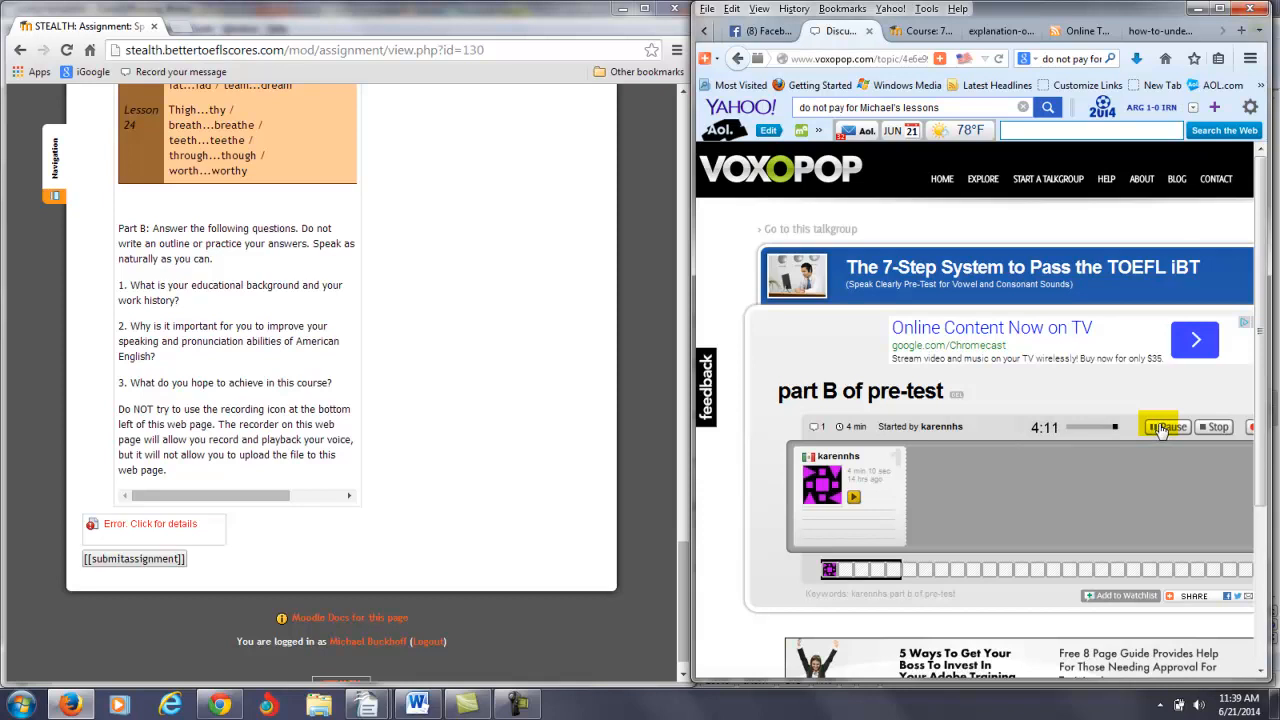
{"action": "left_click", "coordinate": [1164, 428]}
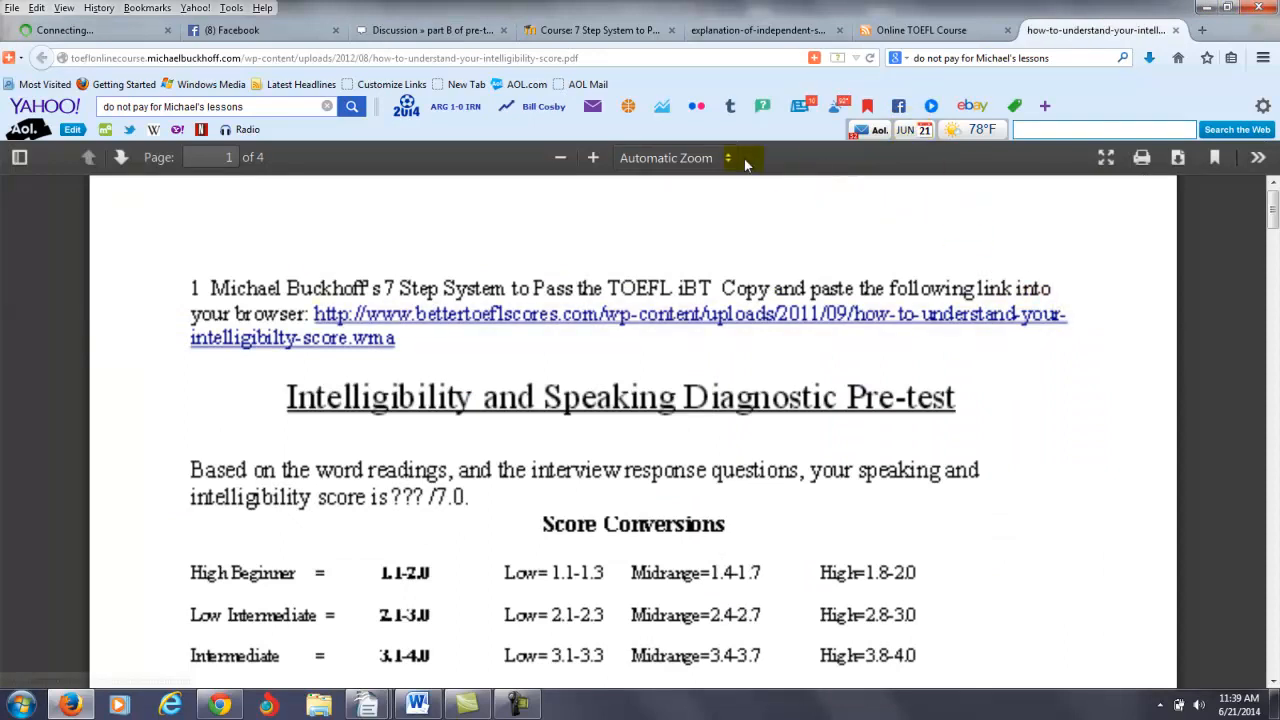
Dismiss the .wma download prompt and mark Intermediate High = 3.8-4.0 in the Score Conversions table
{"action": "left_click", "coordinate": [292, 326]}
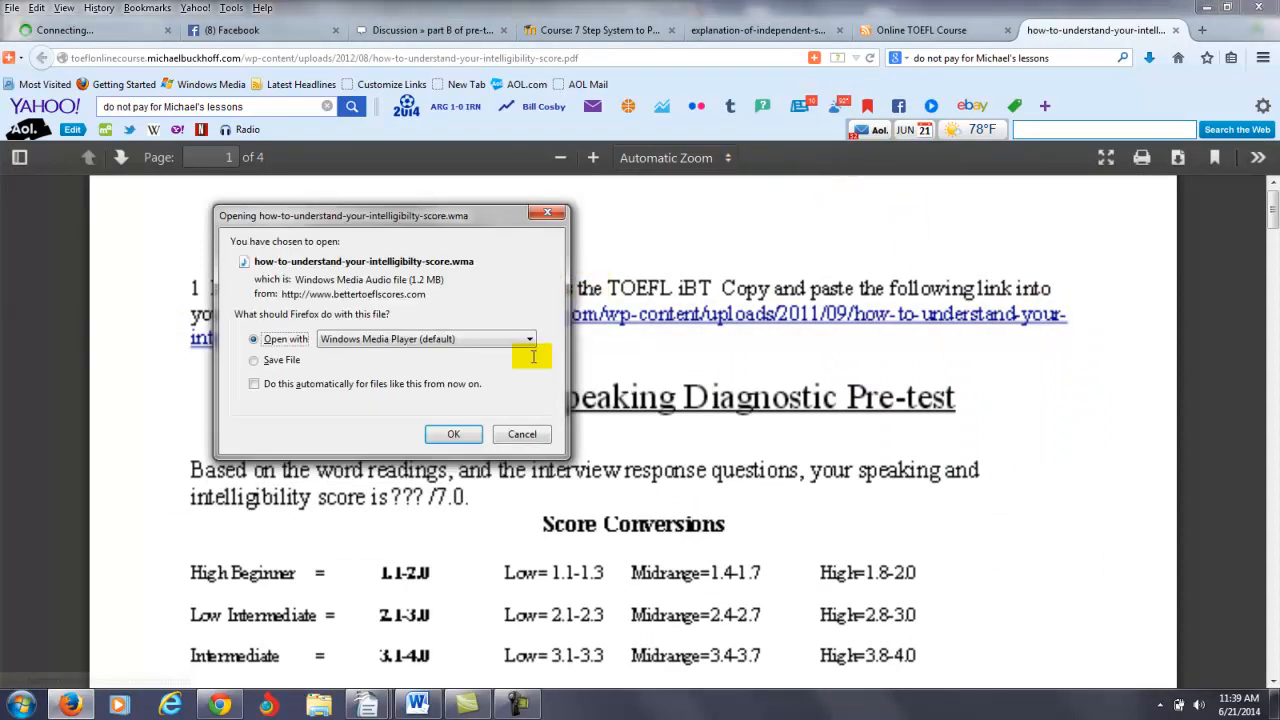
{"action": "left_click", "coordinate": [520, 432]}
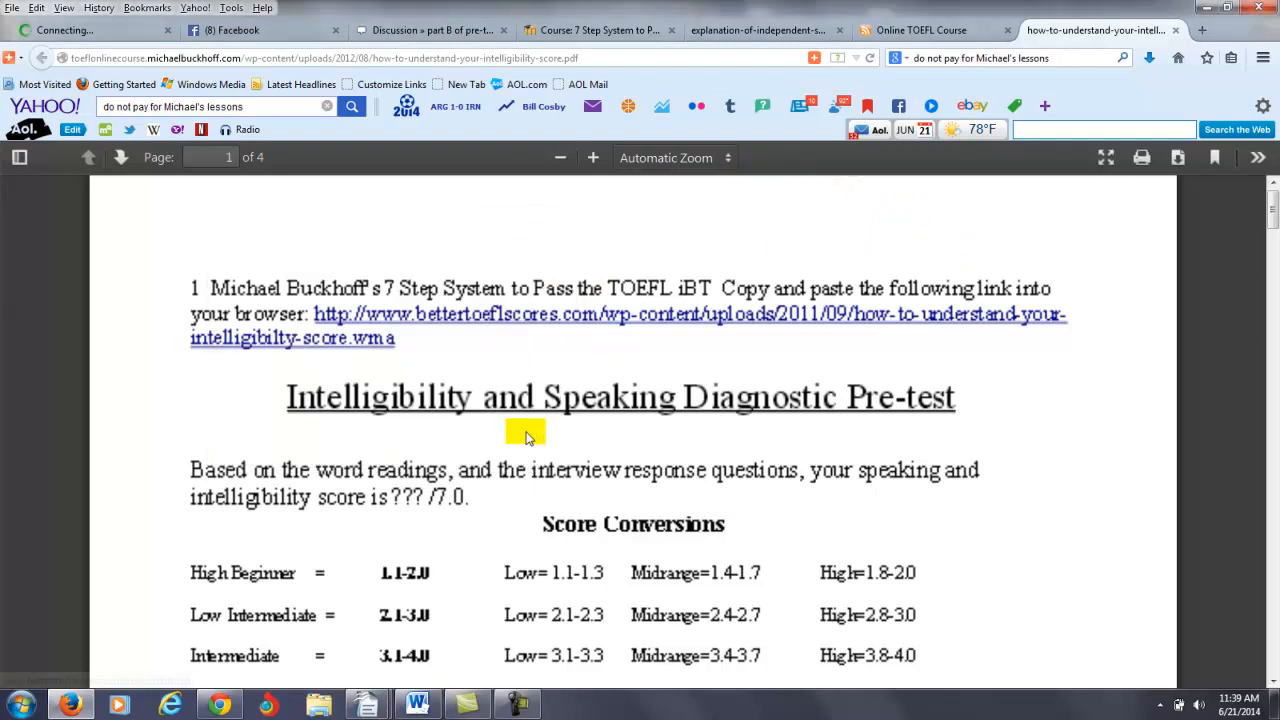
{"action": "scroll", "scroll_direction": "down", "scroll_amount": 3}
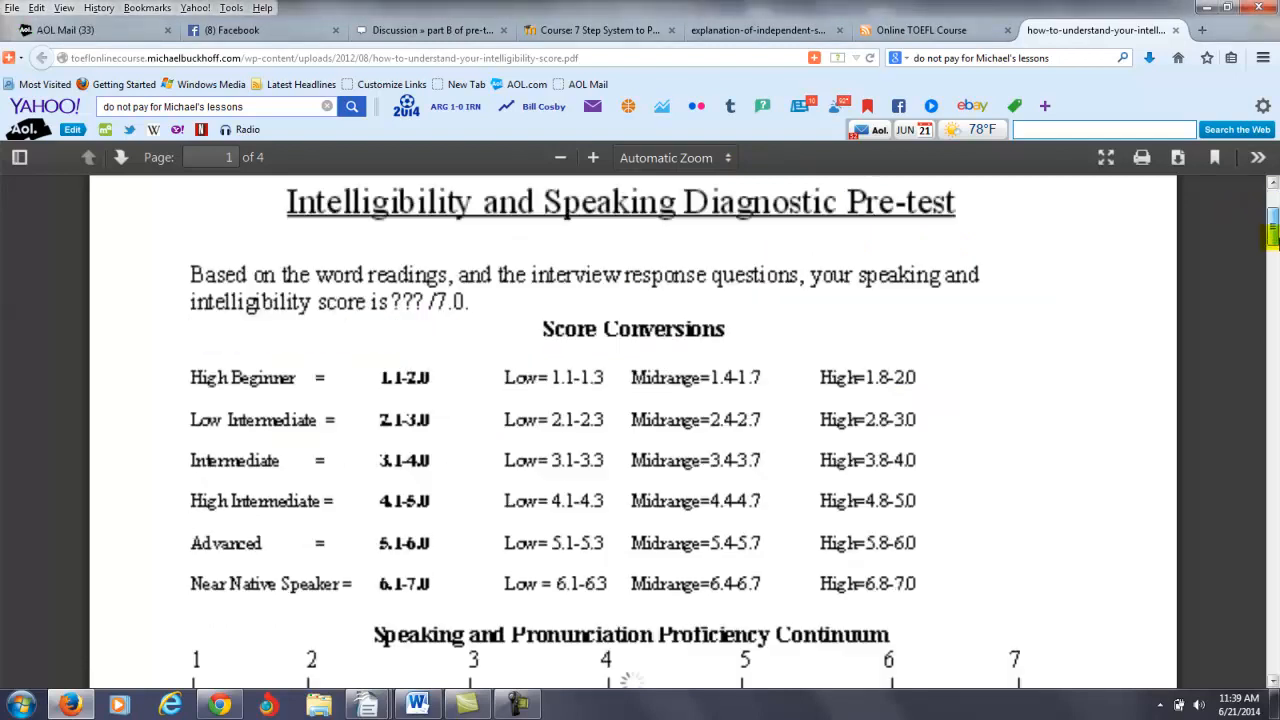
{"action": "scroll", "scroll_direction": "down", "scroll_amount": 3}
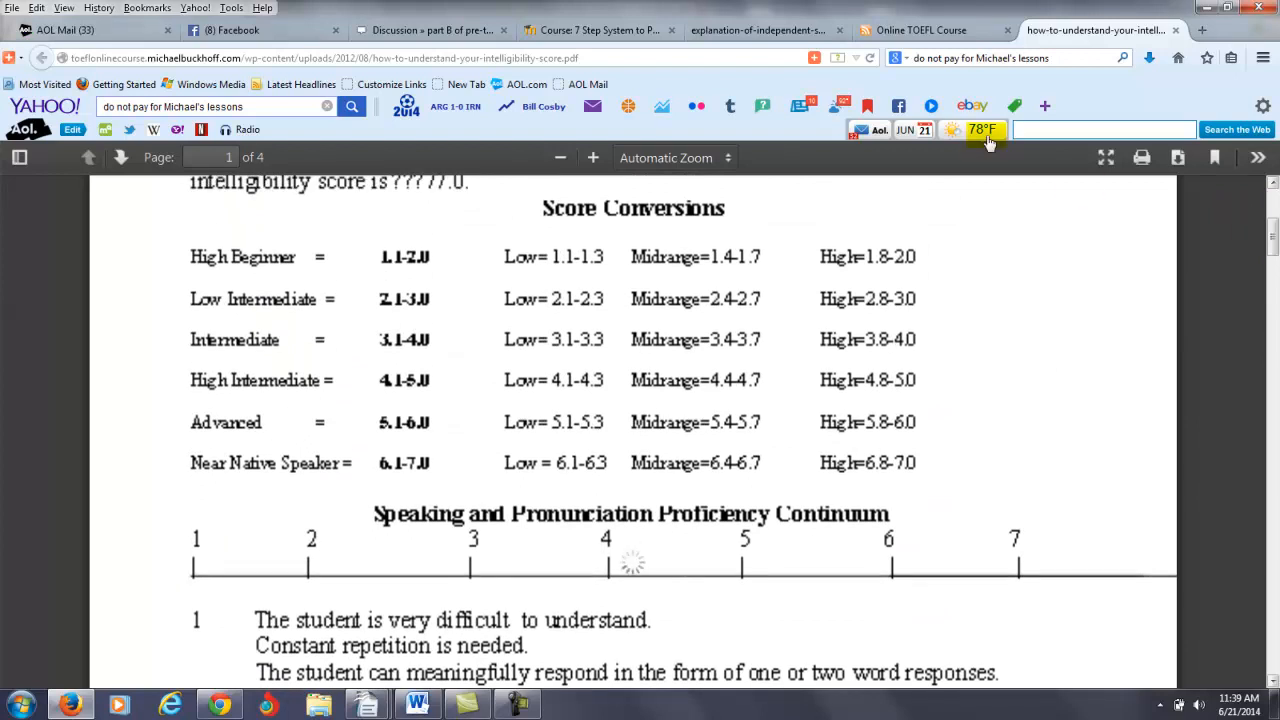
{"action": "double_click", "coordinate": [234, 340]}
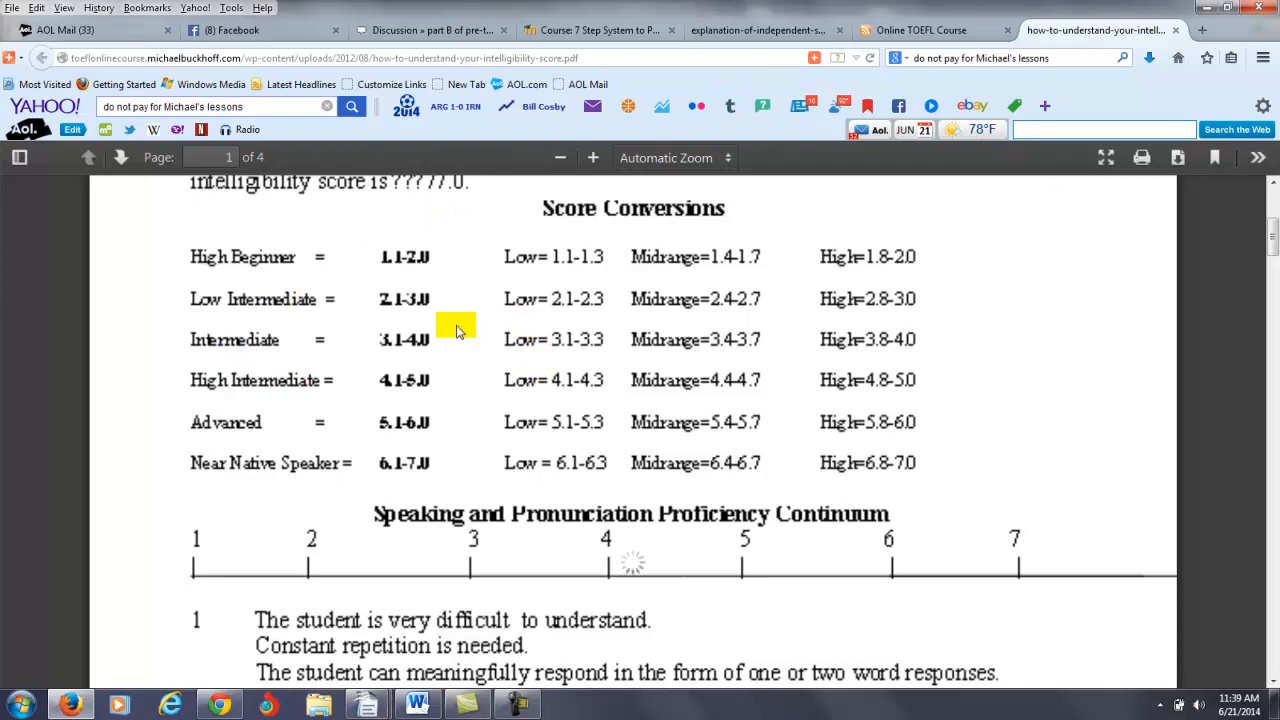
{"action": "mouse_move", "coordinate": [844, 330]}
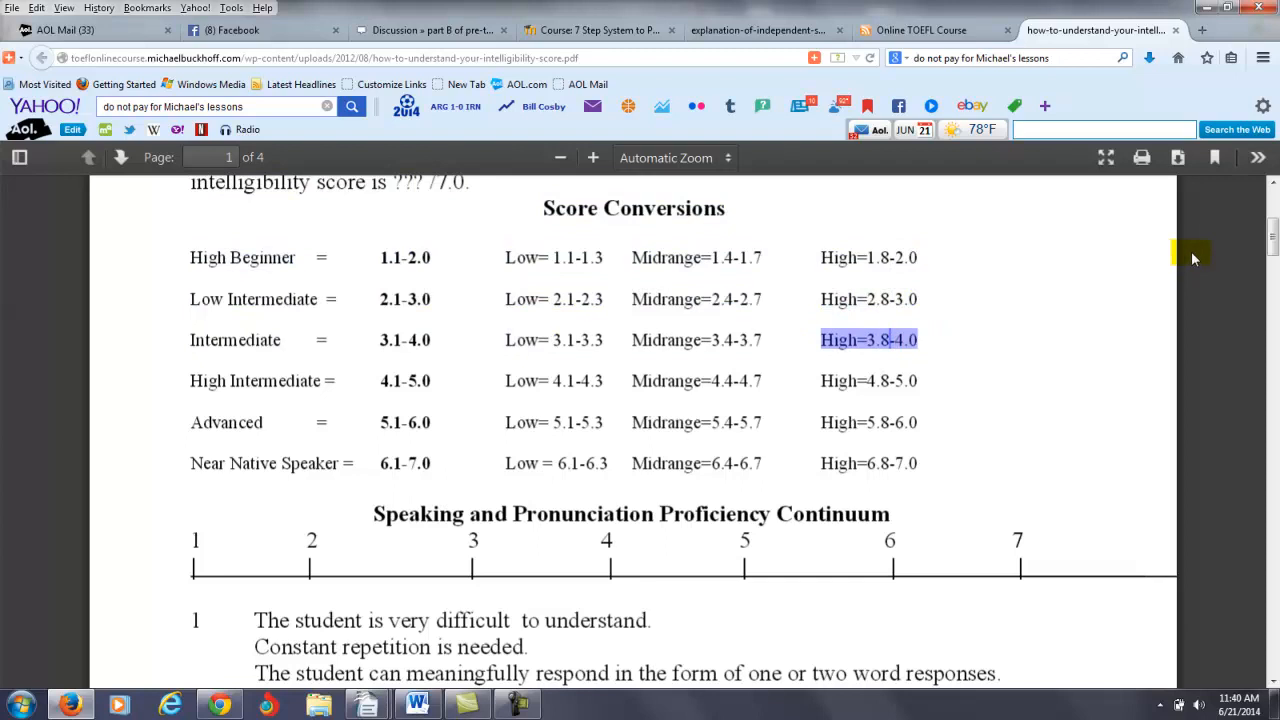
{"action": "scroll", "scroll_direction": "down", "scroll_amount": 3}
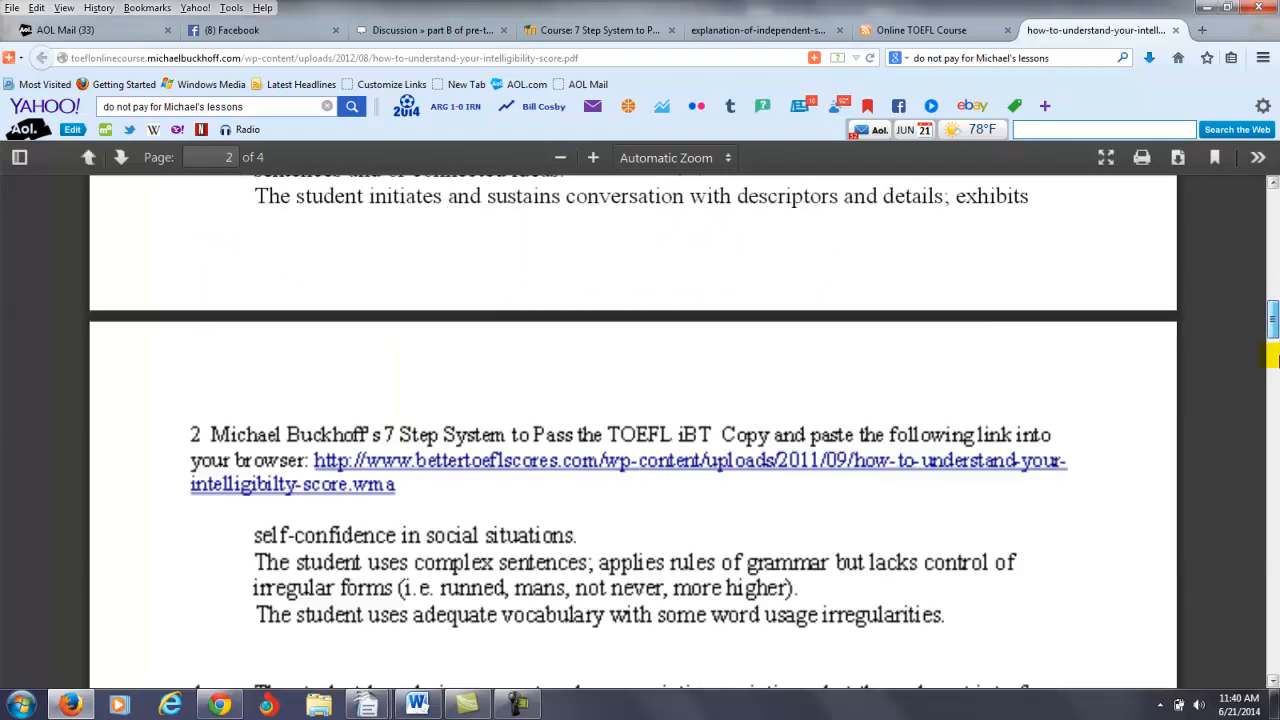
Read the level 4 and 5 descriptors, mark 'mastery' in level 5, then move to the Online TOEFL Course page
{"action": "scroll", "scroll_direction": "down", "scroll_amount": 3}
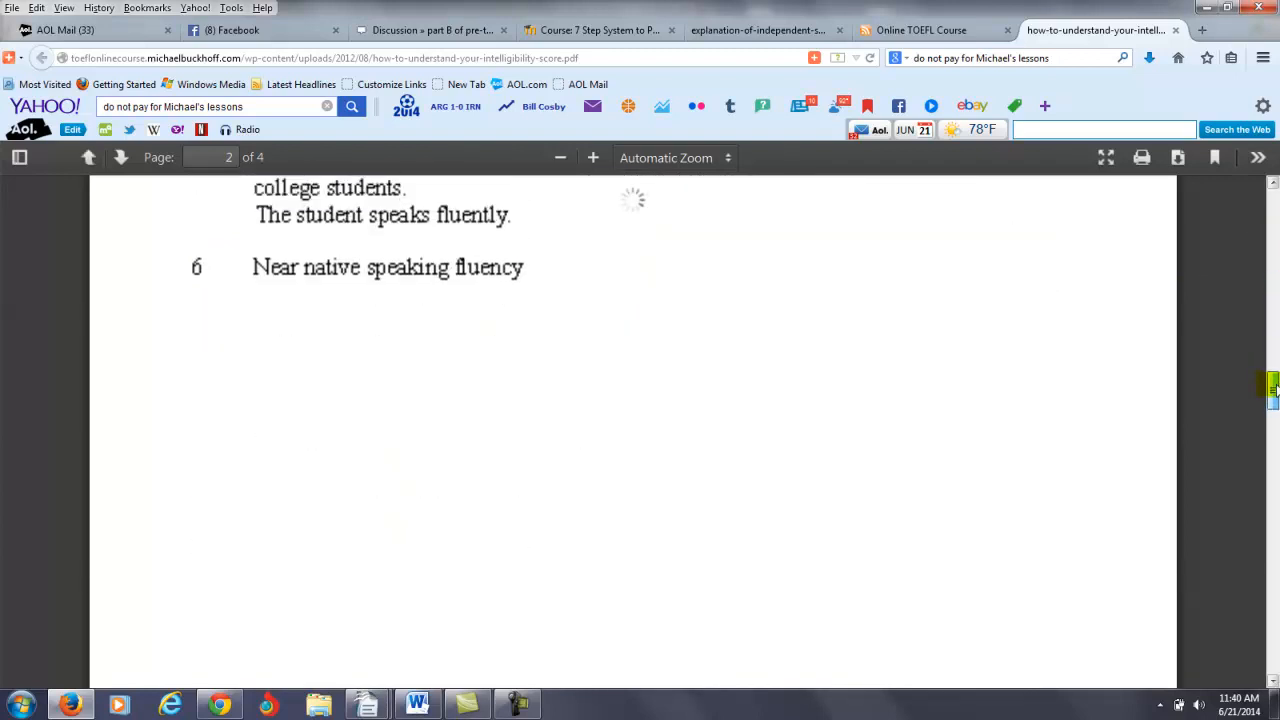
{"action": "scroll", "scroll_direction": "down", "scroll_amount": 3}
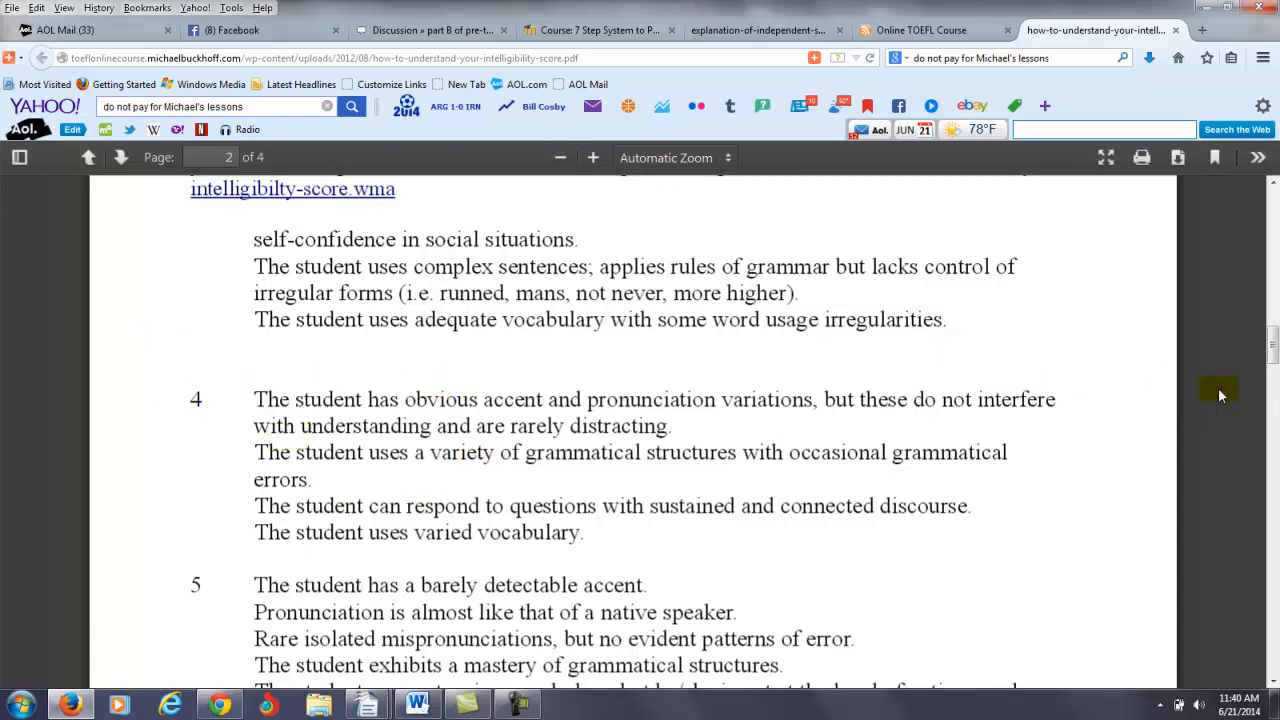
{"action": "scroll", "scroll_direction": "down", "scroll_amount": 3}
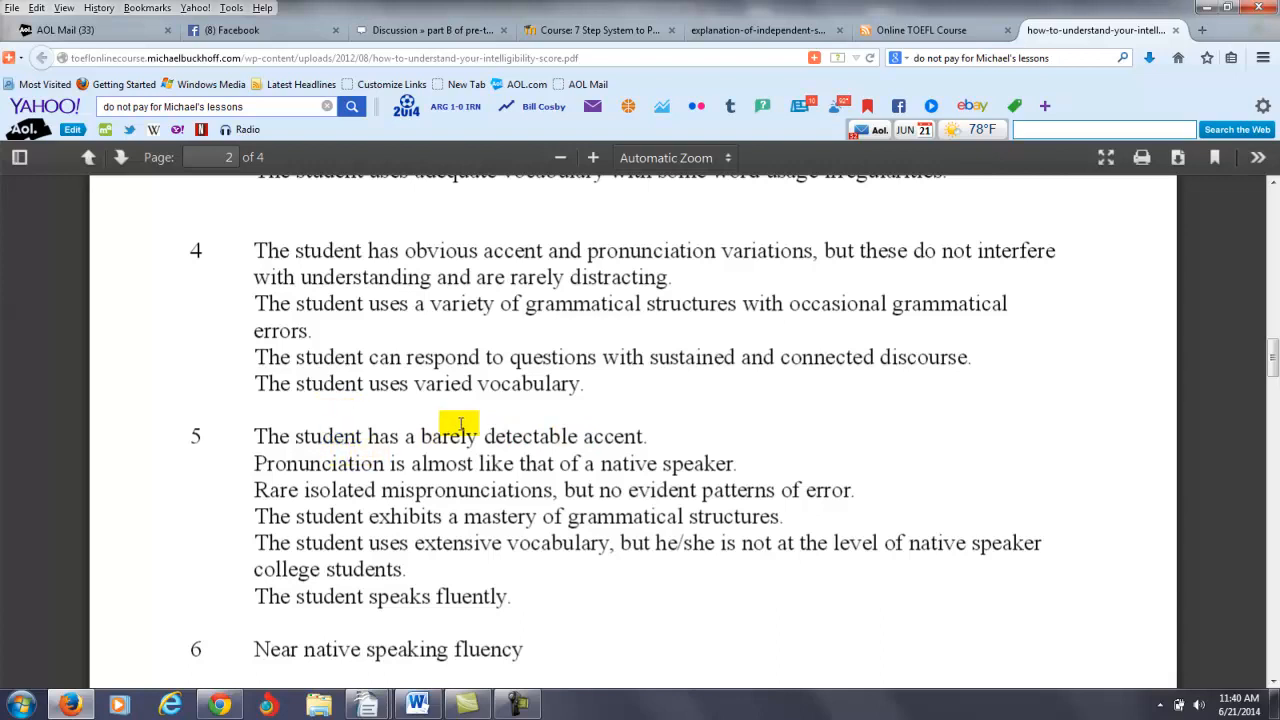
{"action": "mouse_move", "coordinate": [696, 454]}
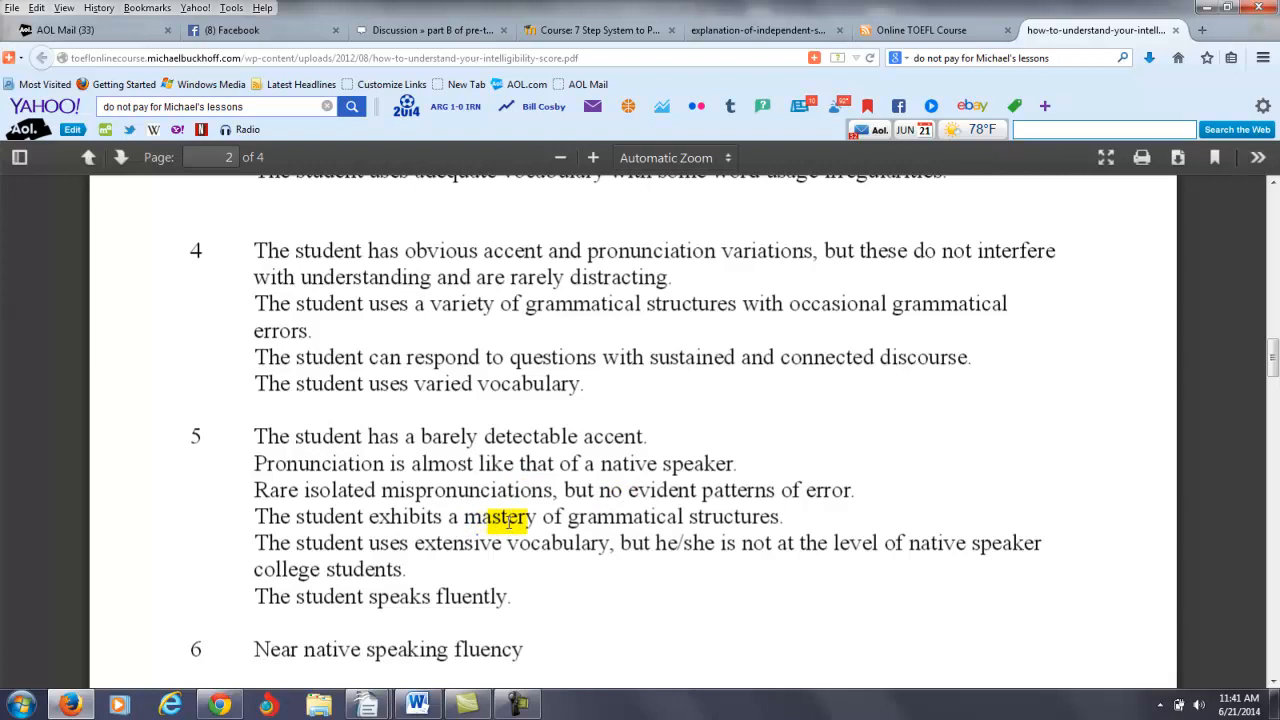
{"action": "double_click", "coordinate": [400, 516]}
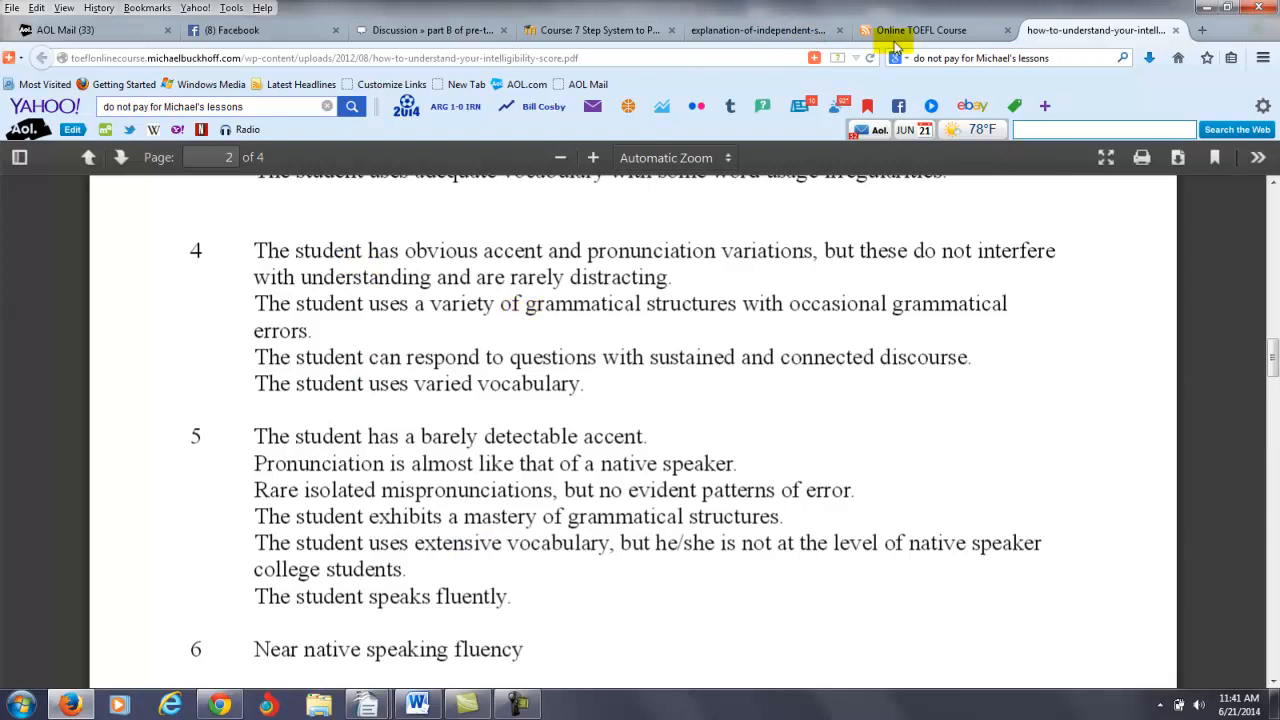
{"action": "left_click", "coordinate": [920, 30]}
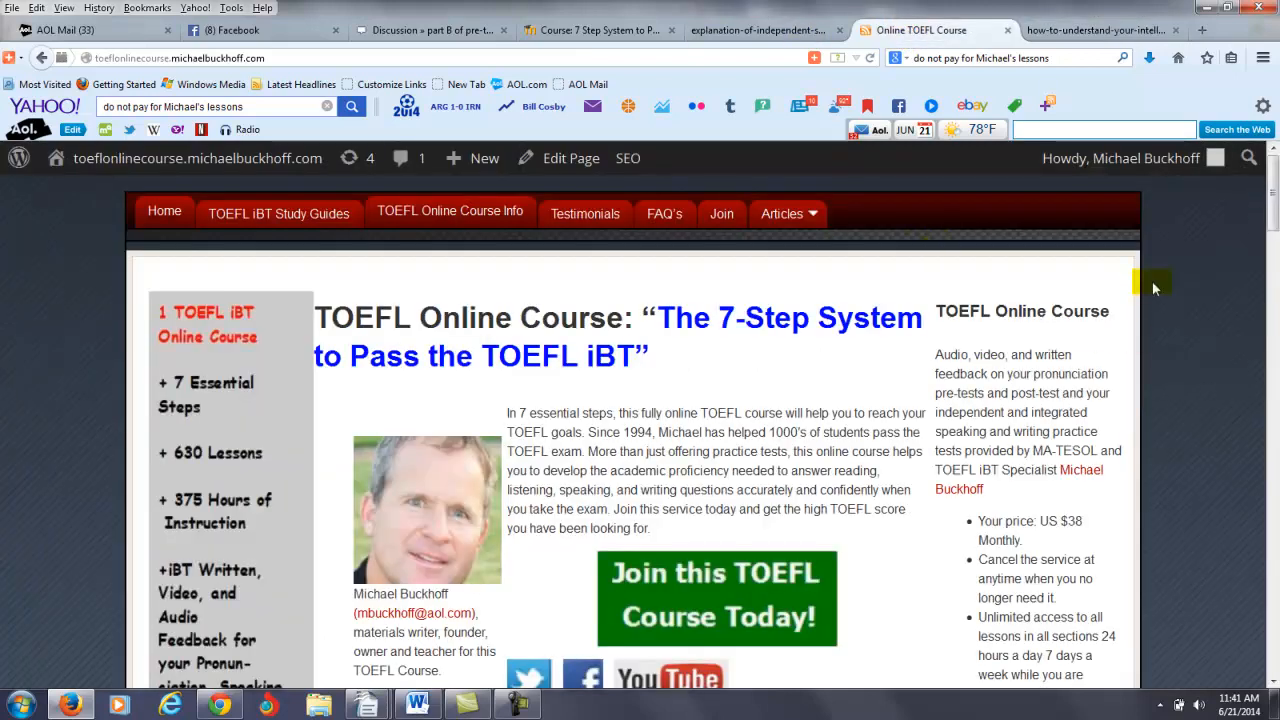
{"action": "scroll", "scroll_direction": "down", "scroll_amount": 3}
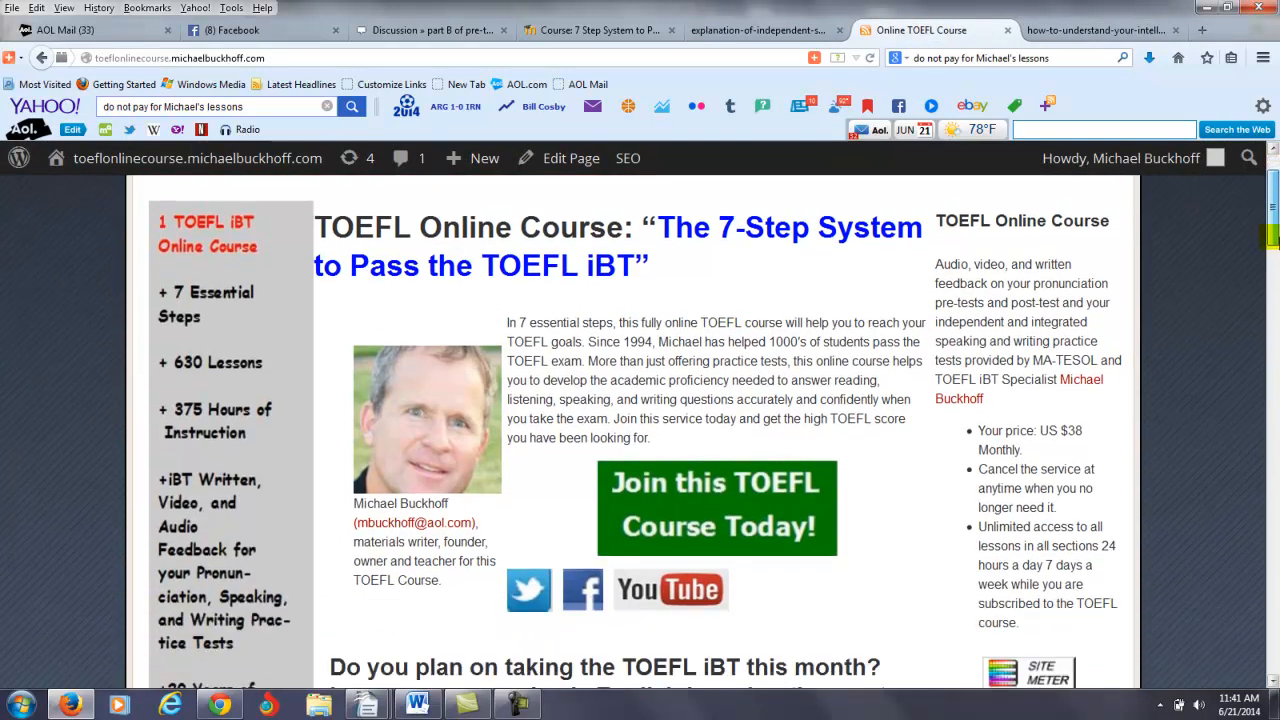